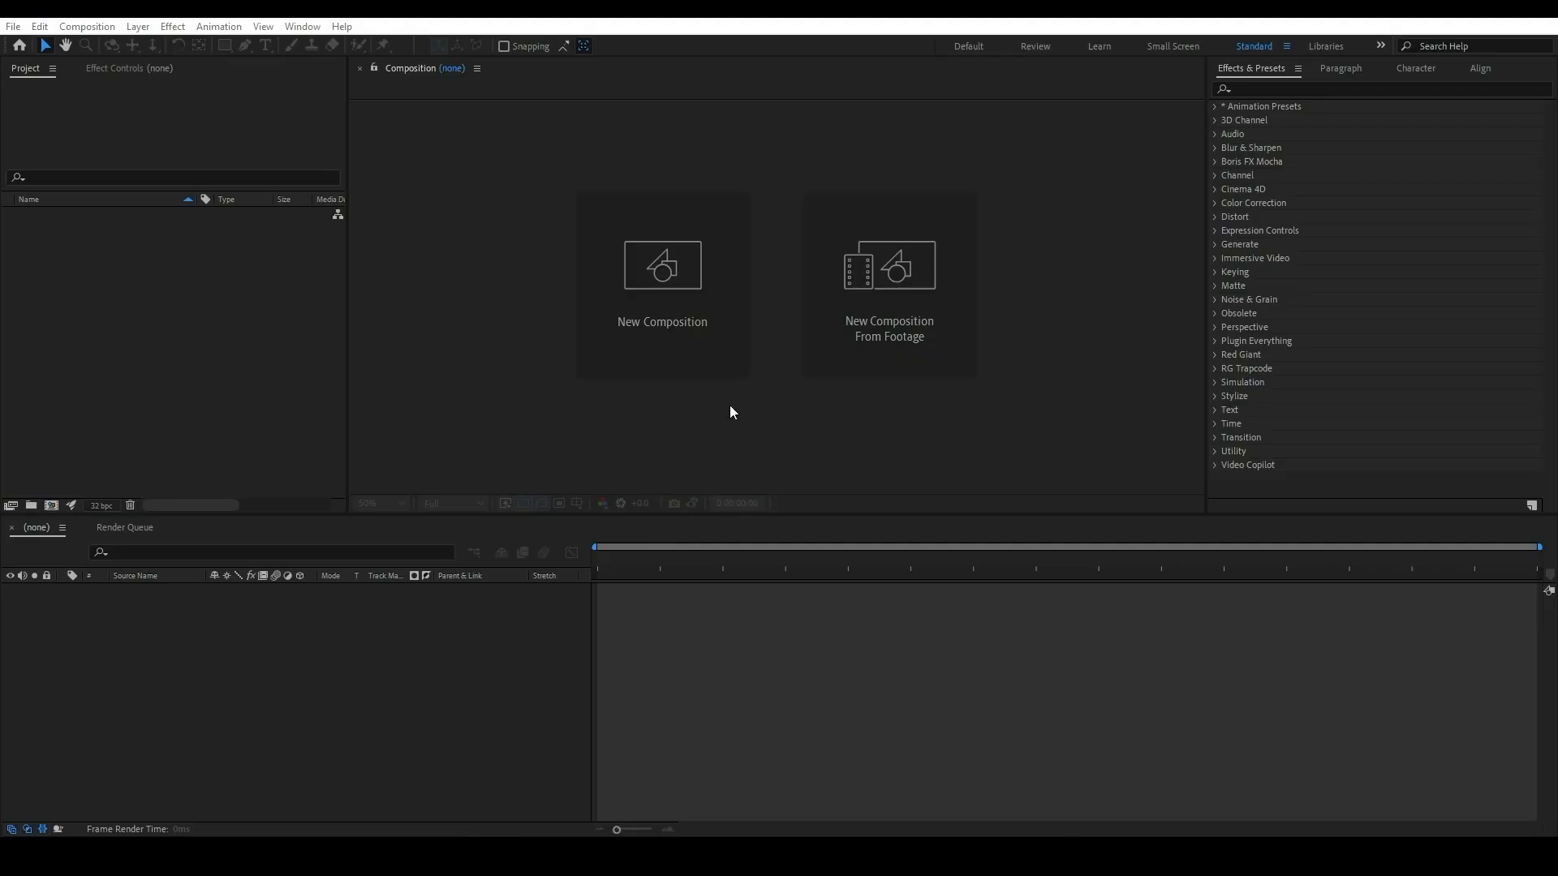
Create the 'Cyrstal Logo' composition to hold the Alora_Logo.webp image.
click(662, 283)
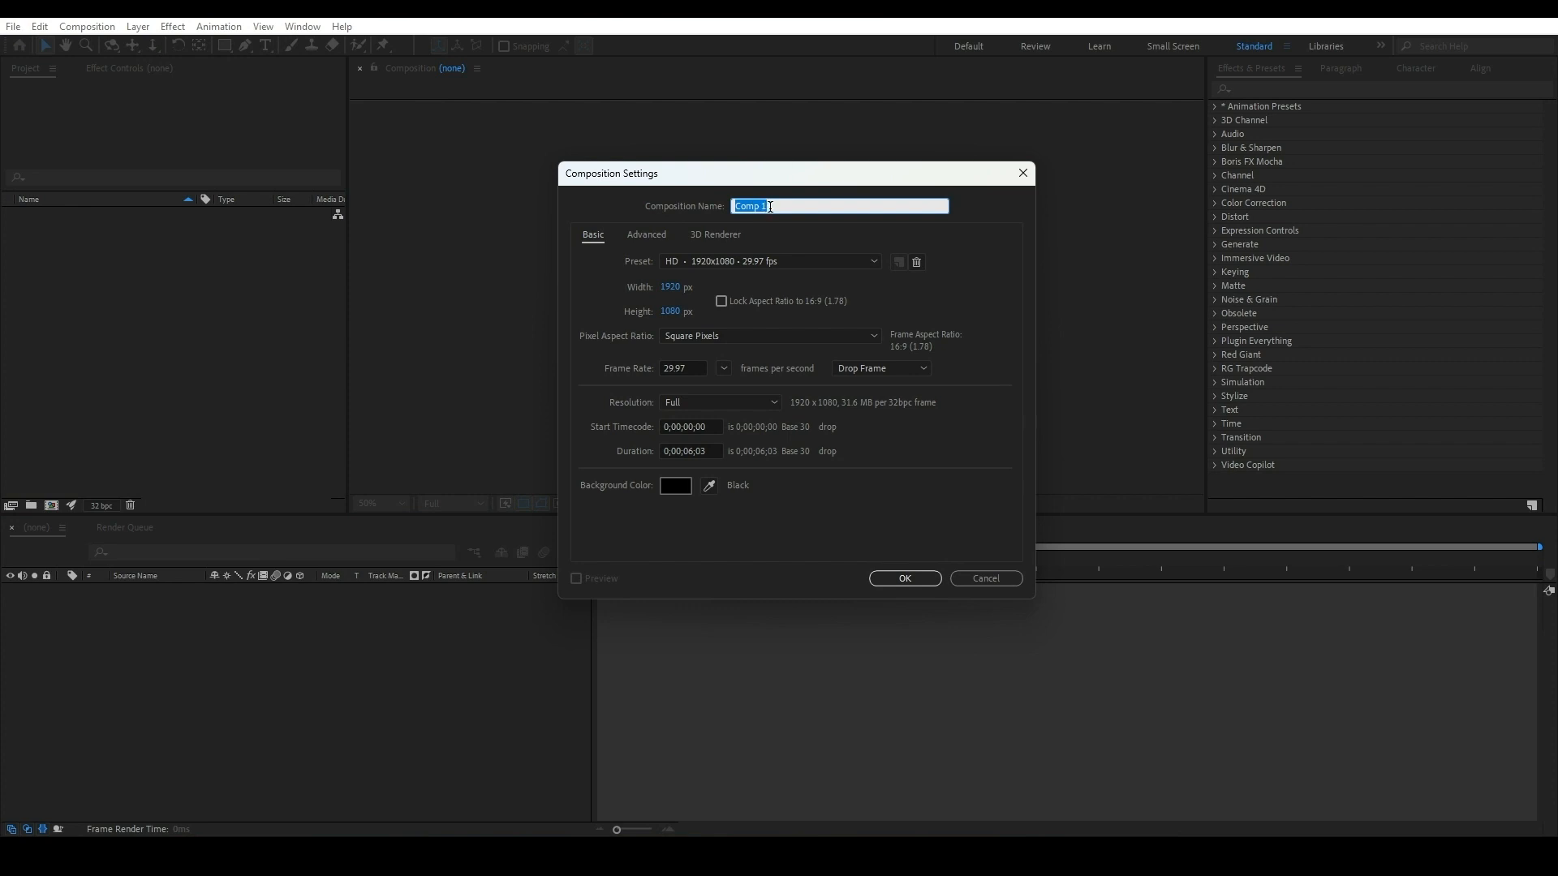
text(Cyrs)
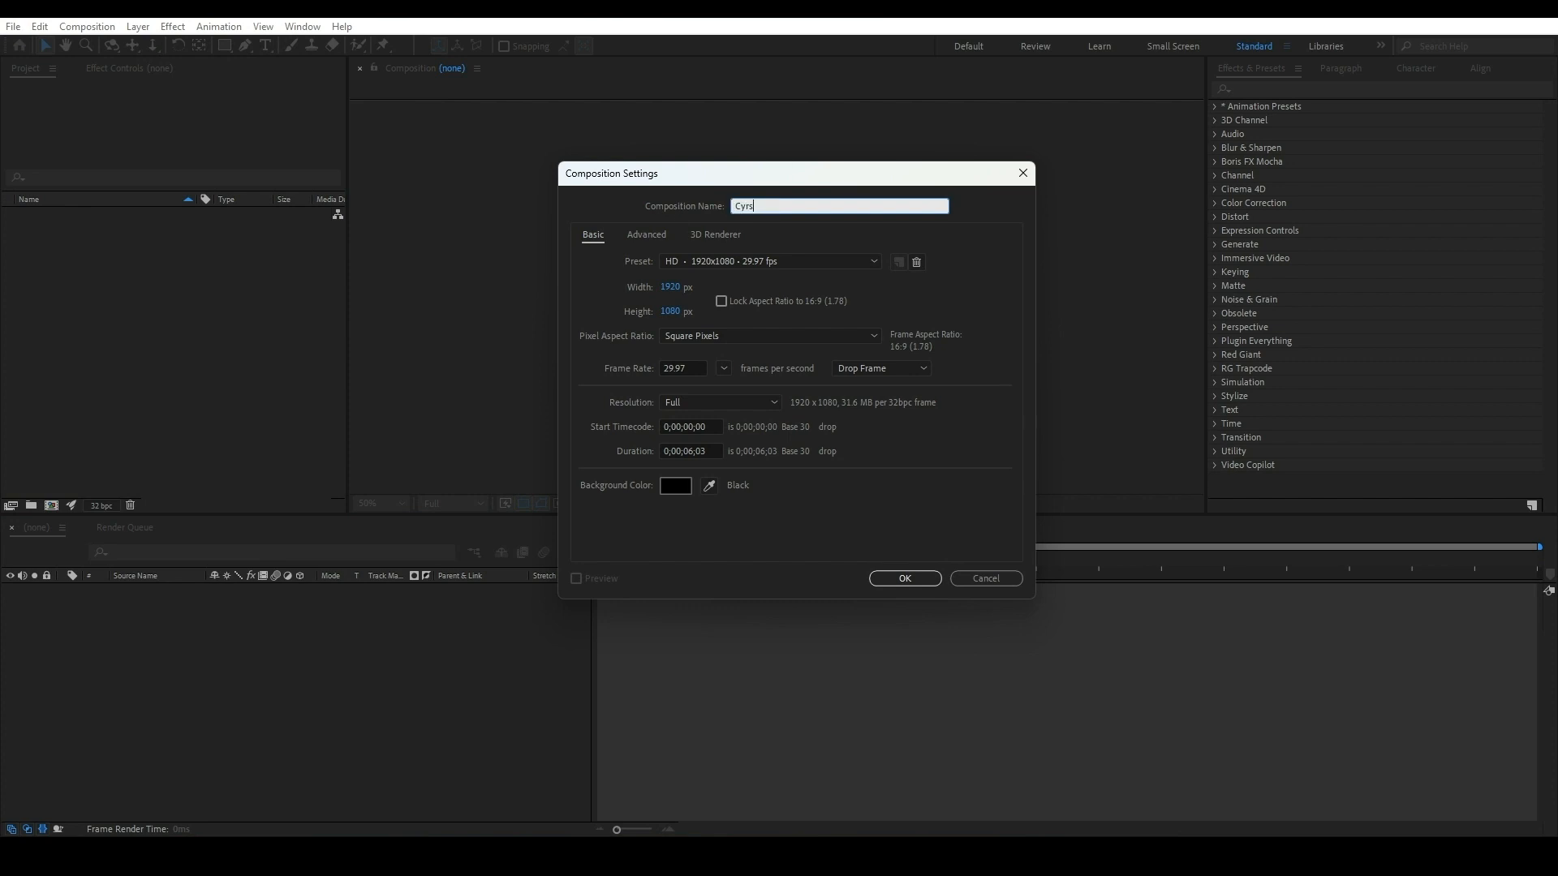
click(903, 579)
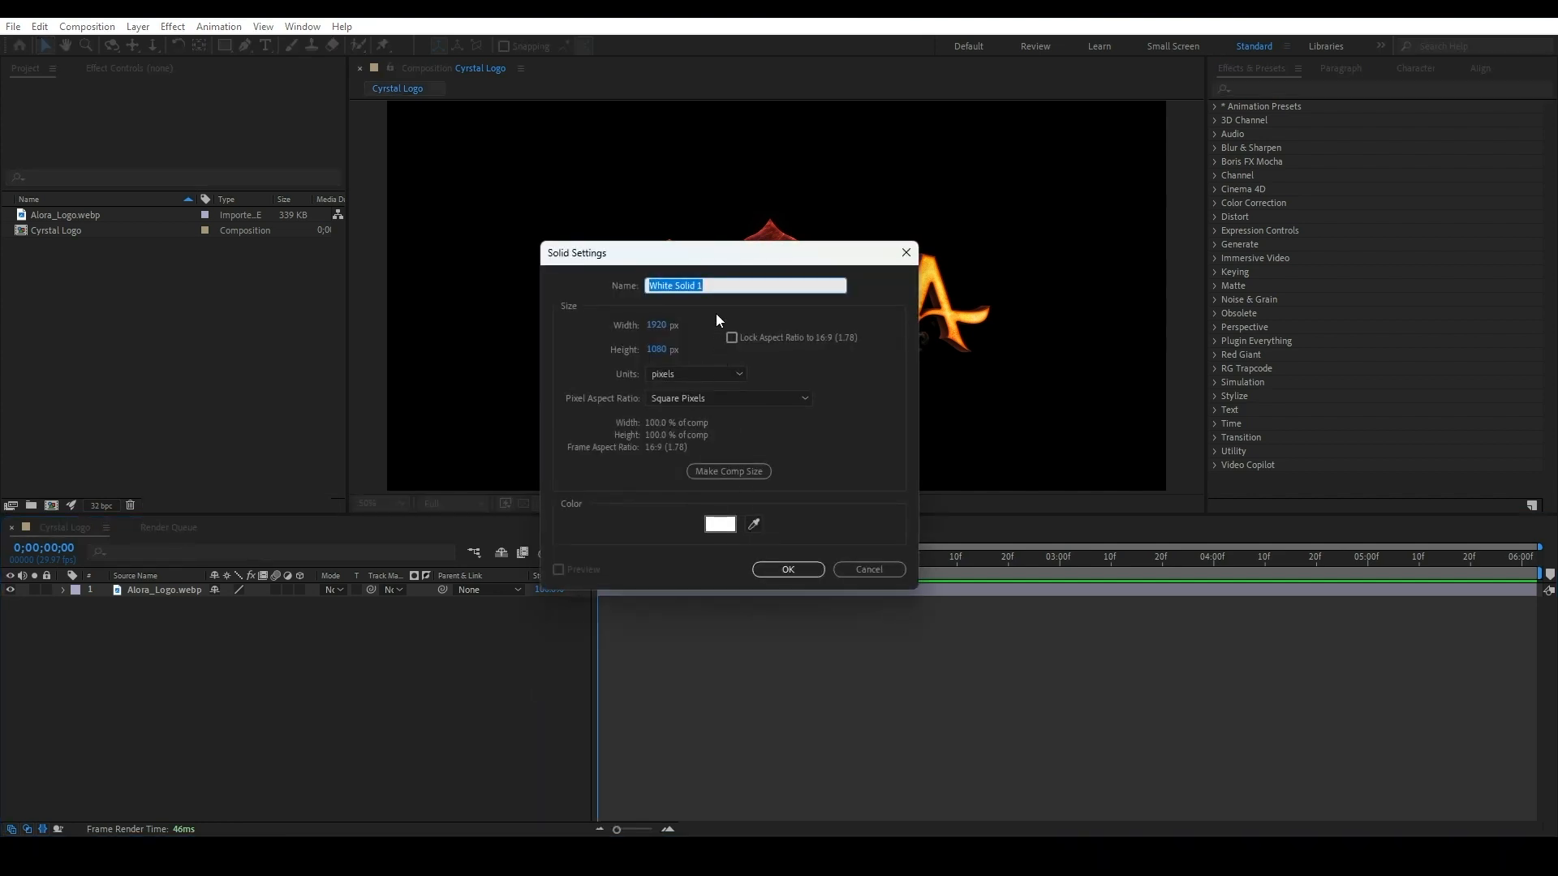
Add a white solid and cut a circular Ellipse mask over the logo centre.
click(787, 569)
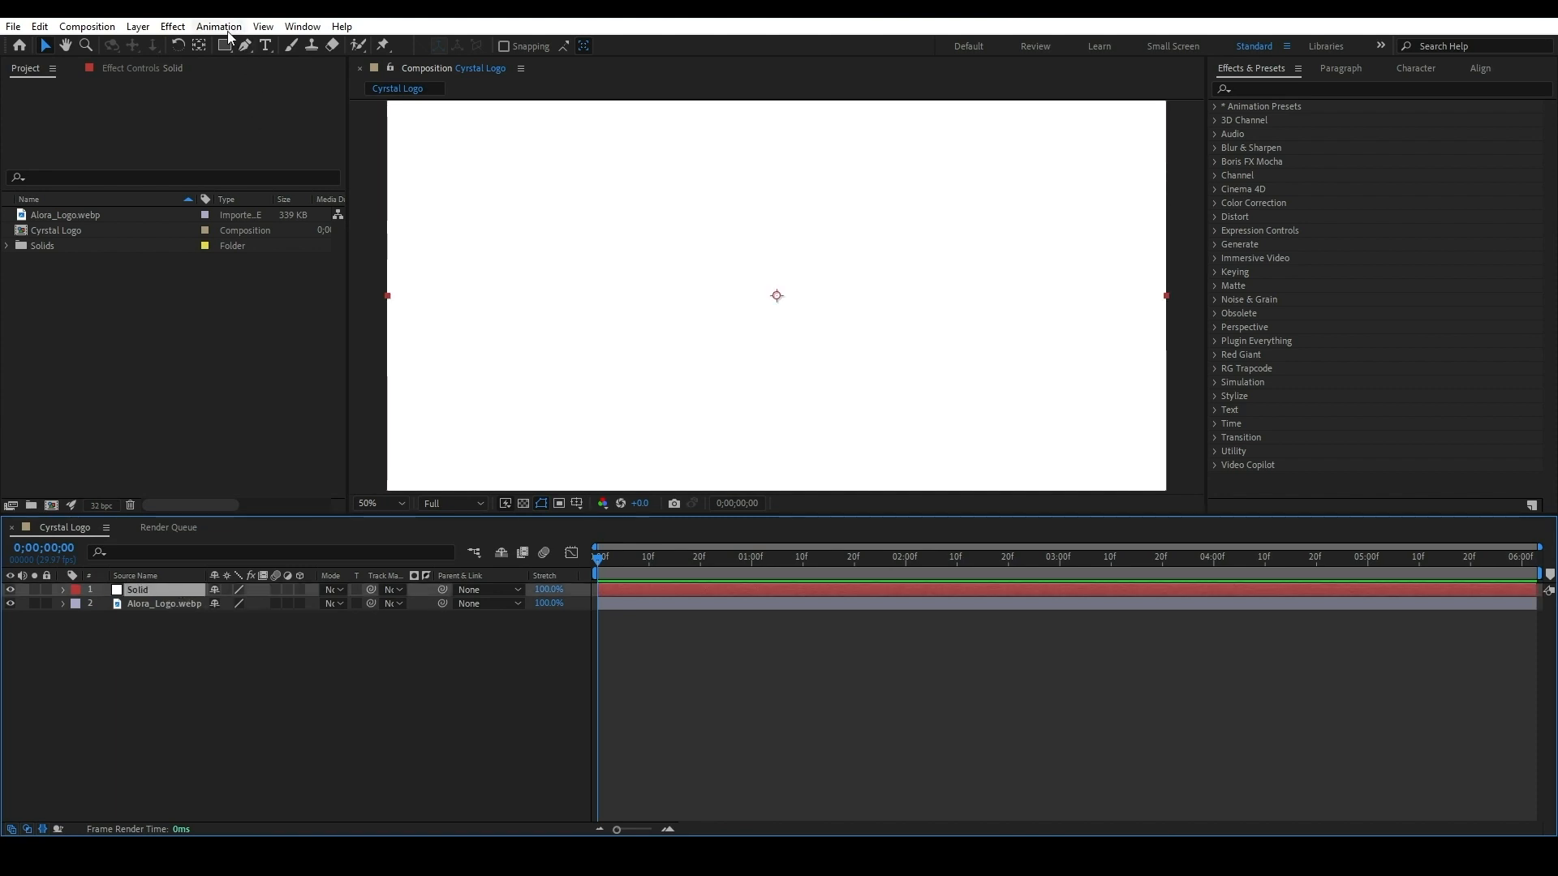
click(225, 46)
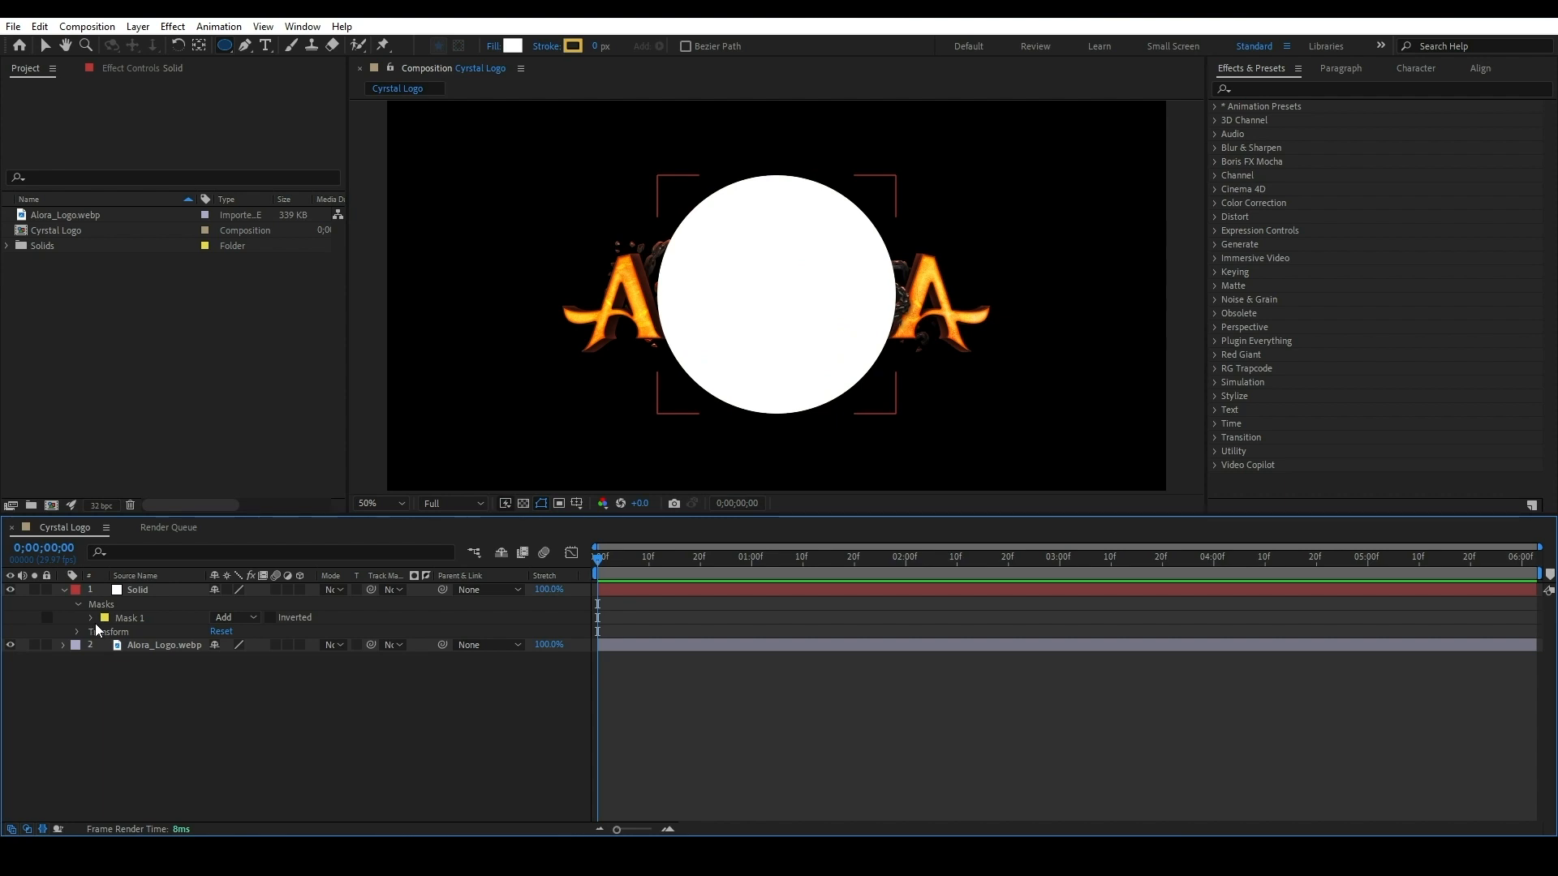
Feather Mask 1 by 80 and keyframe Mask Expansion from negative to larger.
click(91, 617)
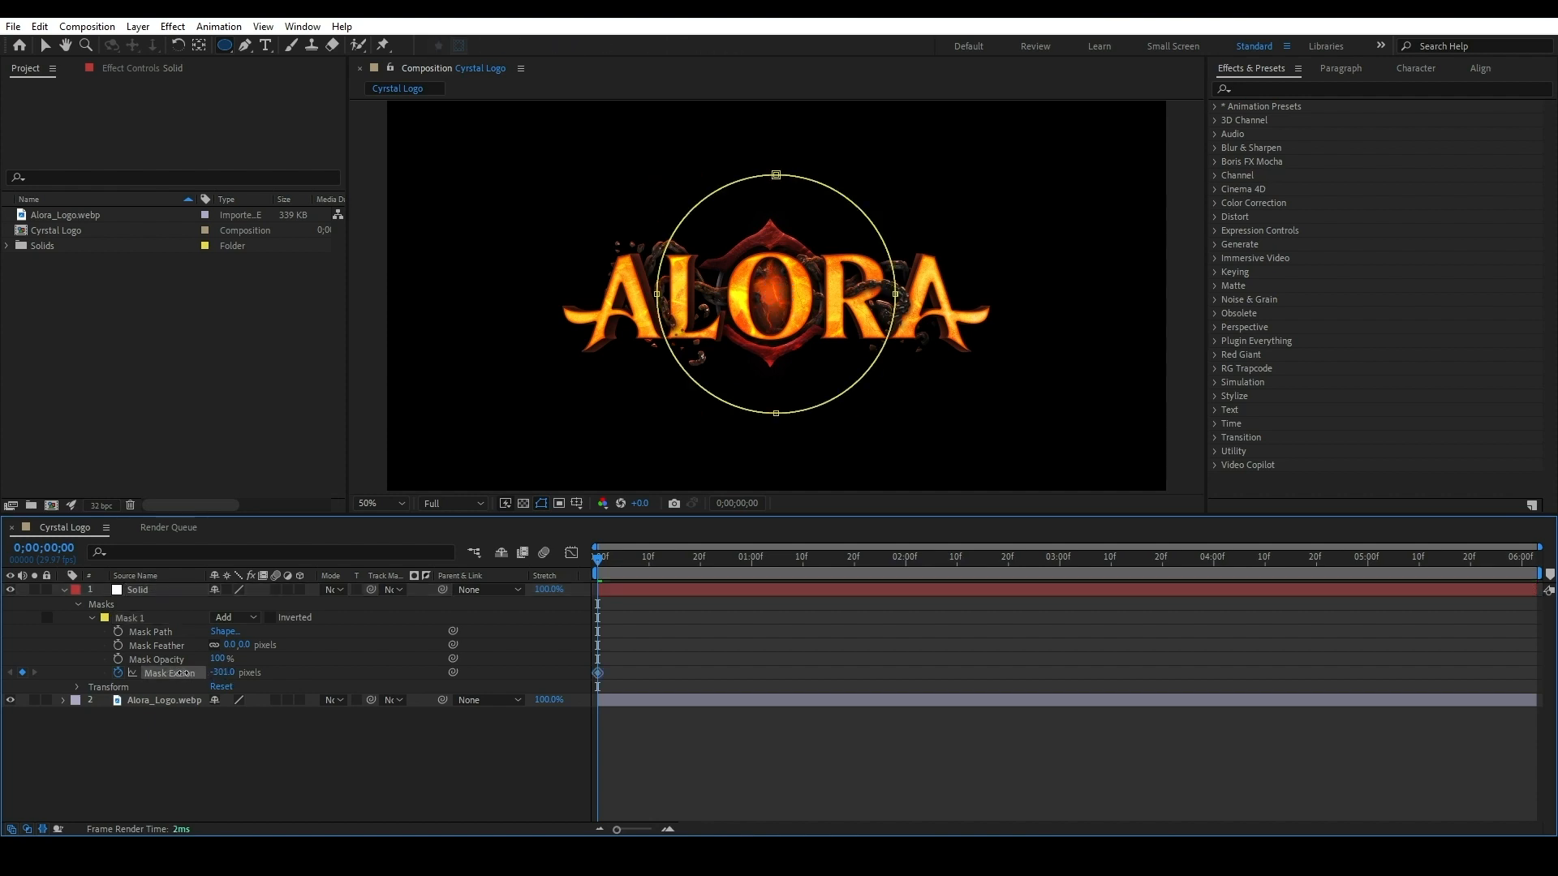
double_click(138, 589)
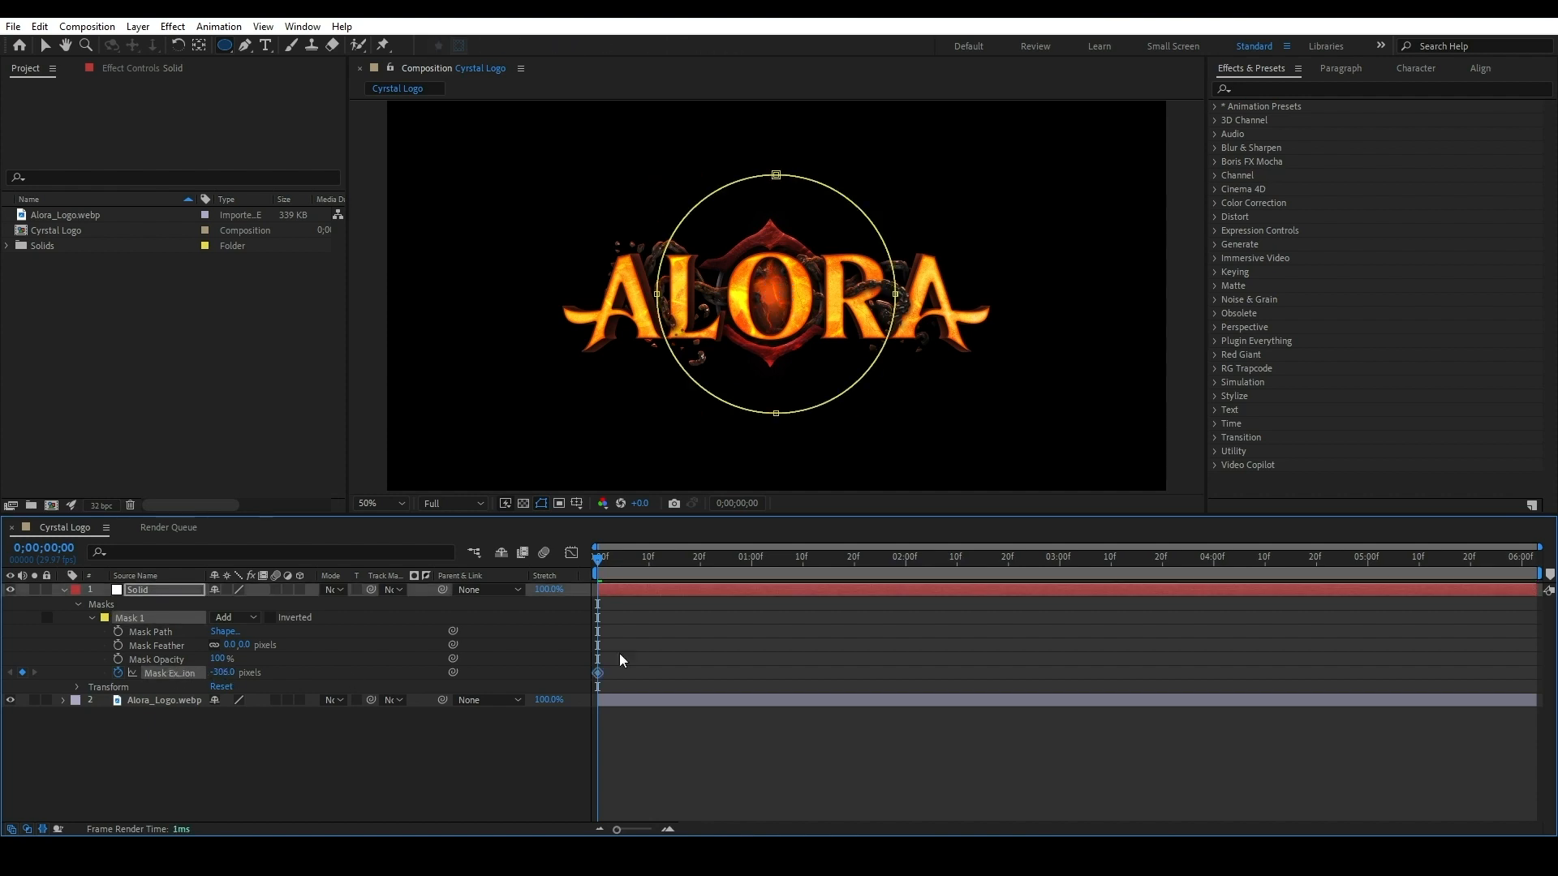
click(1368, 556)
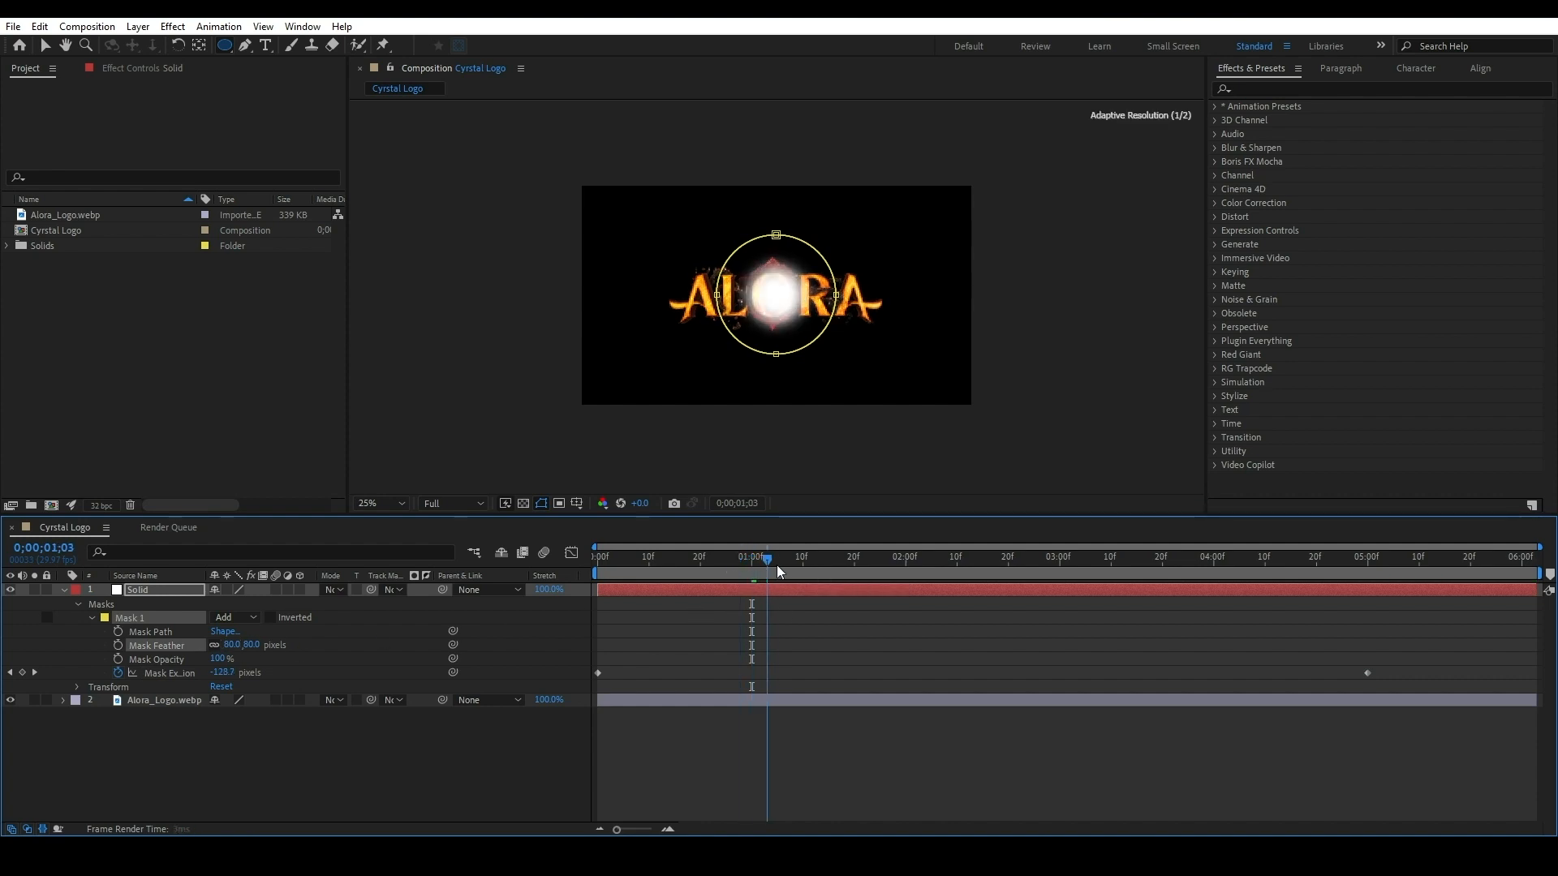
click(961, 557)
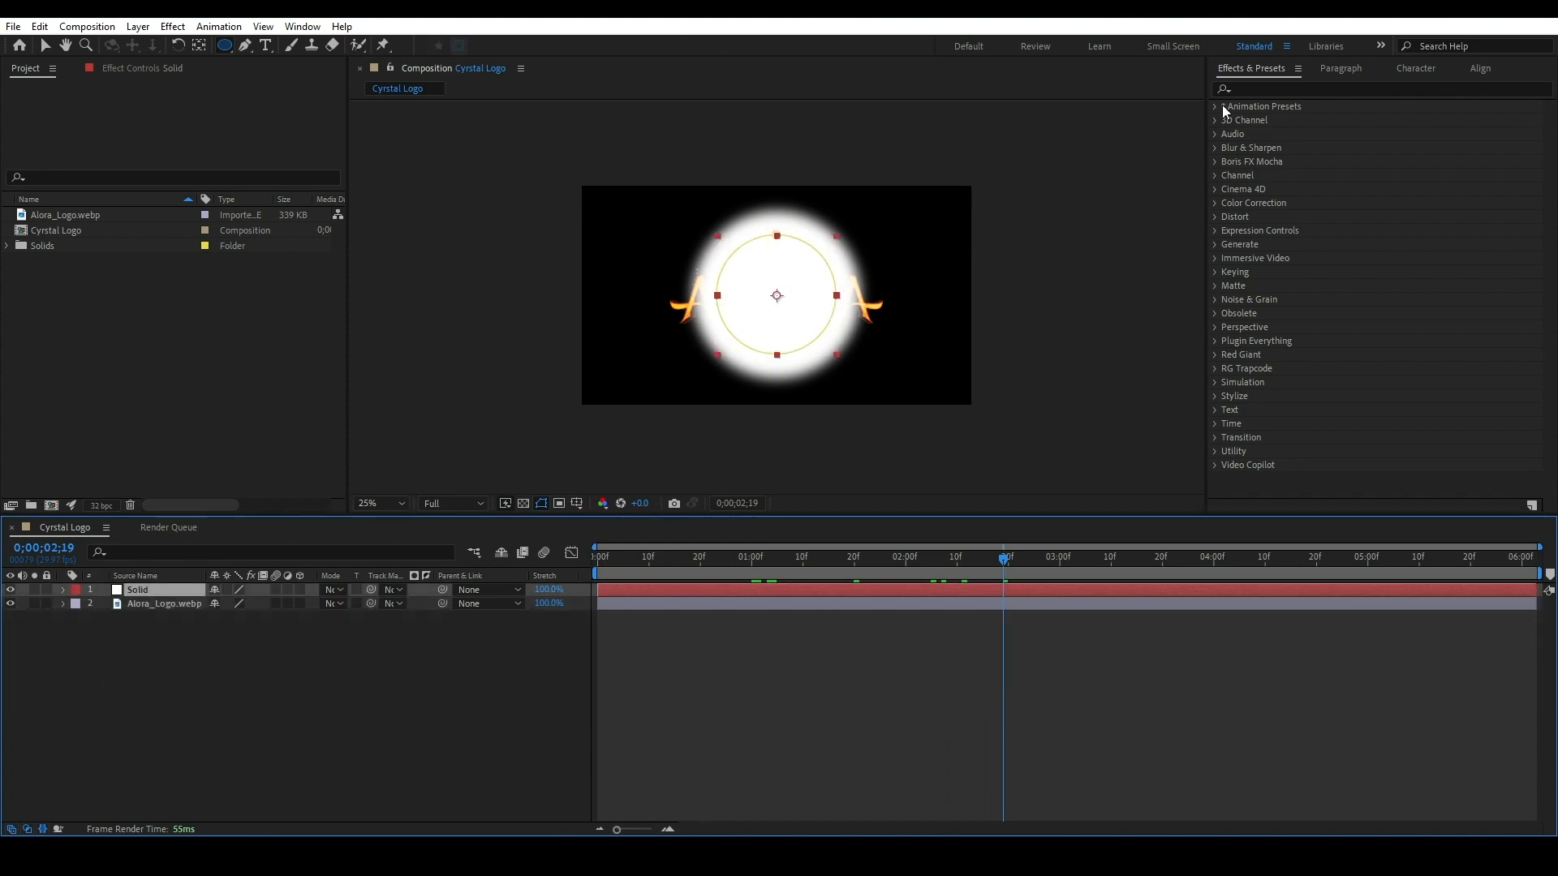
Apply Roughen Edges to the white circle solid.
text(rou)
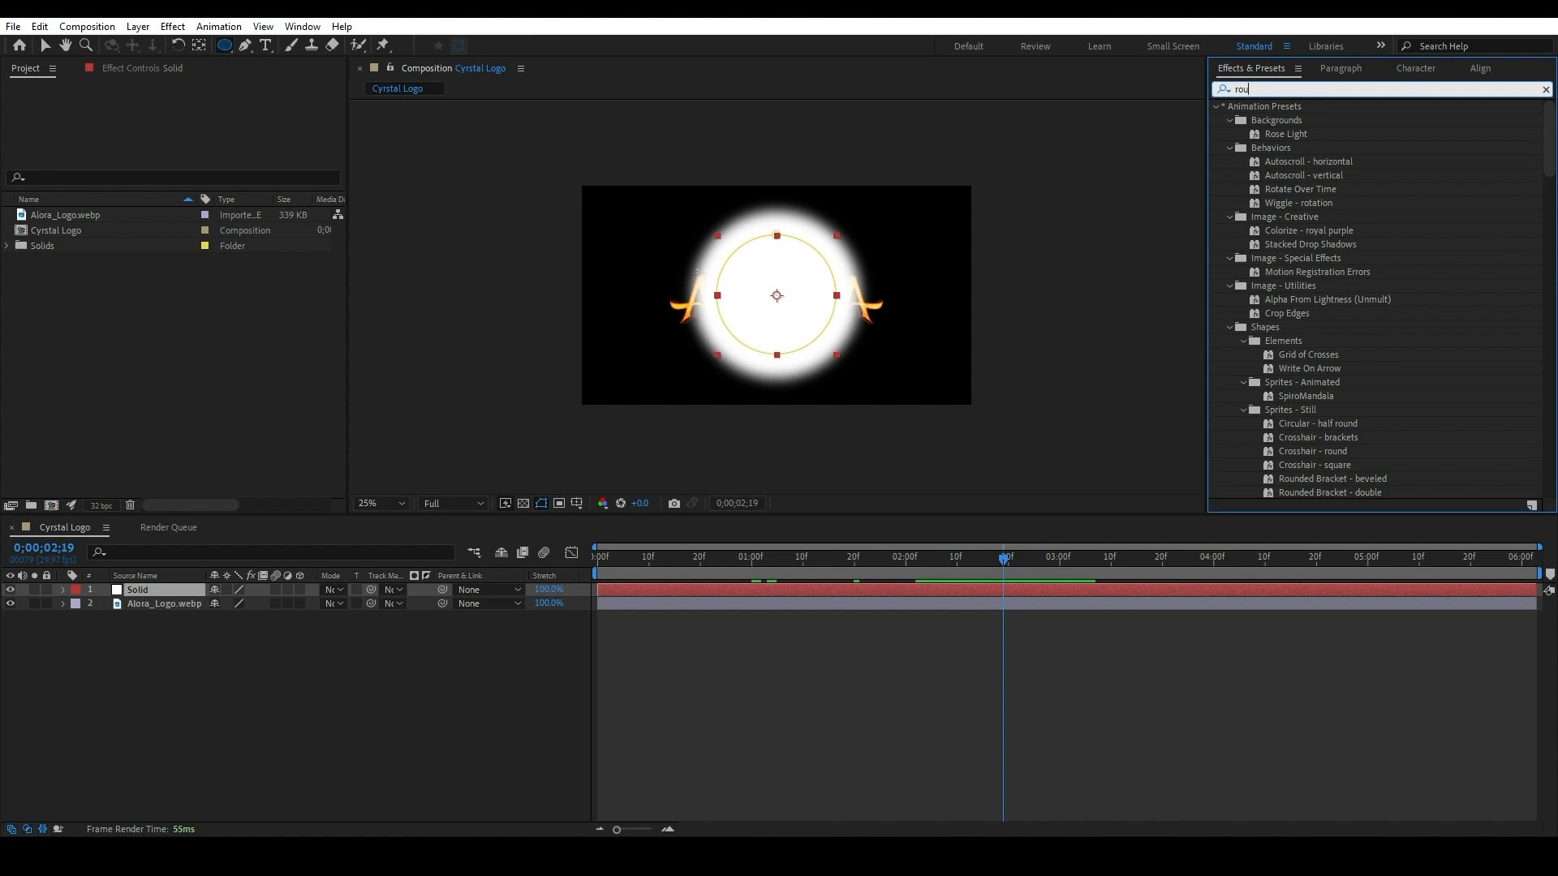
scroll(down, 3)
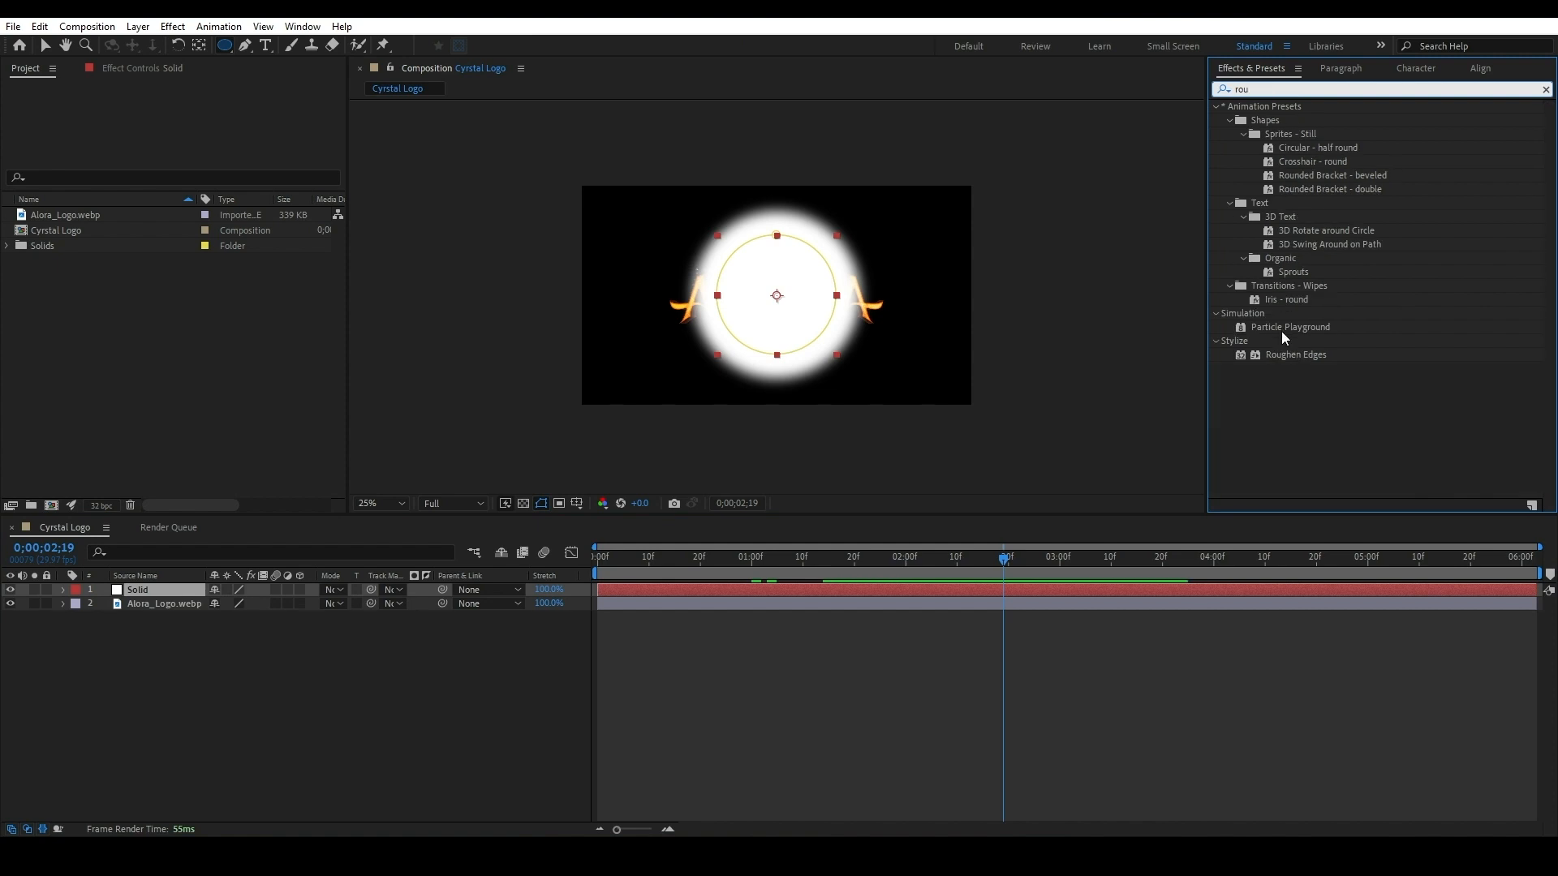
double_click(1296, 355)
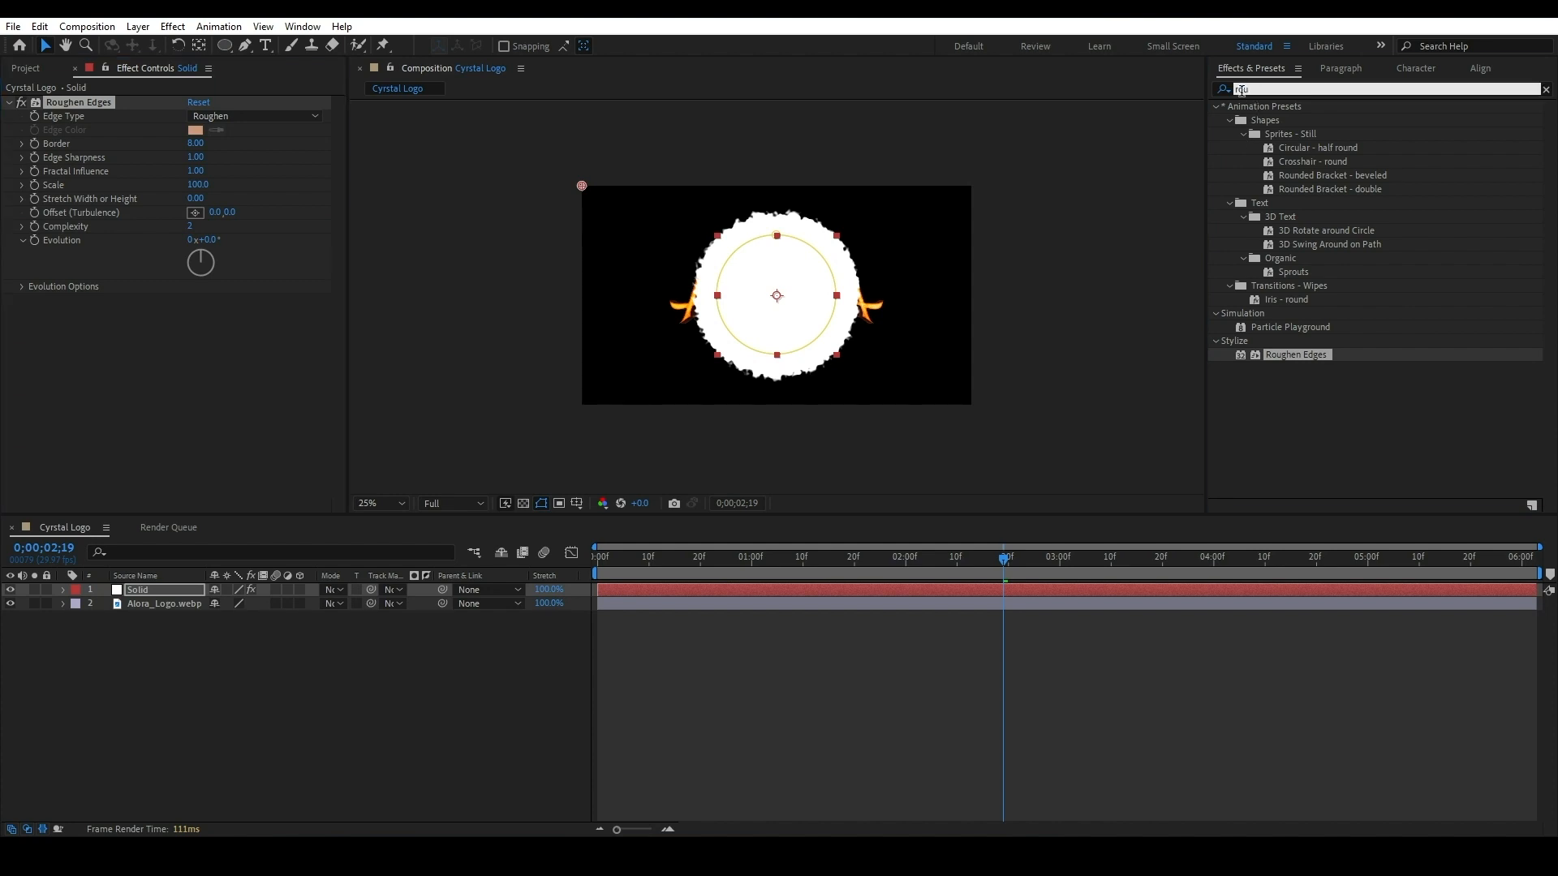
Add Mosaic with 150 horizontal and 30 vertical blocks.
text(mos)
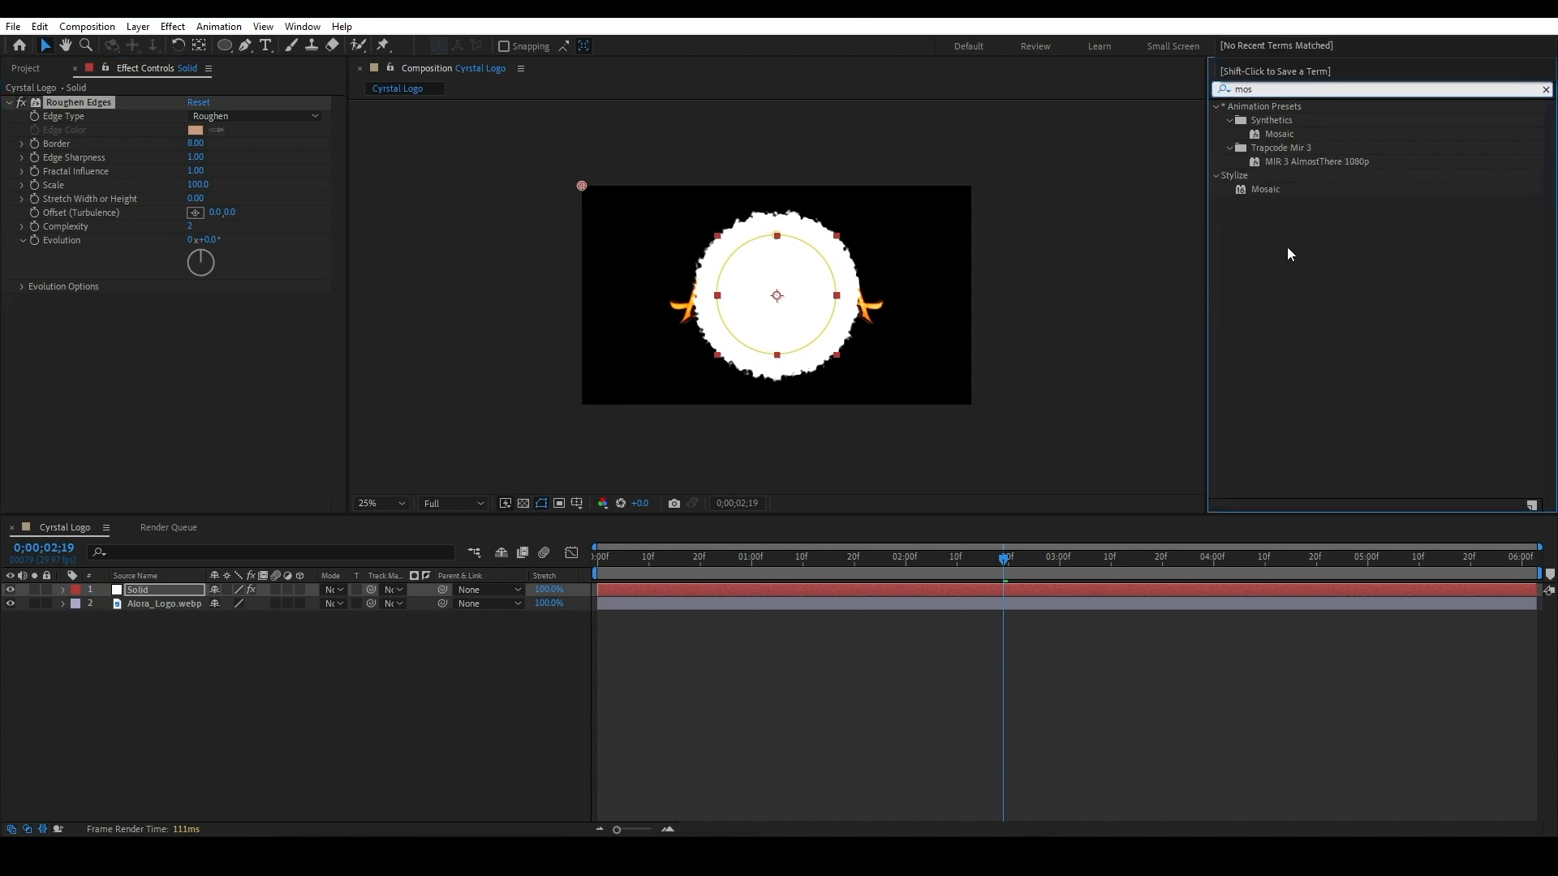
double_click(1265, 189)
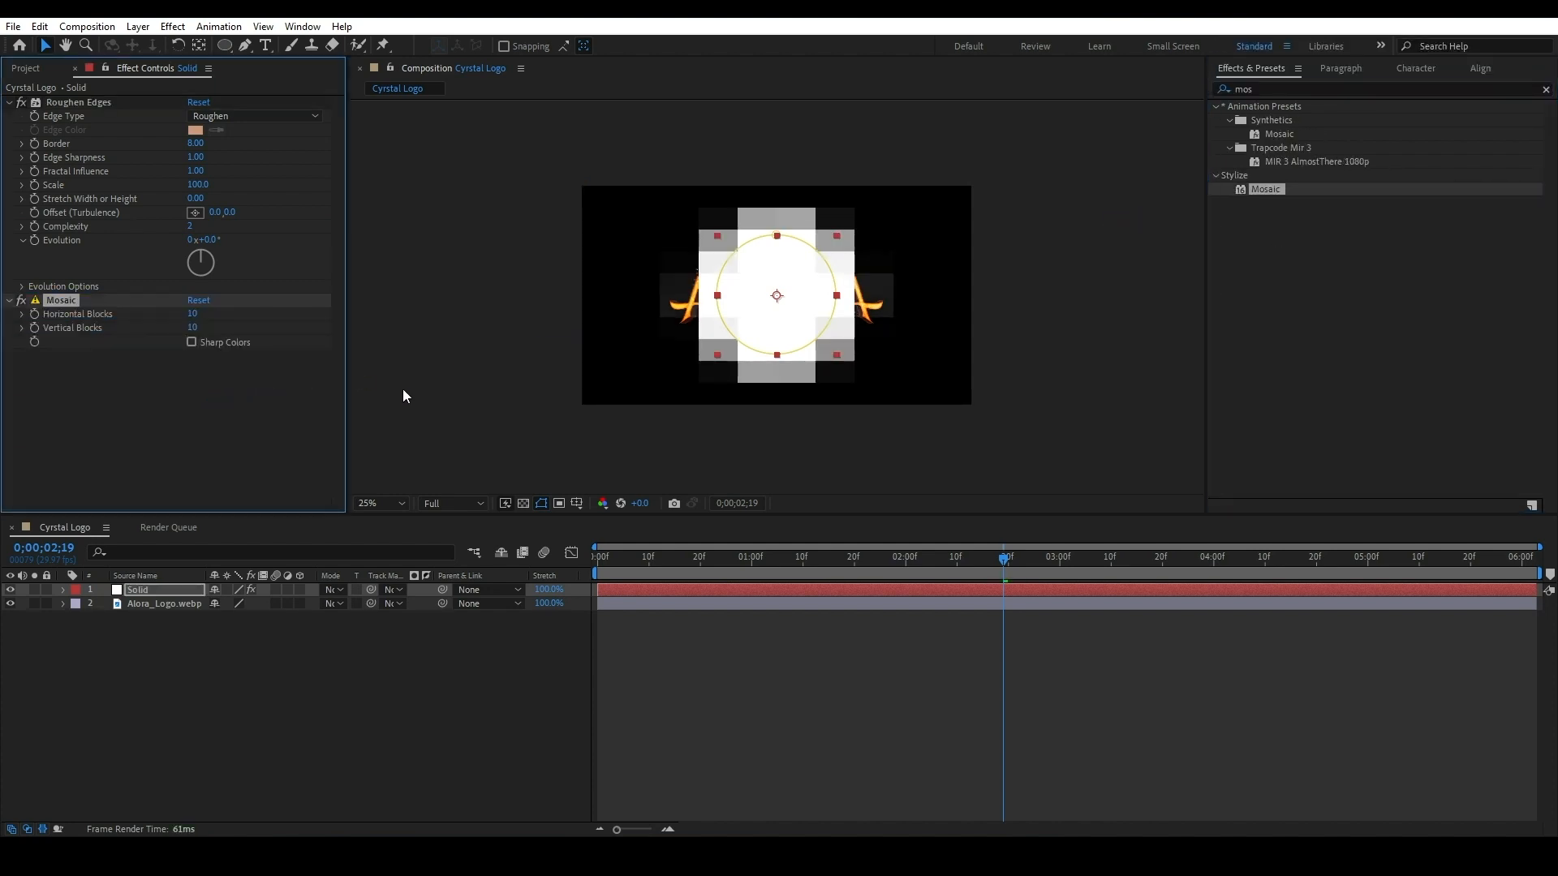
mouse_move(223, 323)
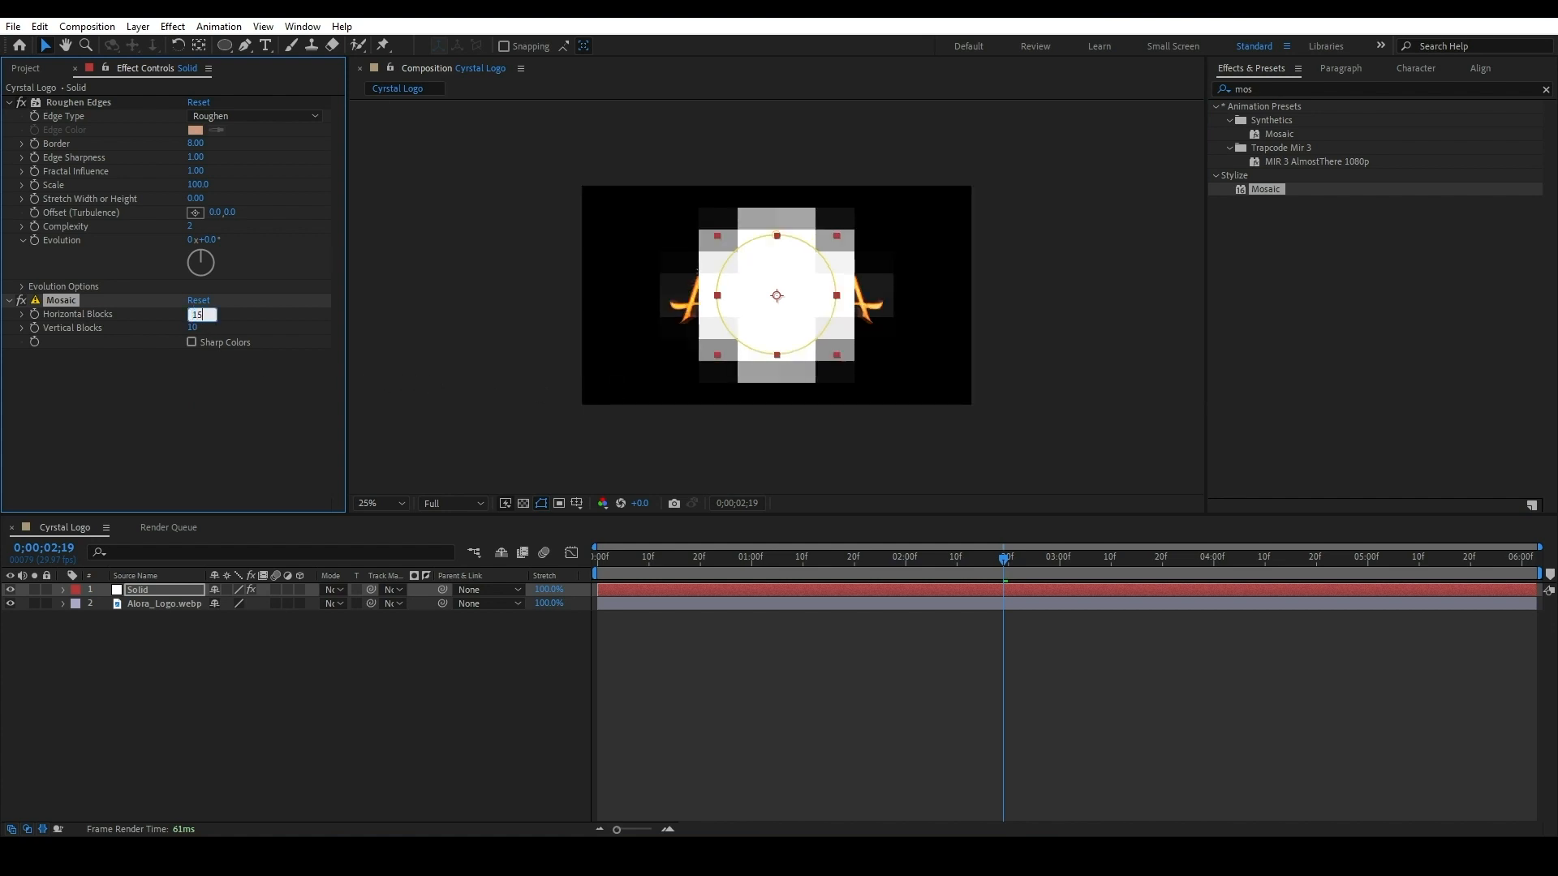
text(150)
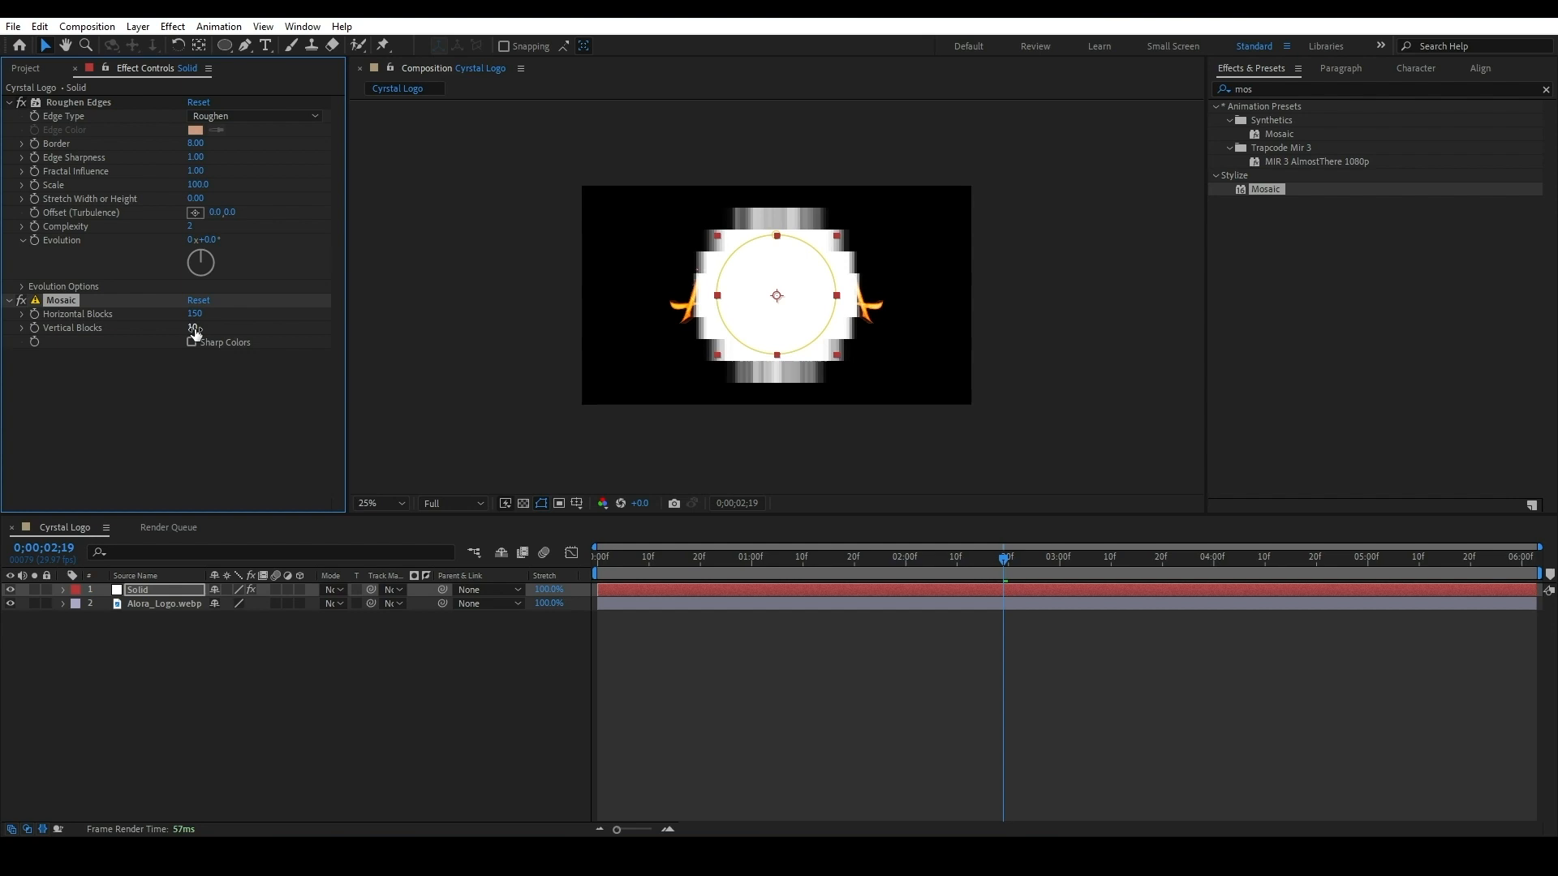
click(196, 328)
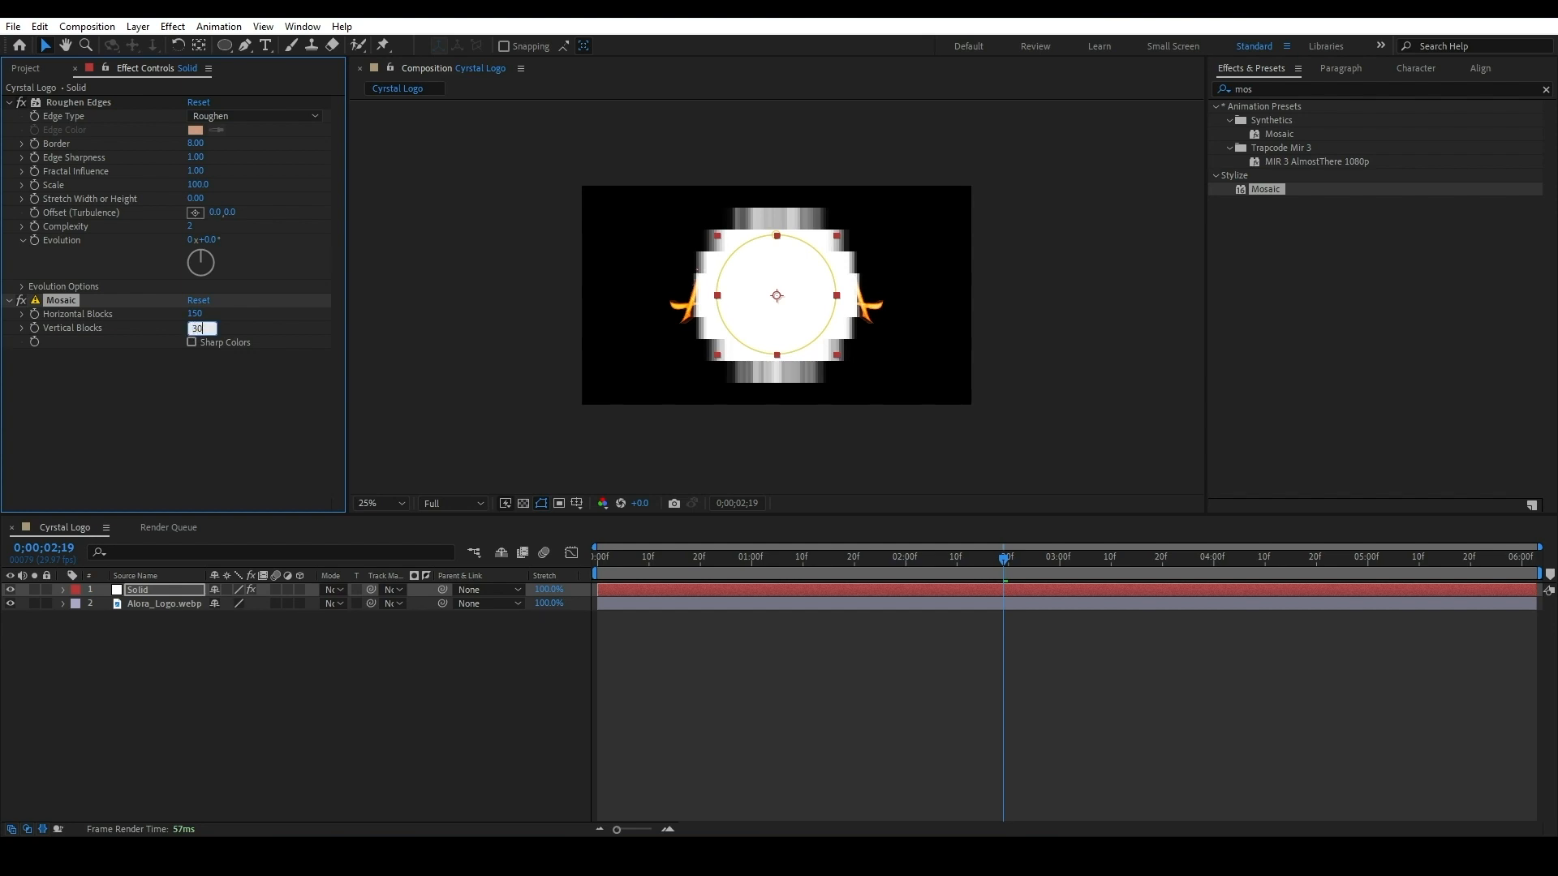
click(396, 603)
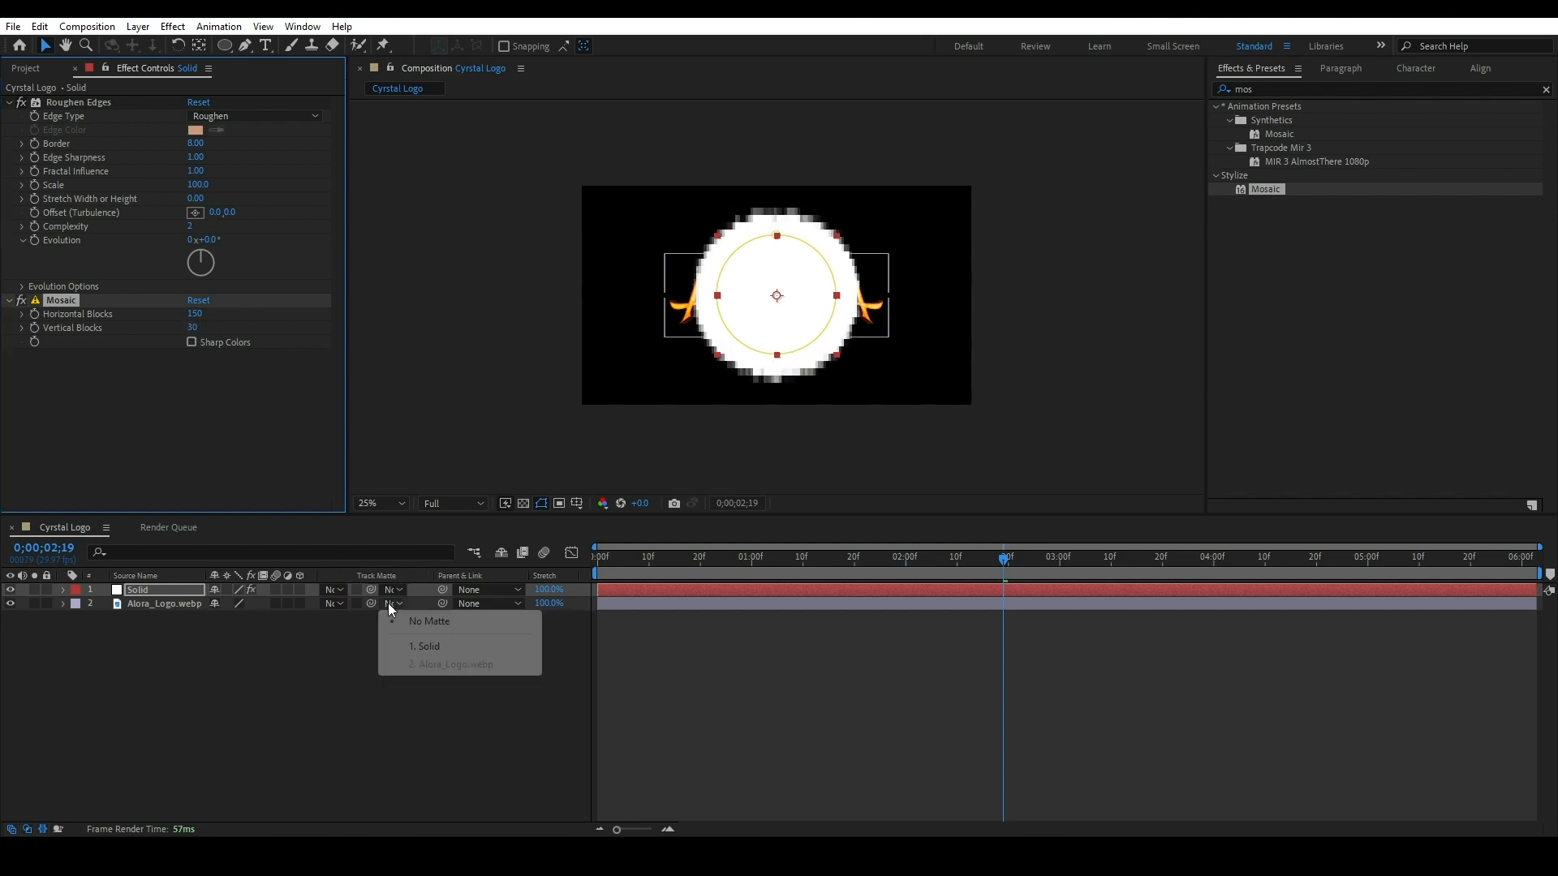
Set the logo layer's Track Matte to 1. Solid and check the reveal.
click(428, 646)
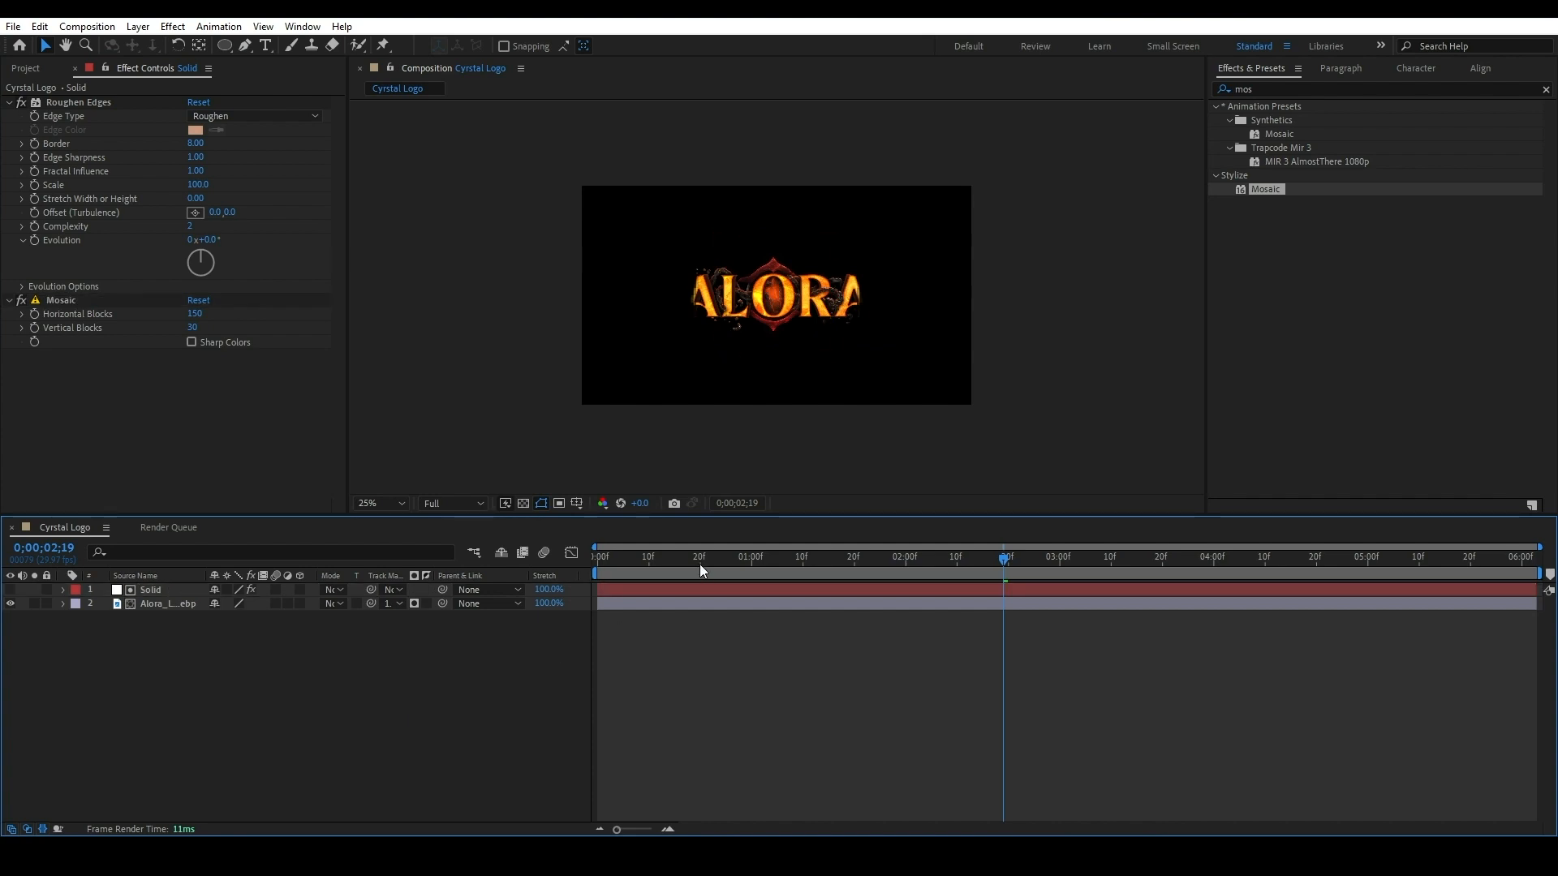
click(904, 557)
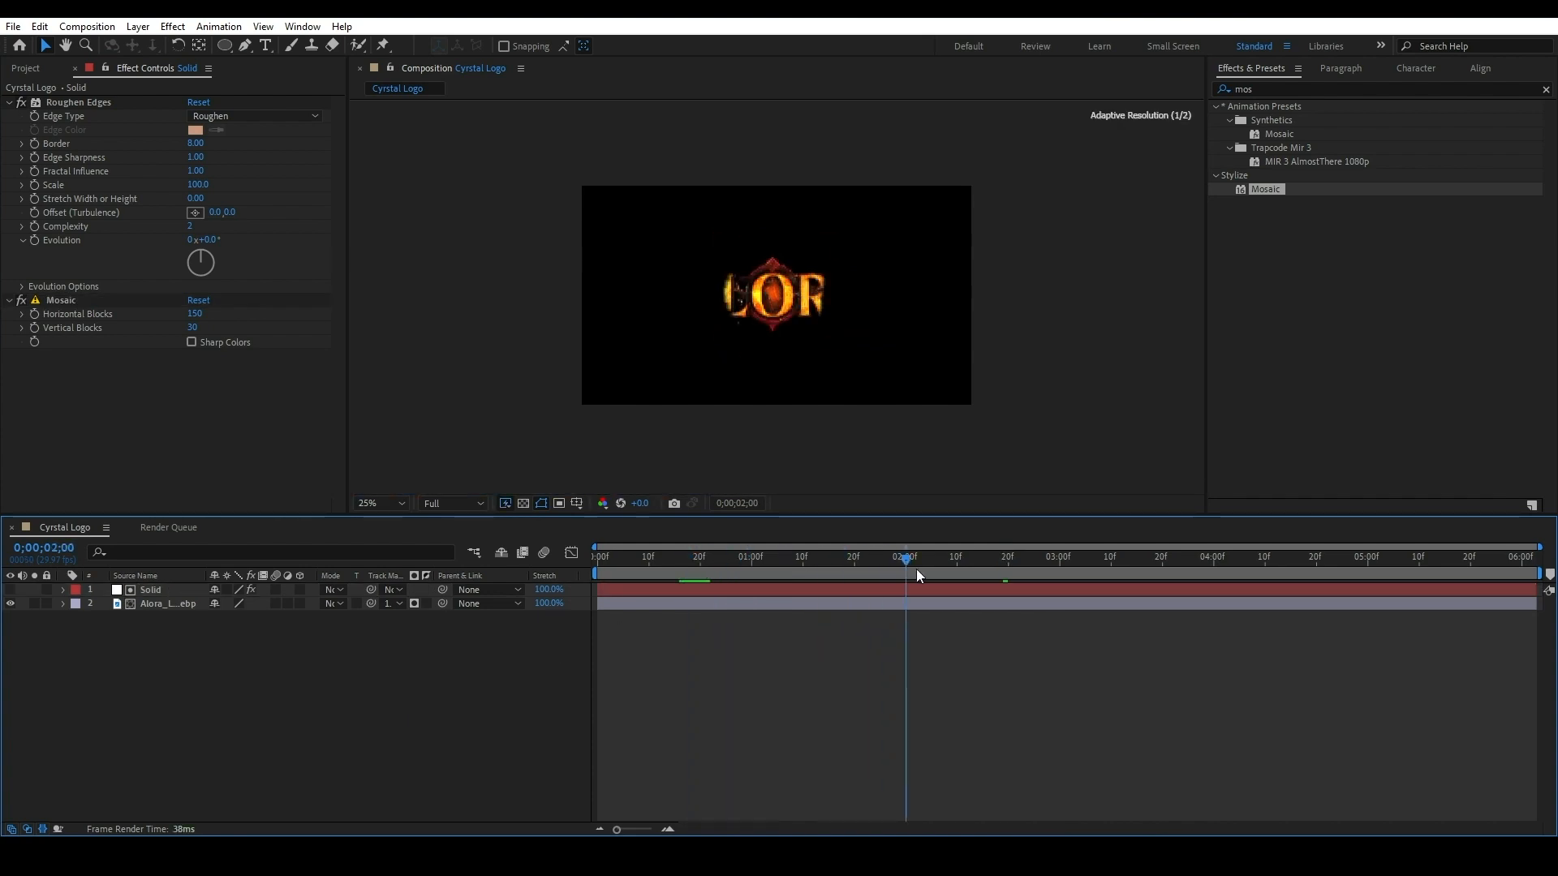
click(864, 556)
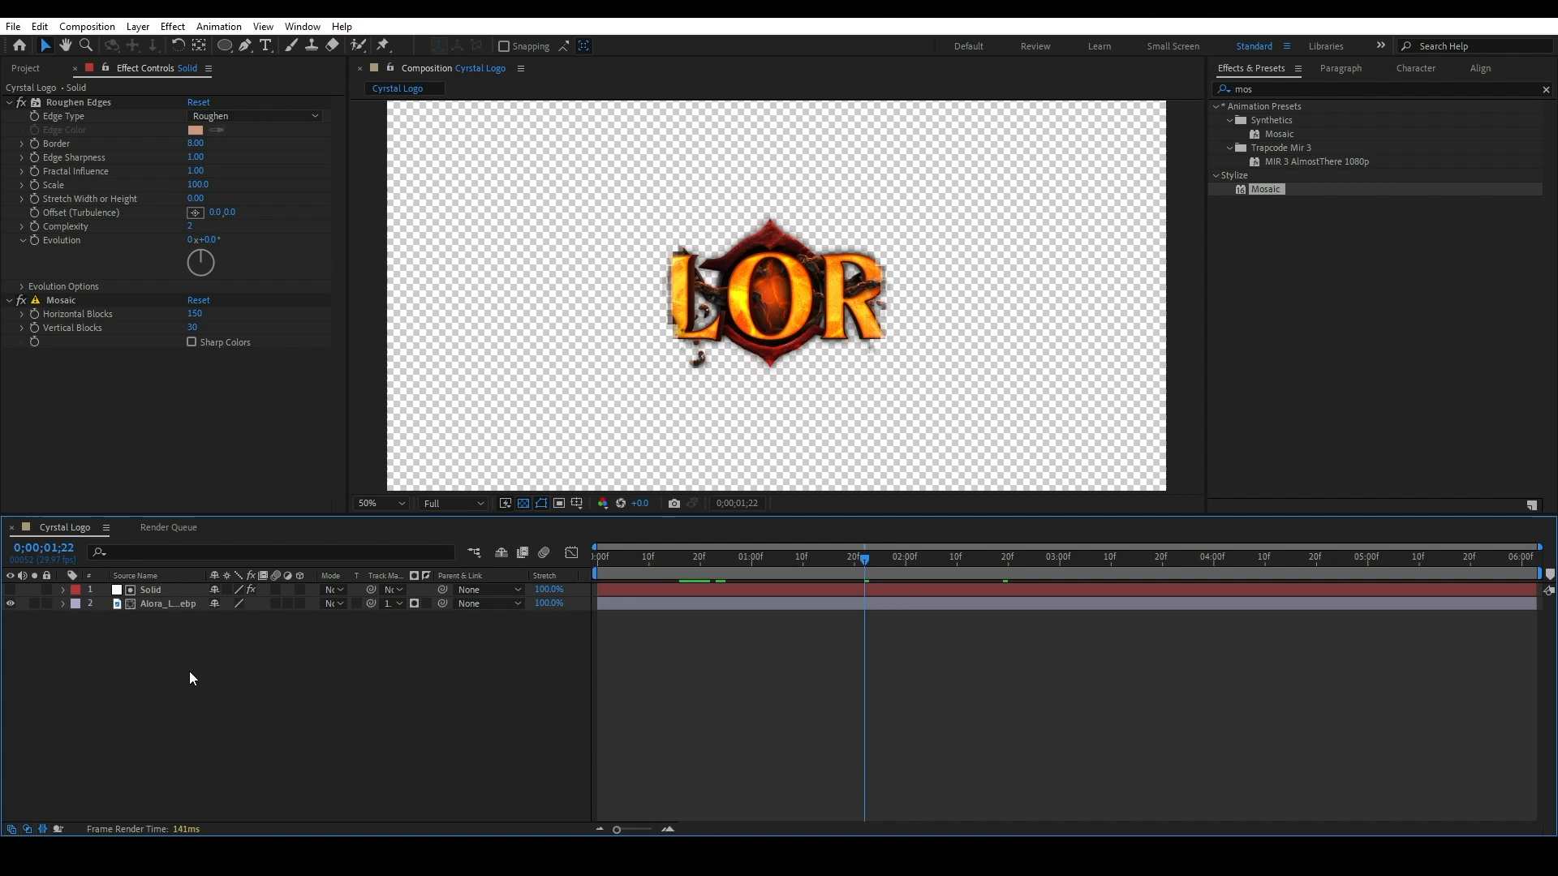
Precompose solid and logo into 'Inside Logo' and duplicate that layer.
key(ctrl+shift+c)
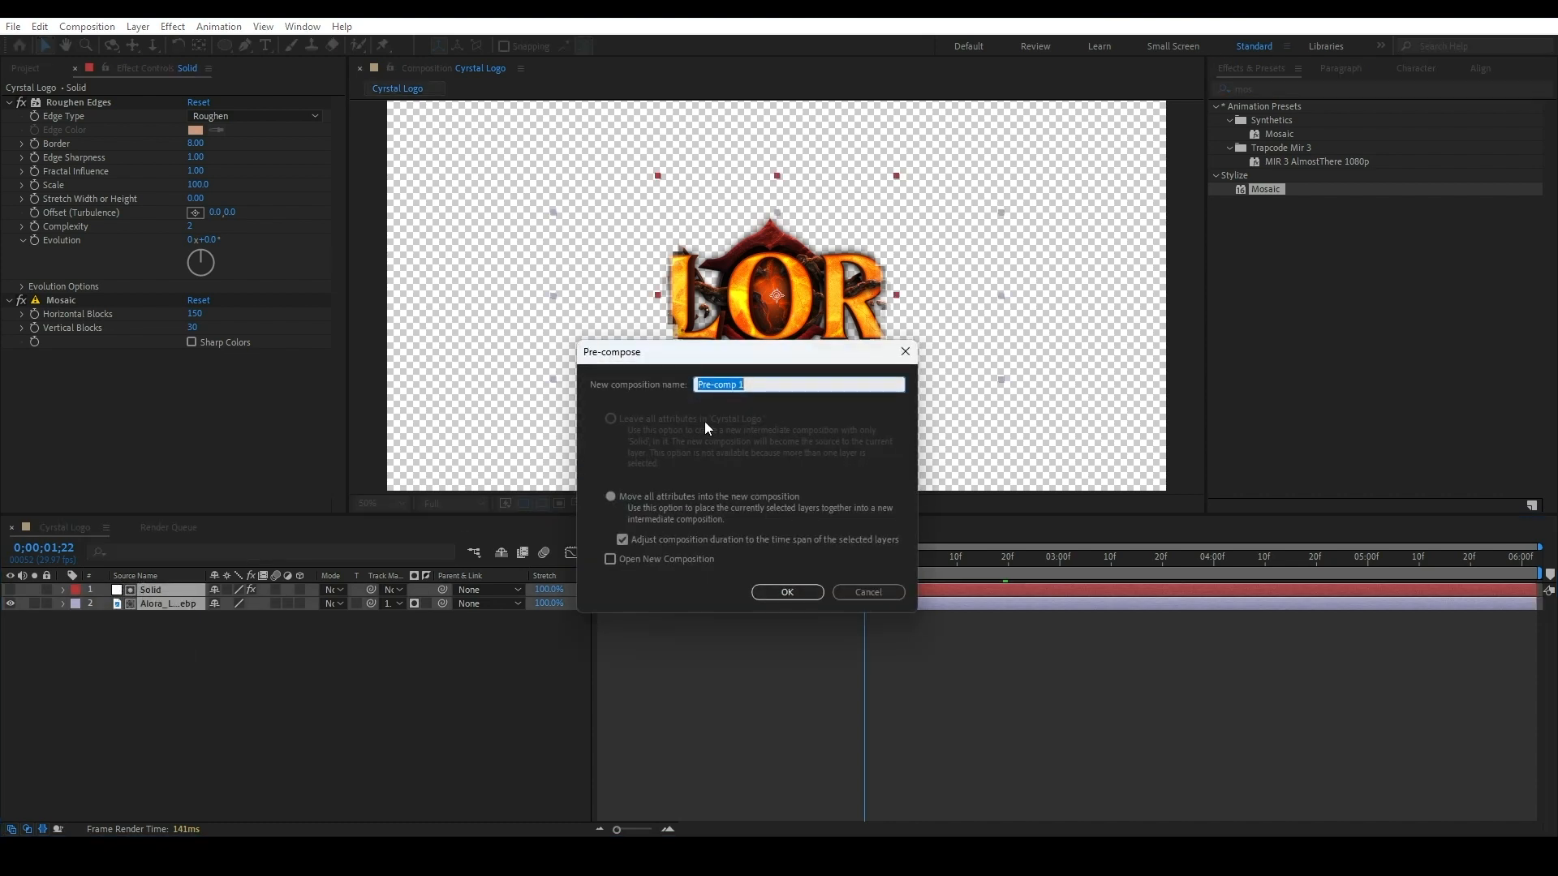
text(Inside)
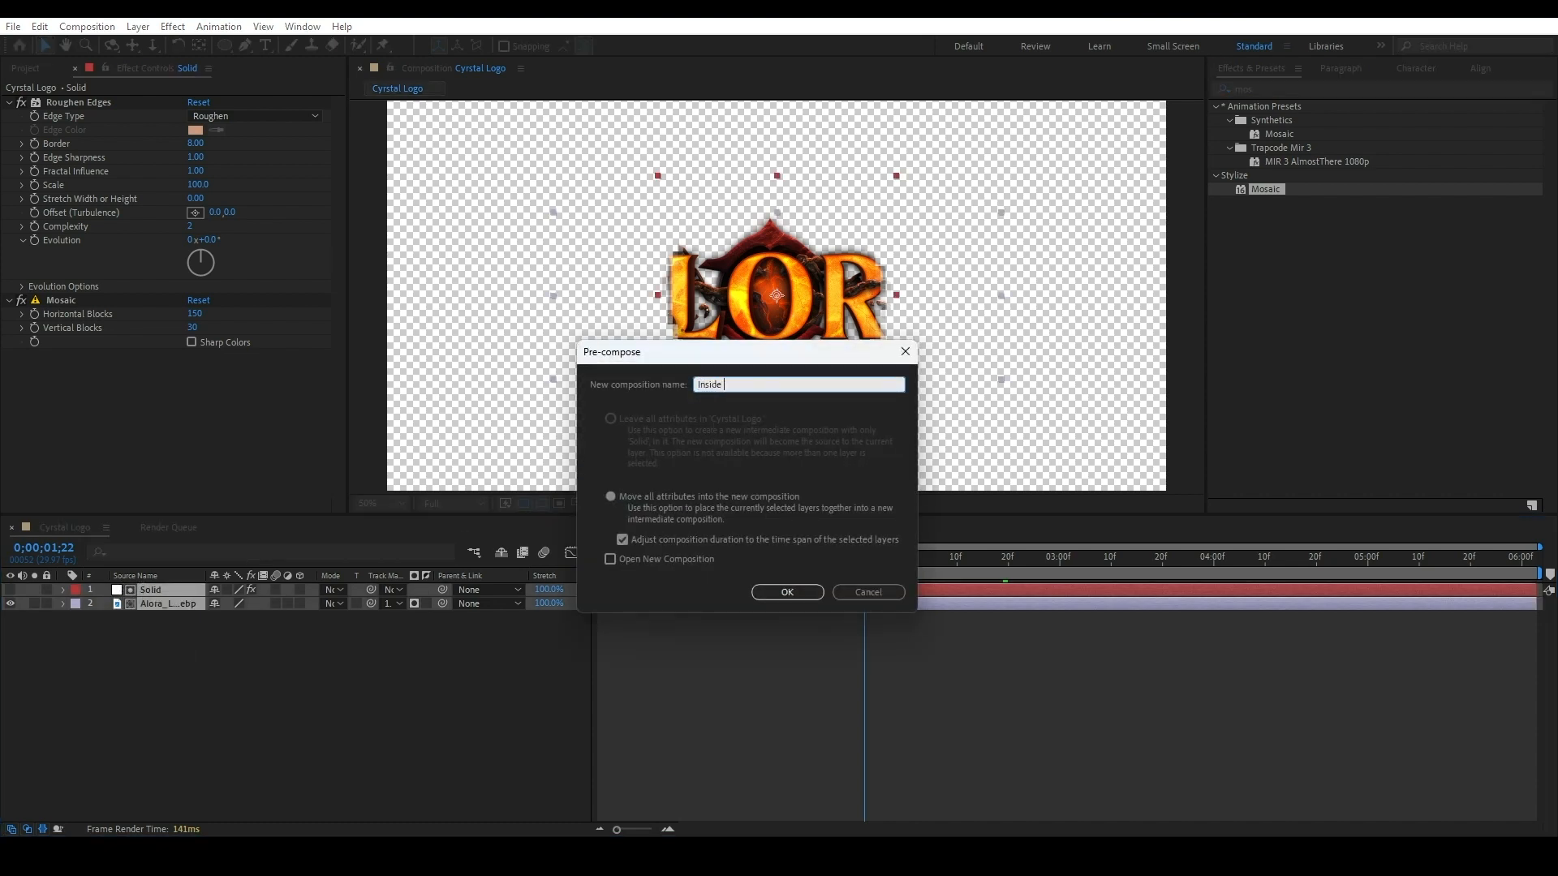
click(787, 592)
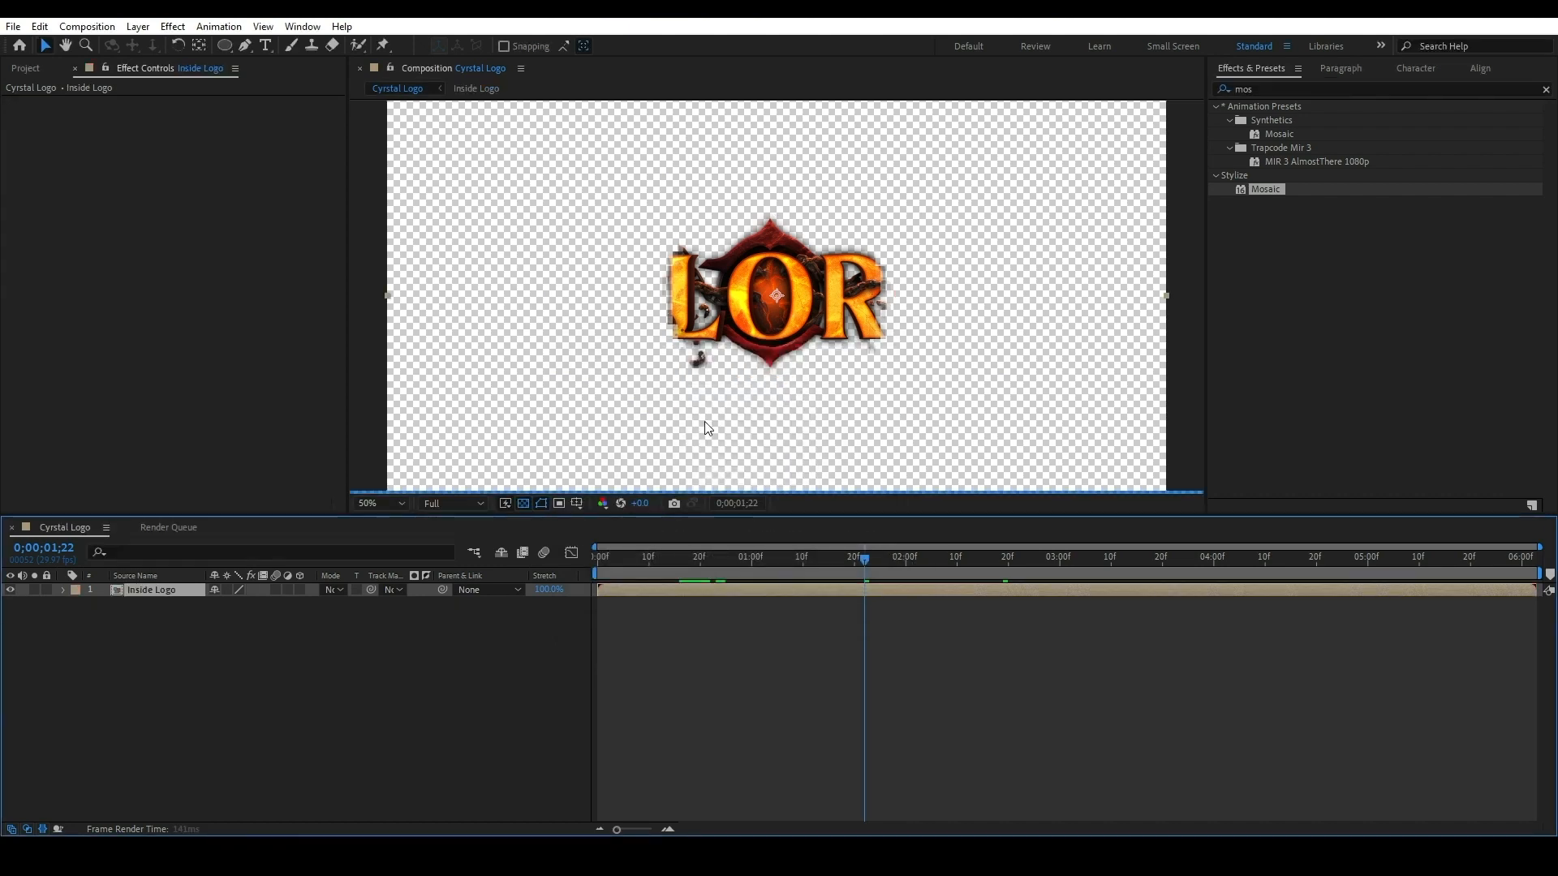
key(ctrl+d)
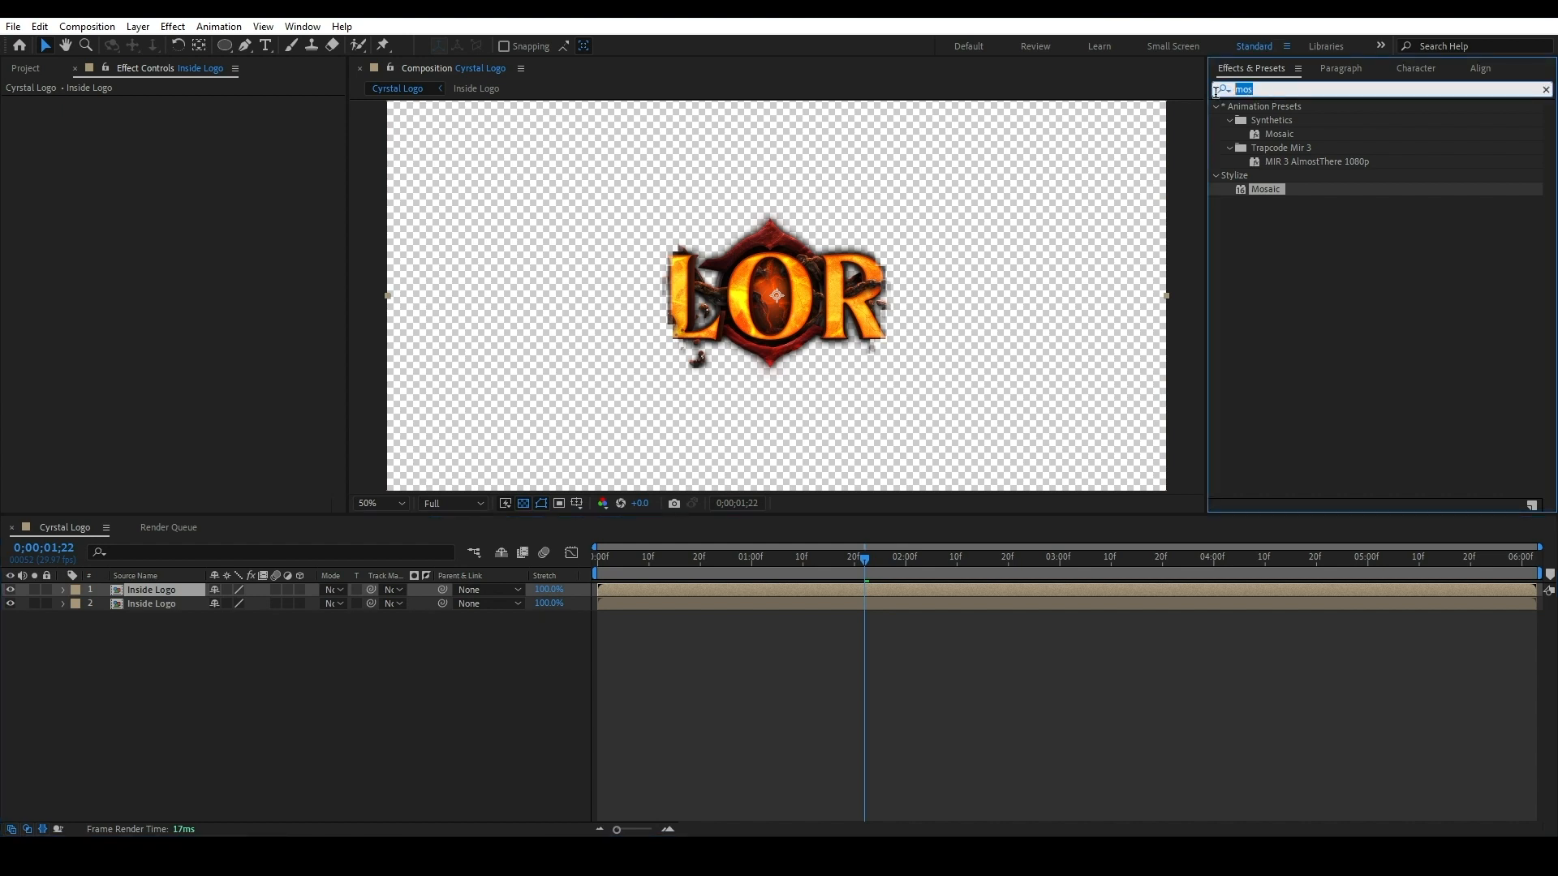
Difference-matte the top copy against 2. Inside Logo, delayed about 20 frames.
text(c)
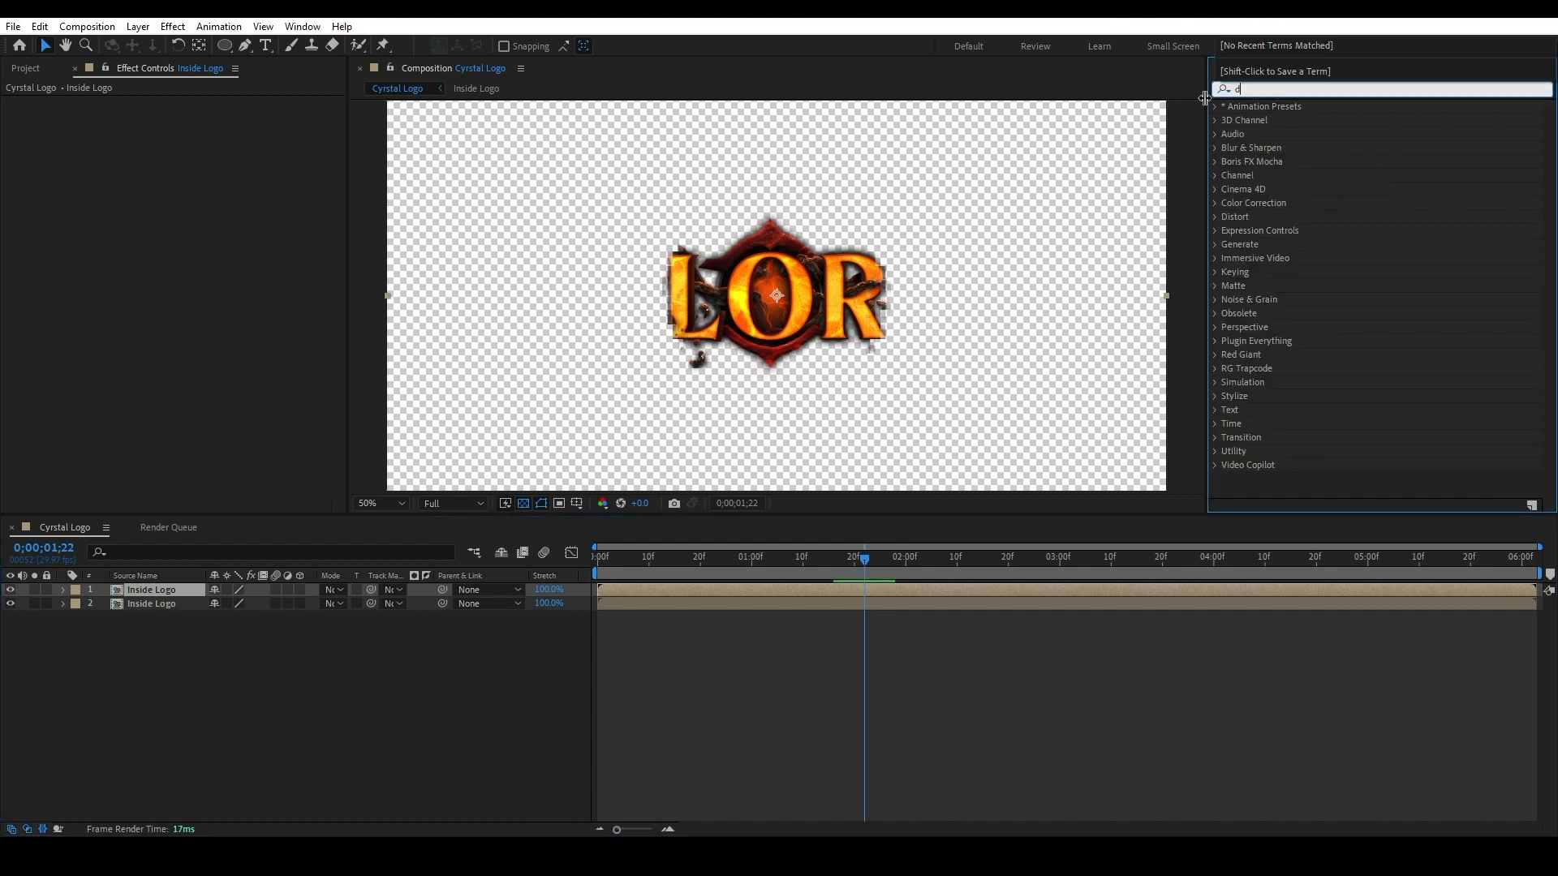
text(iff)
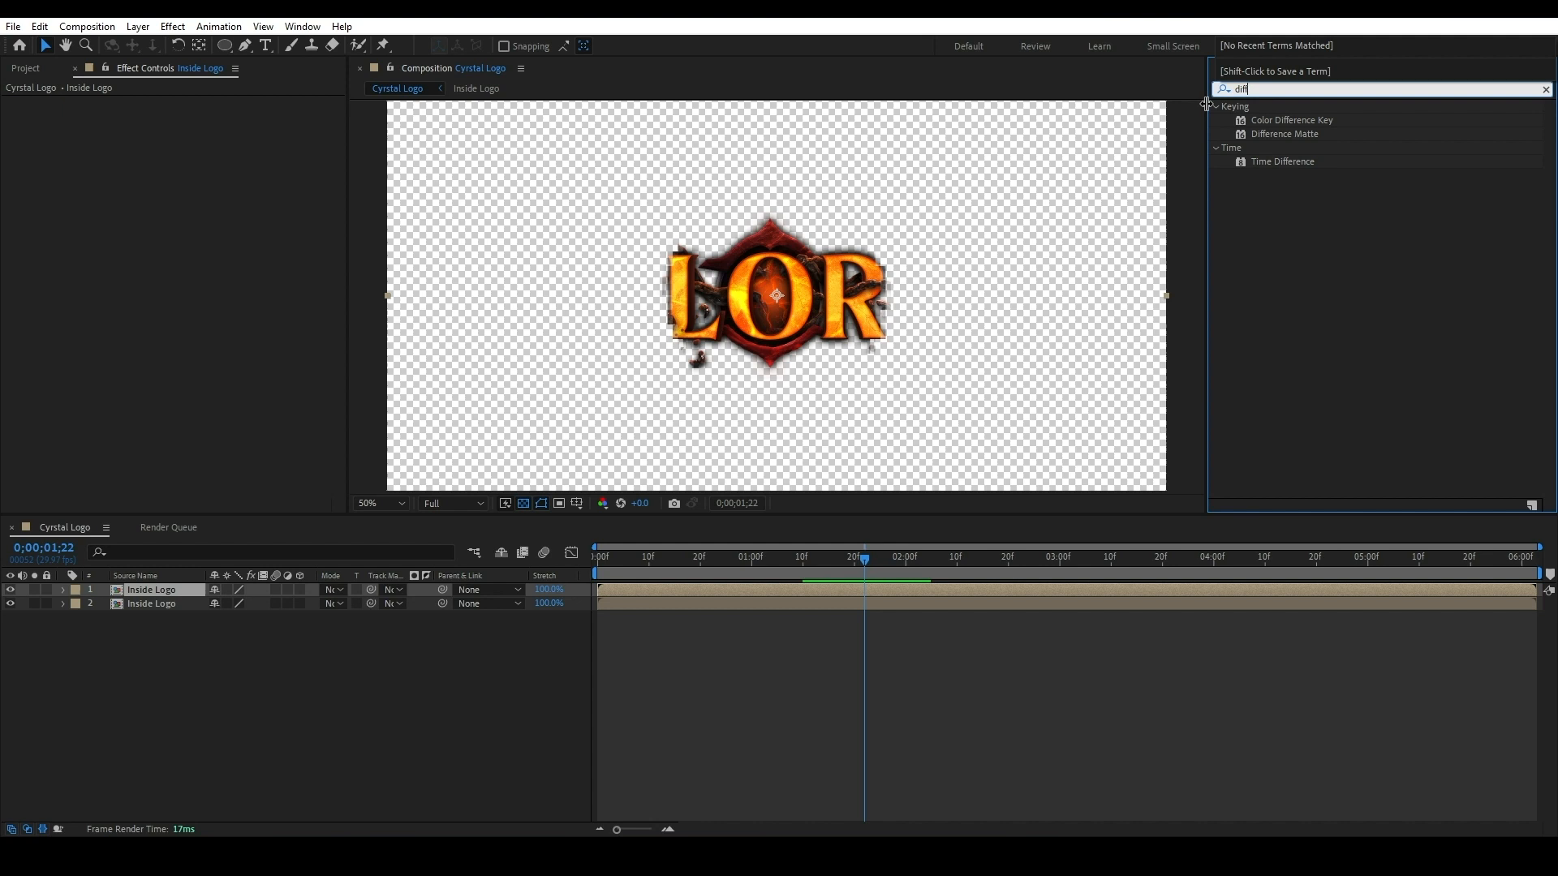
double_click(1285, 133)
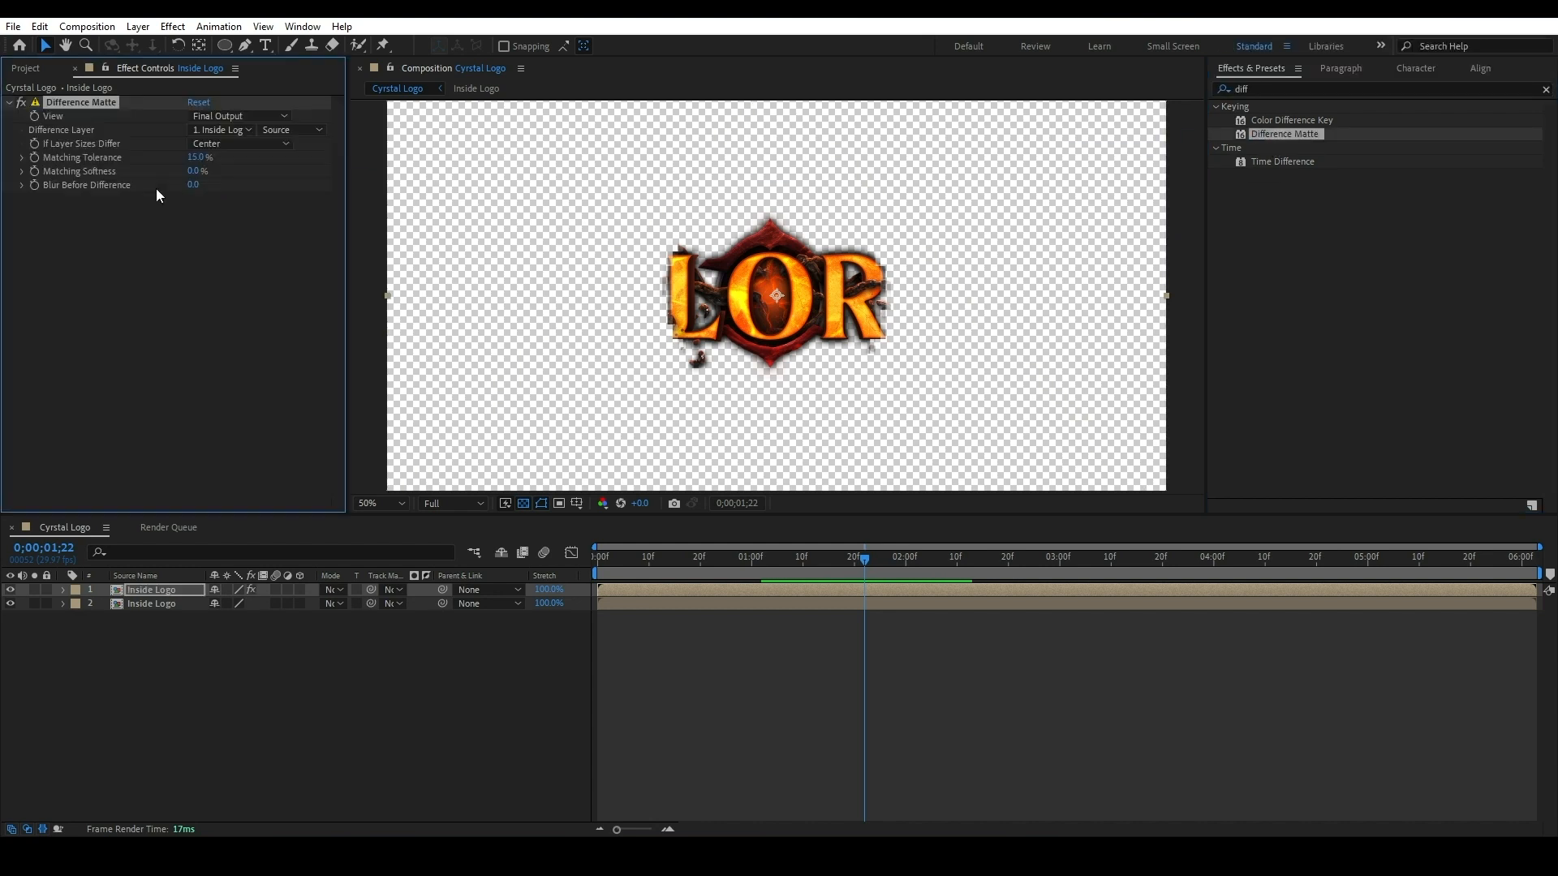
click(221, 129)
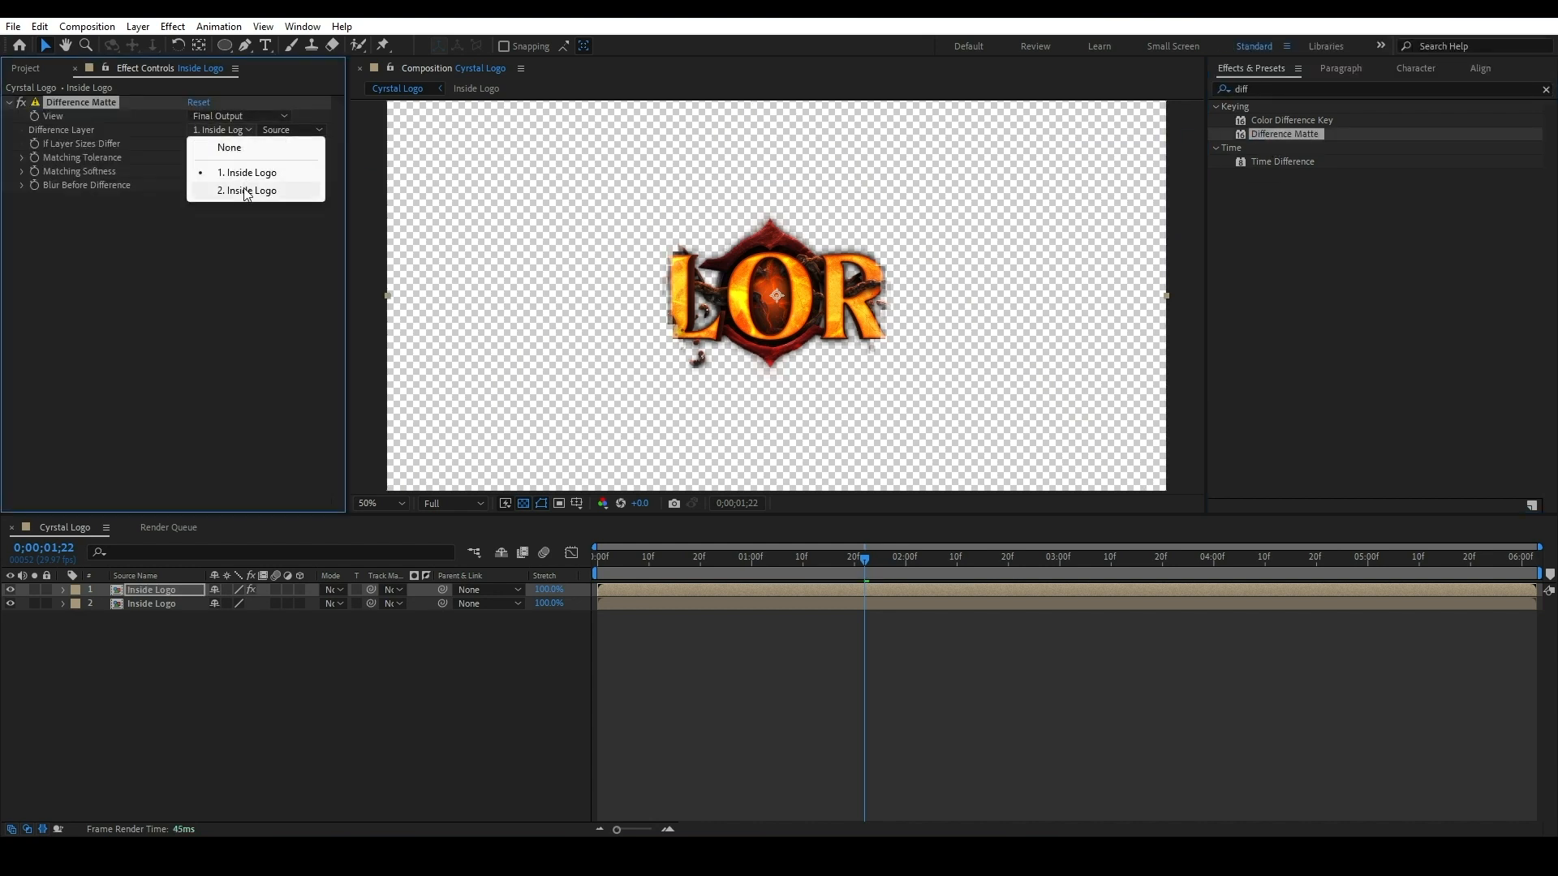
click(251, 190)
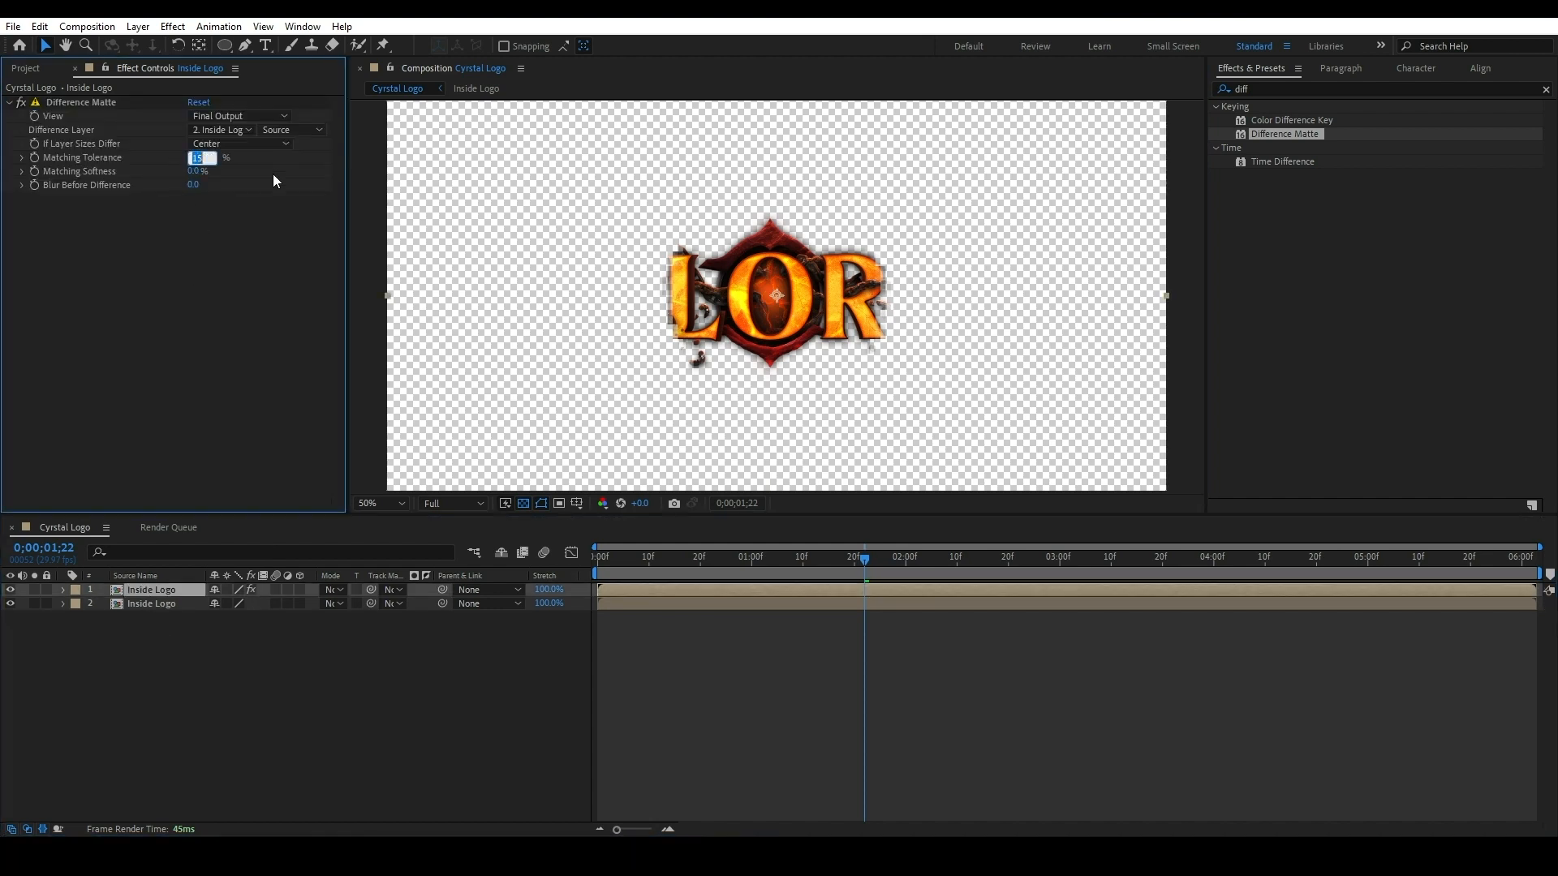
mouse_move(328, 198)
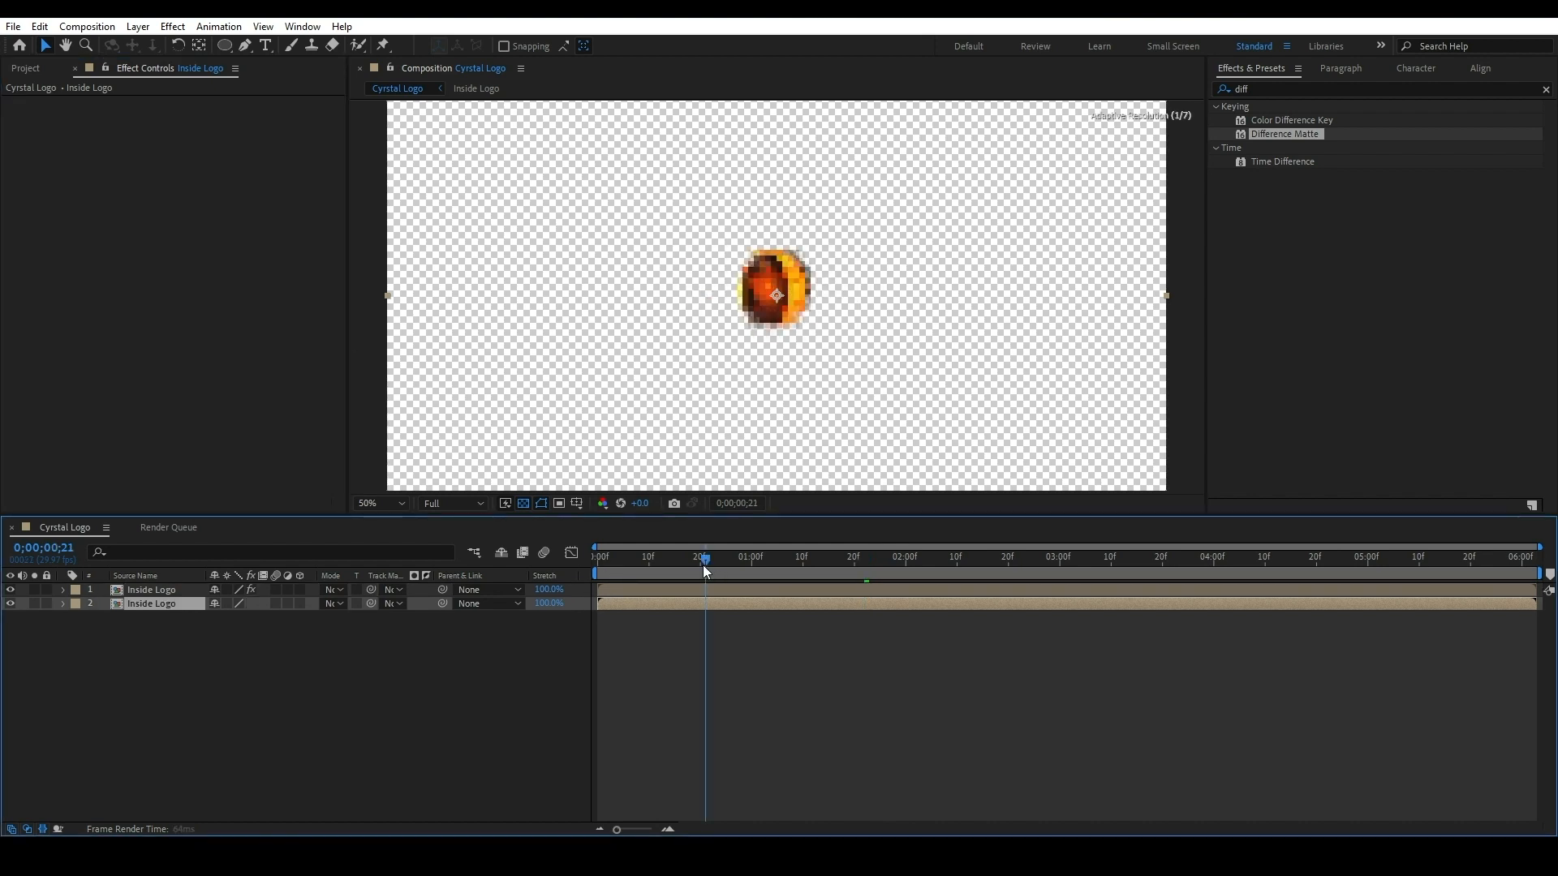
drag(705, 557, 699, 556)
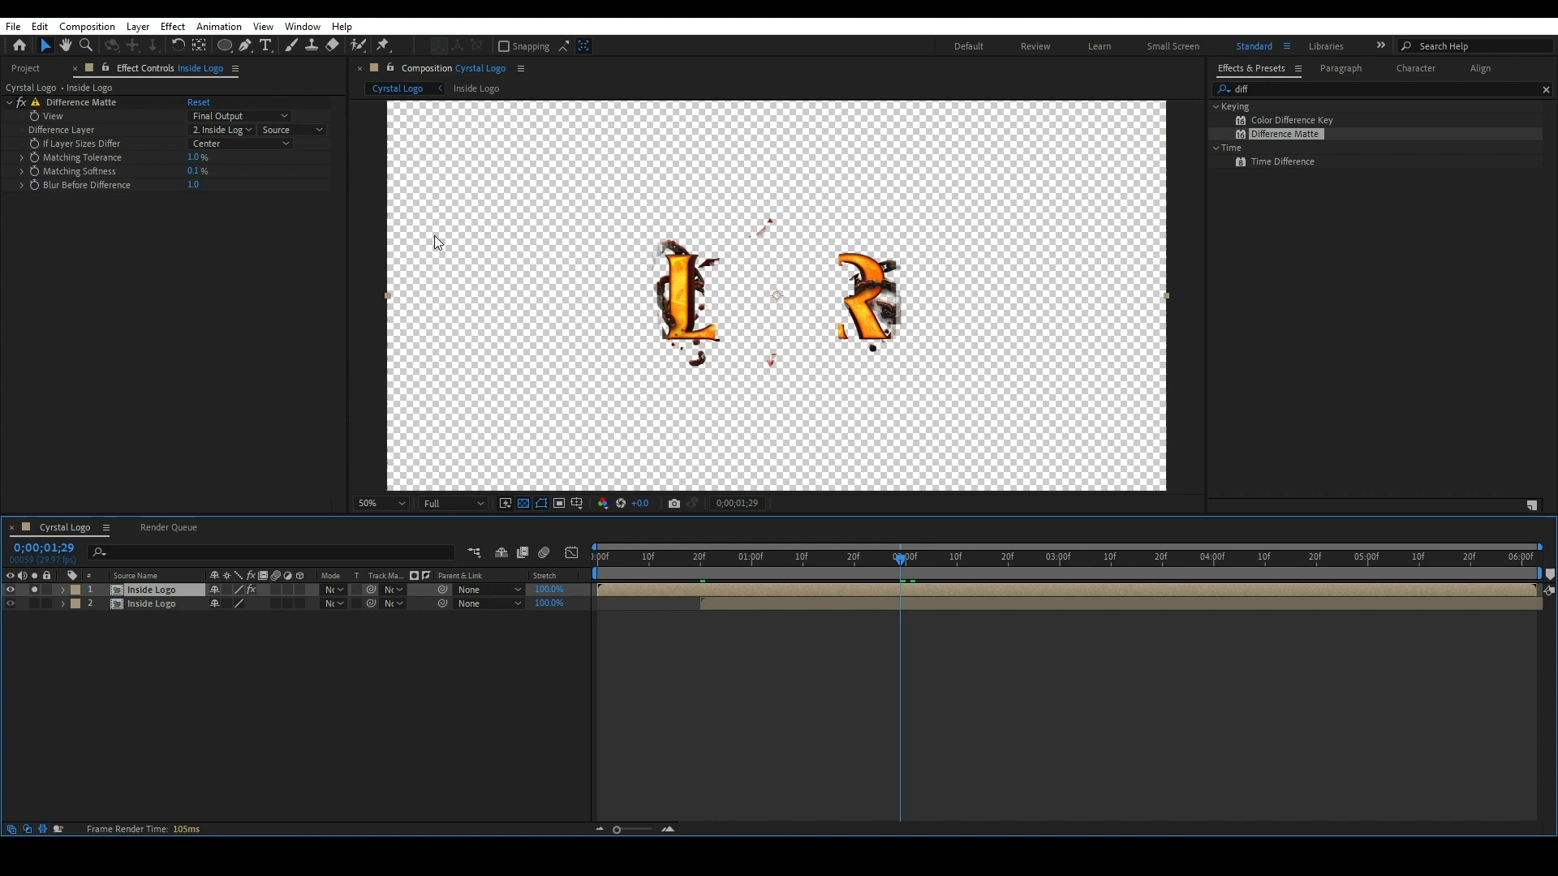
click(20, 102)
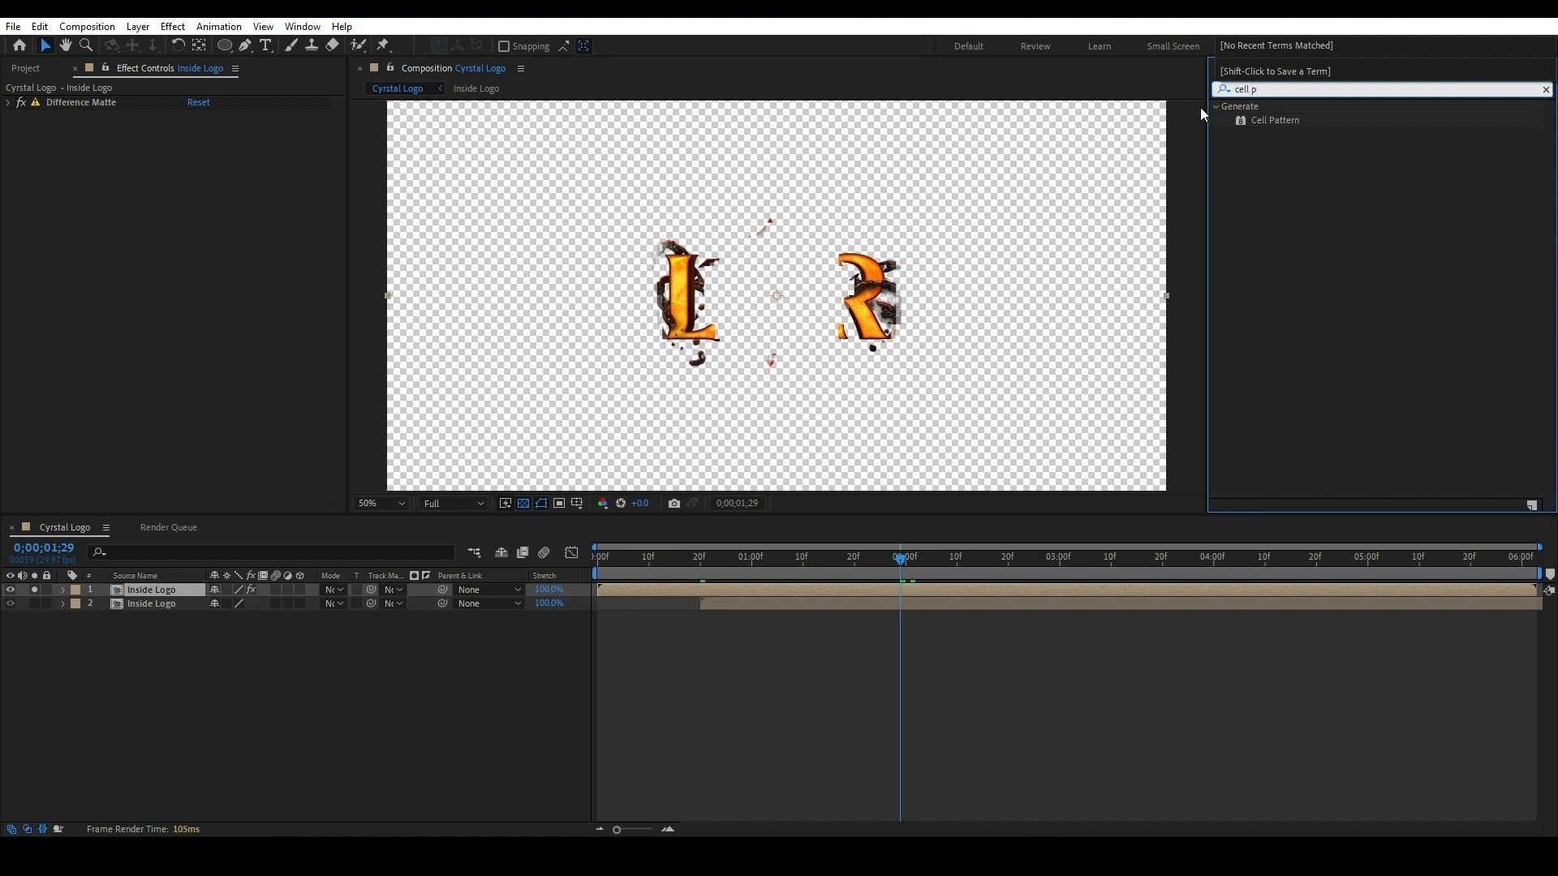
Apply Crystals HQ Cell Pattern, contrast 120, size 80, with a time expression on Evolution.
double_click(1275, 119)
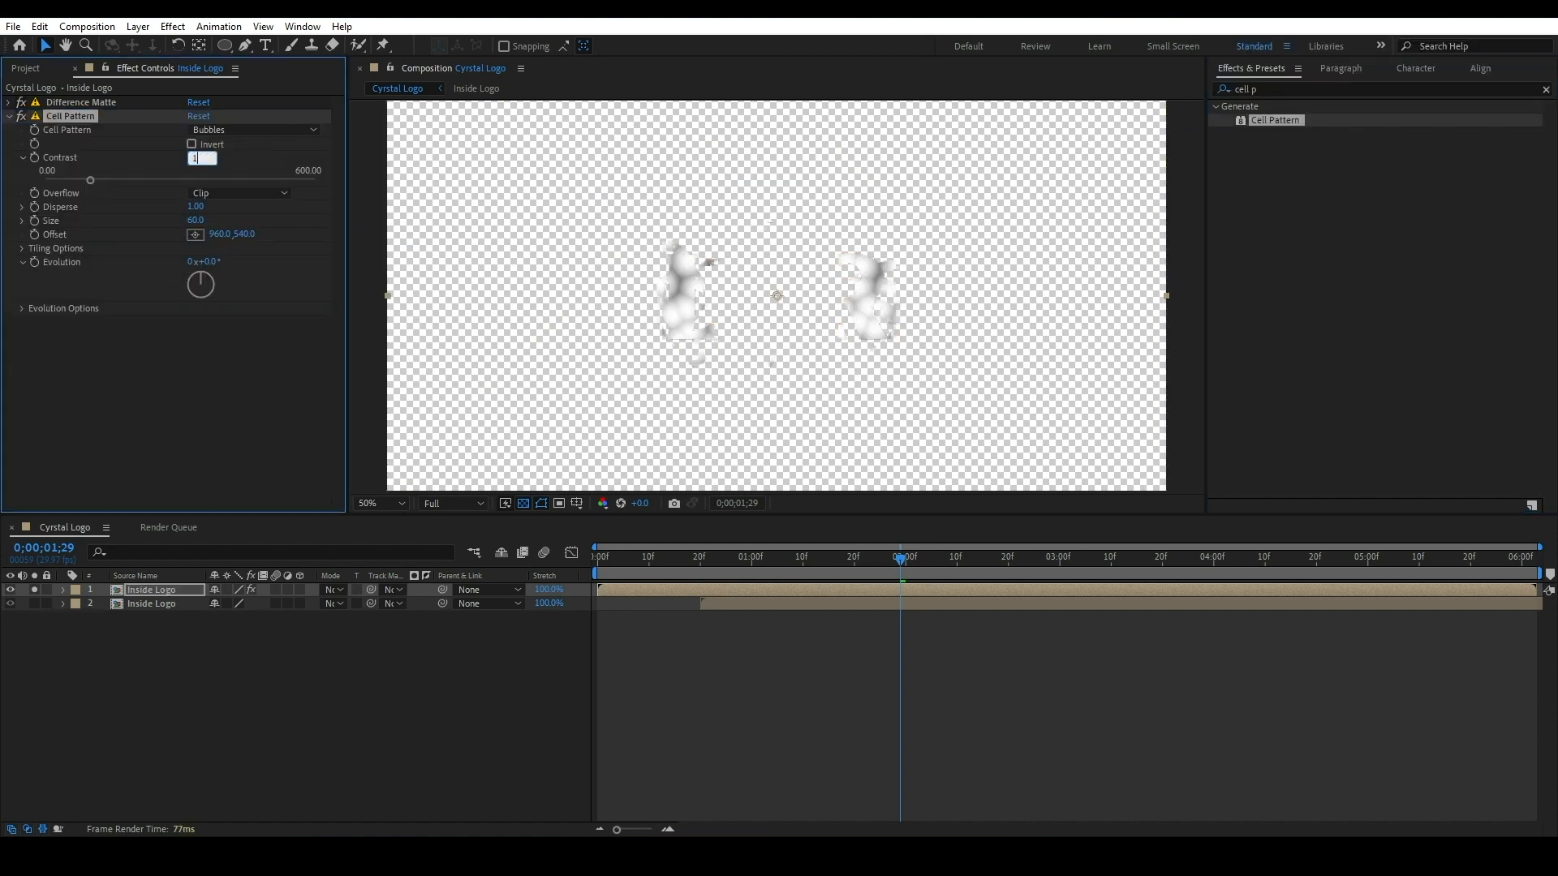
click(253, 129)
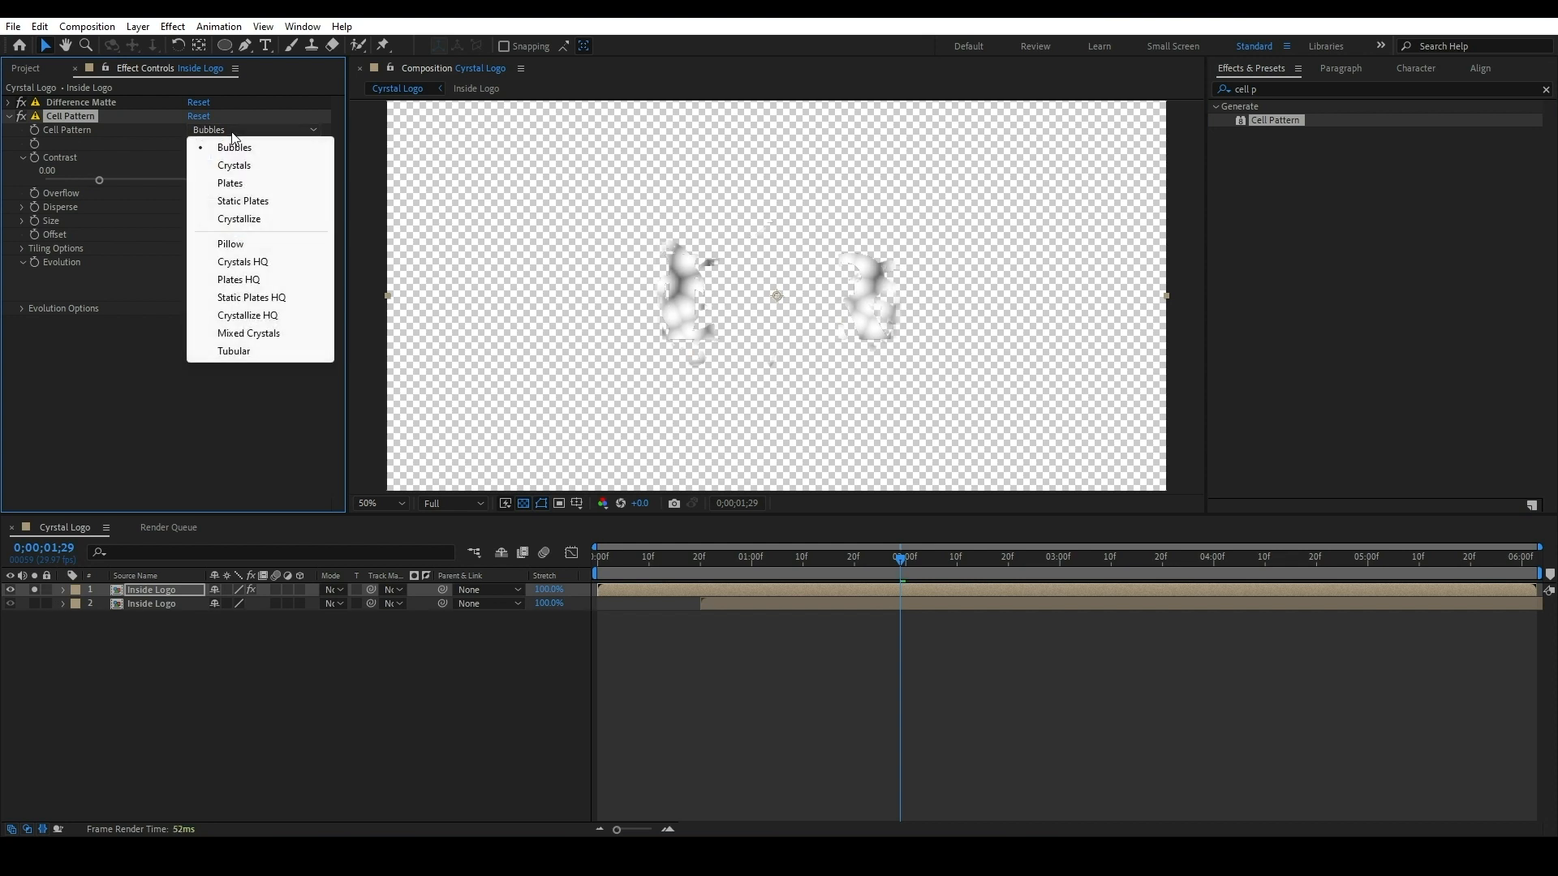
click(242, 262)
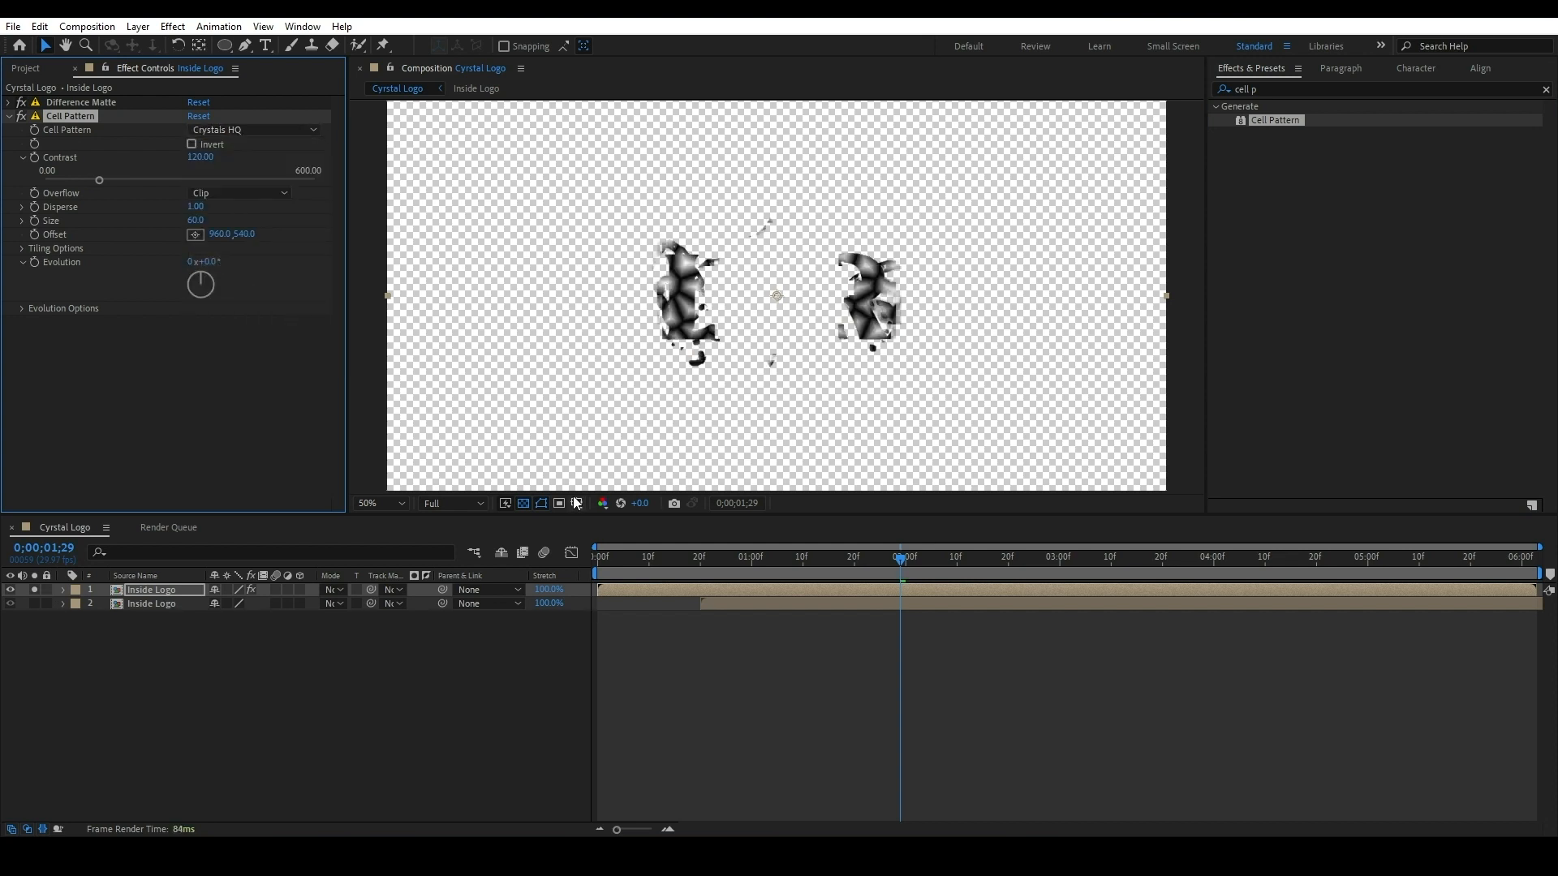
click(558, 503)
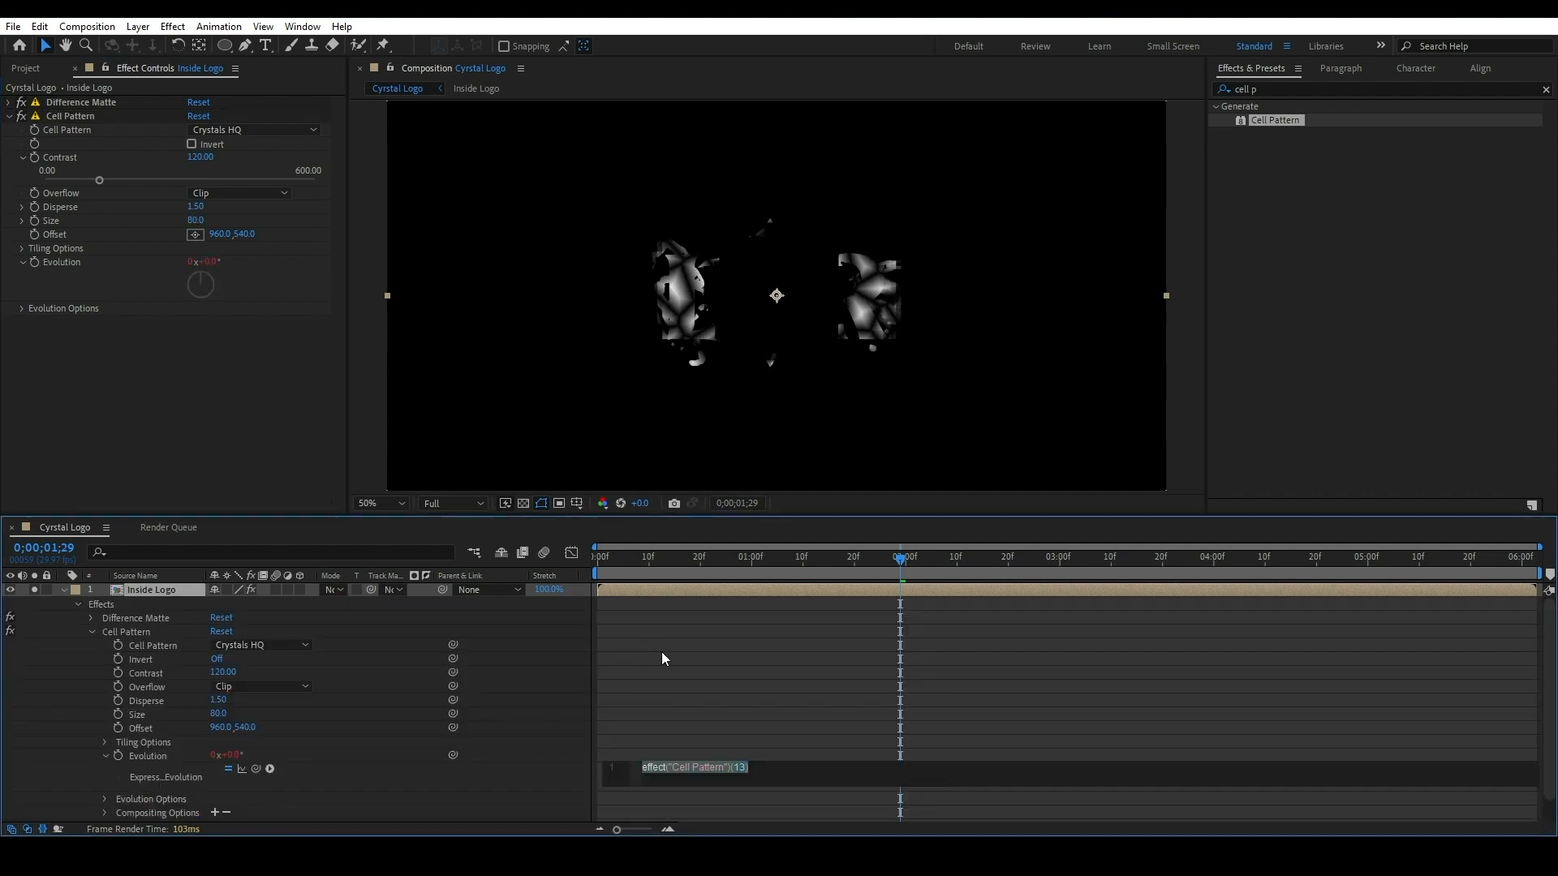
text(time)
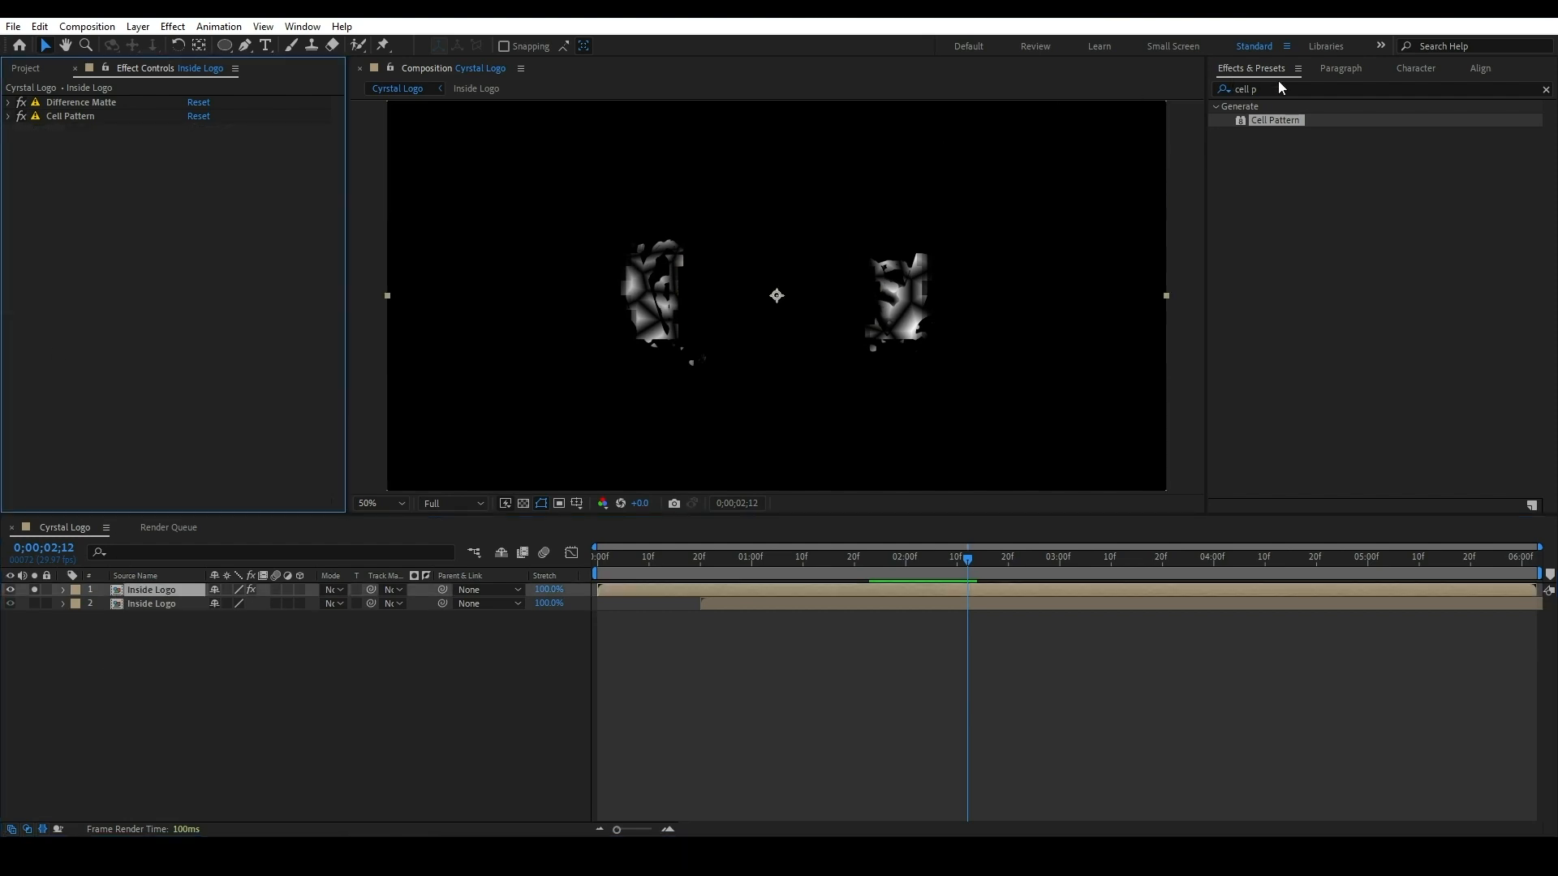
Apply CC Vector Blur: Natural, amount 130, 30° angle offset.
text(cc vec)
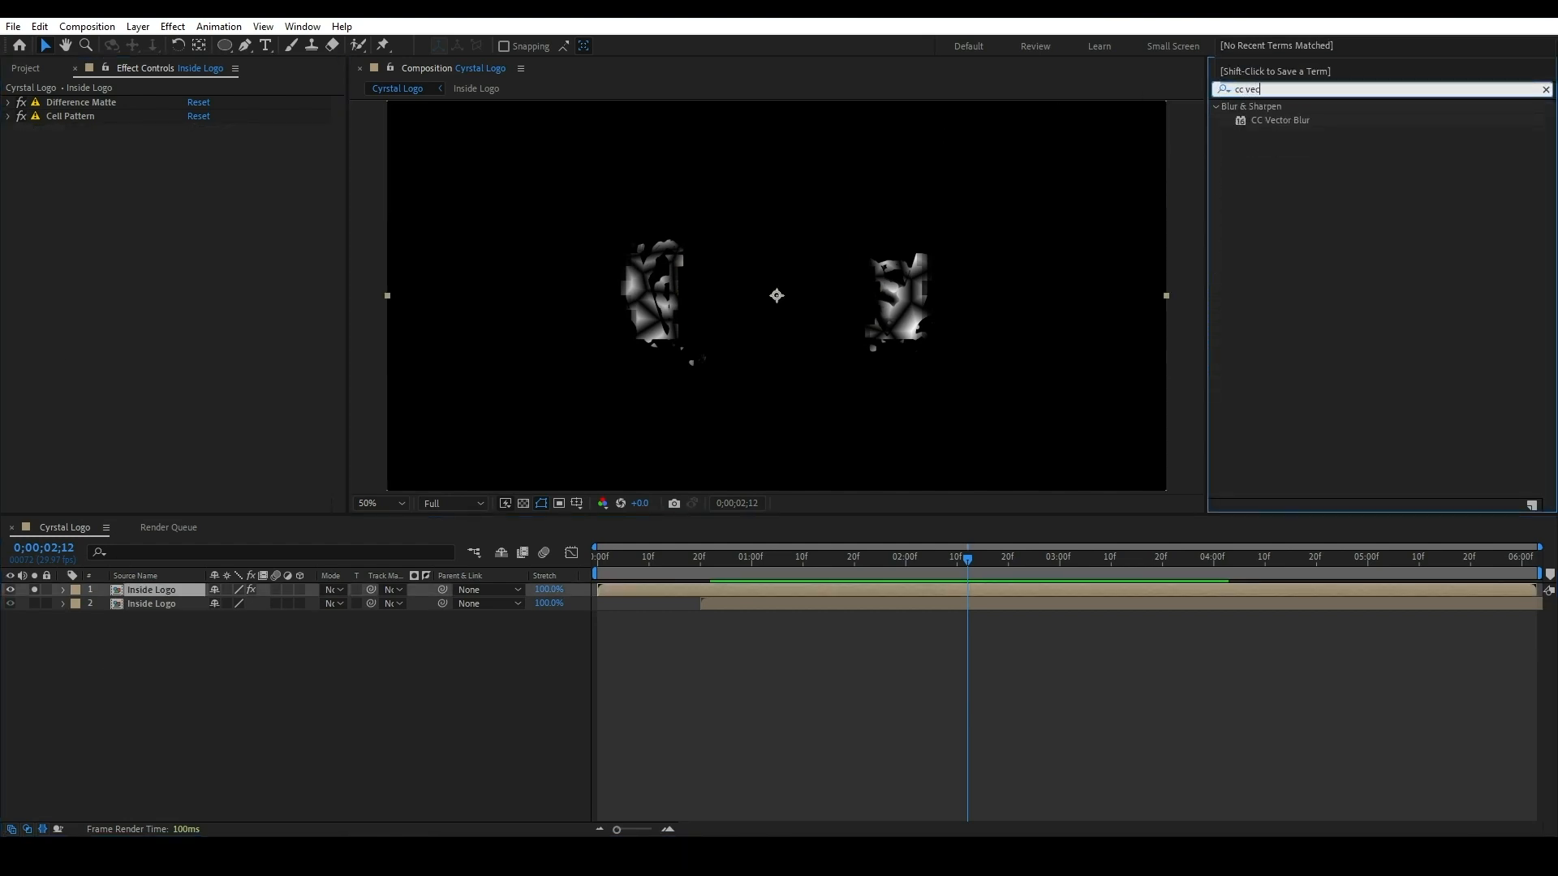
double_click(1280, 120)
text(trit)
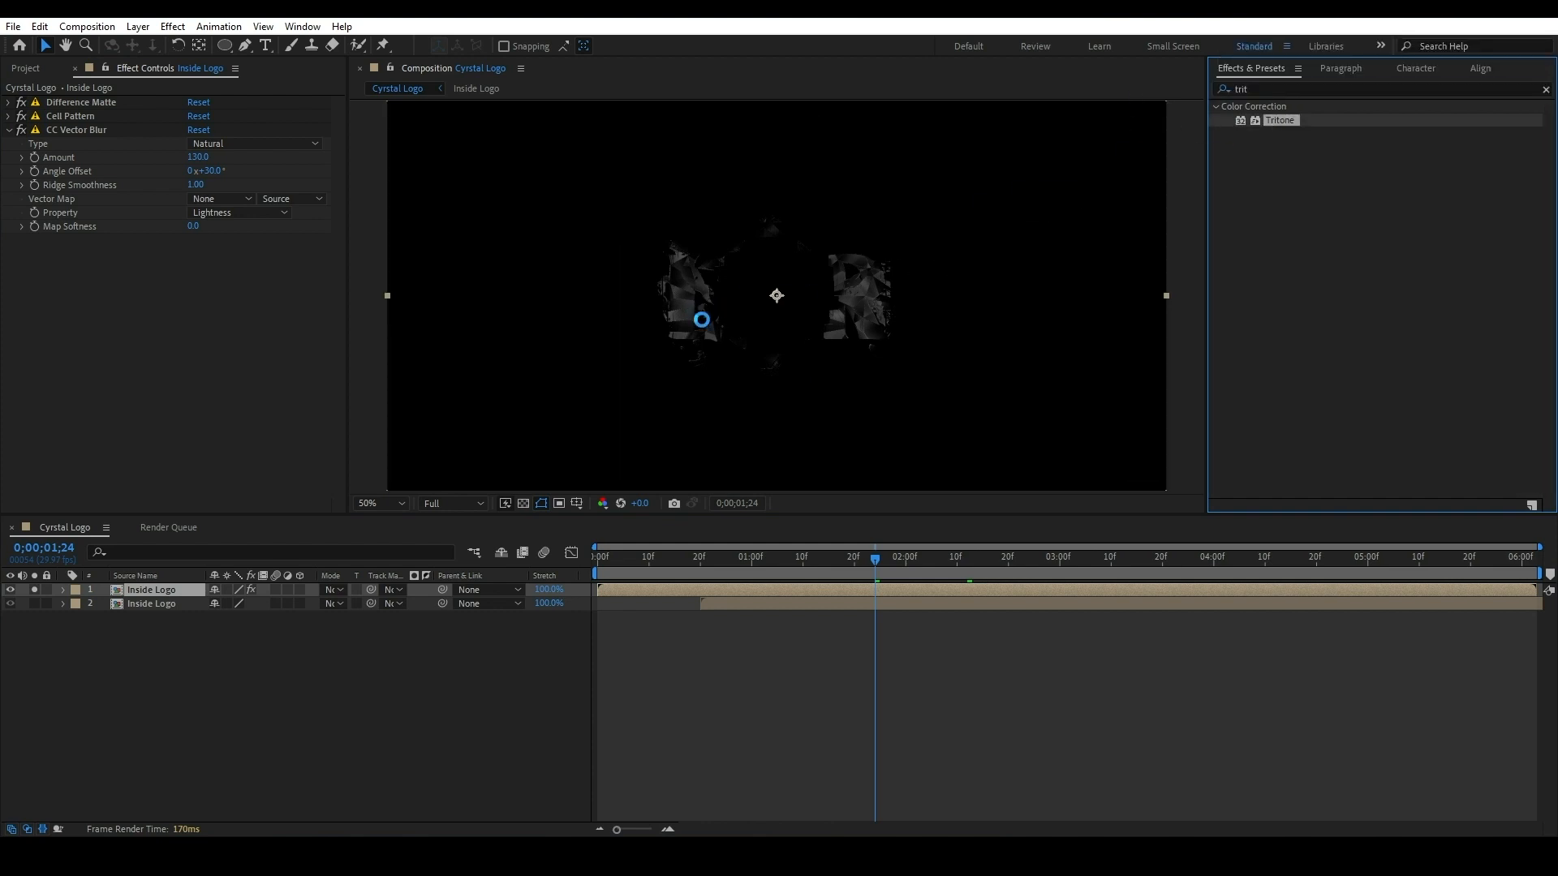
Apply Tritone with orange (E27F10) midtones to tint the shards gold.
double_click(1279, 120)
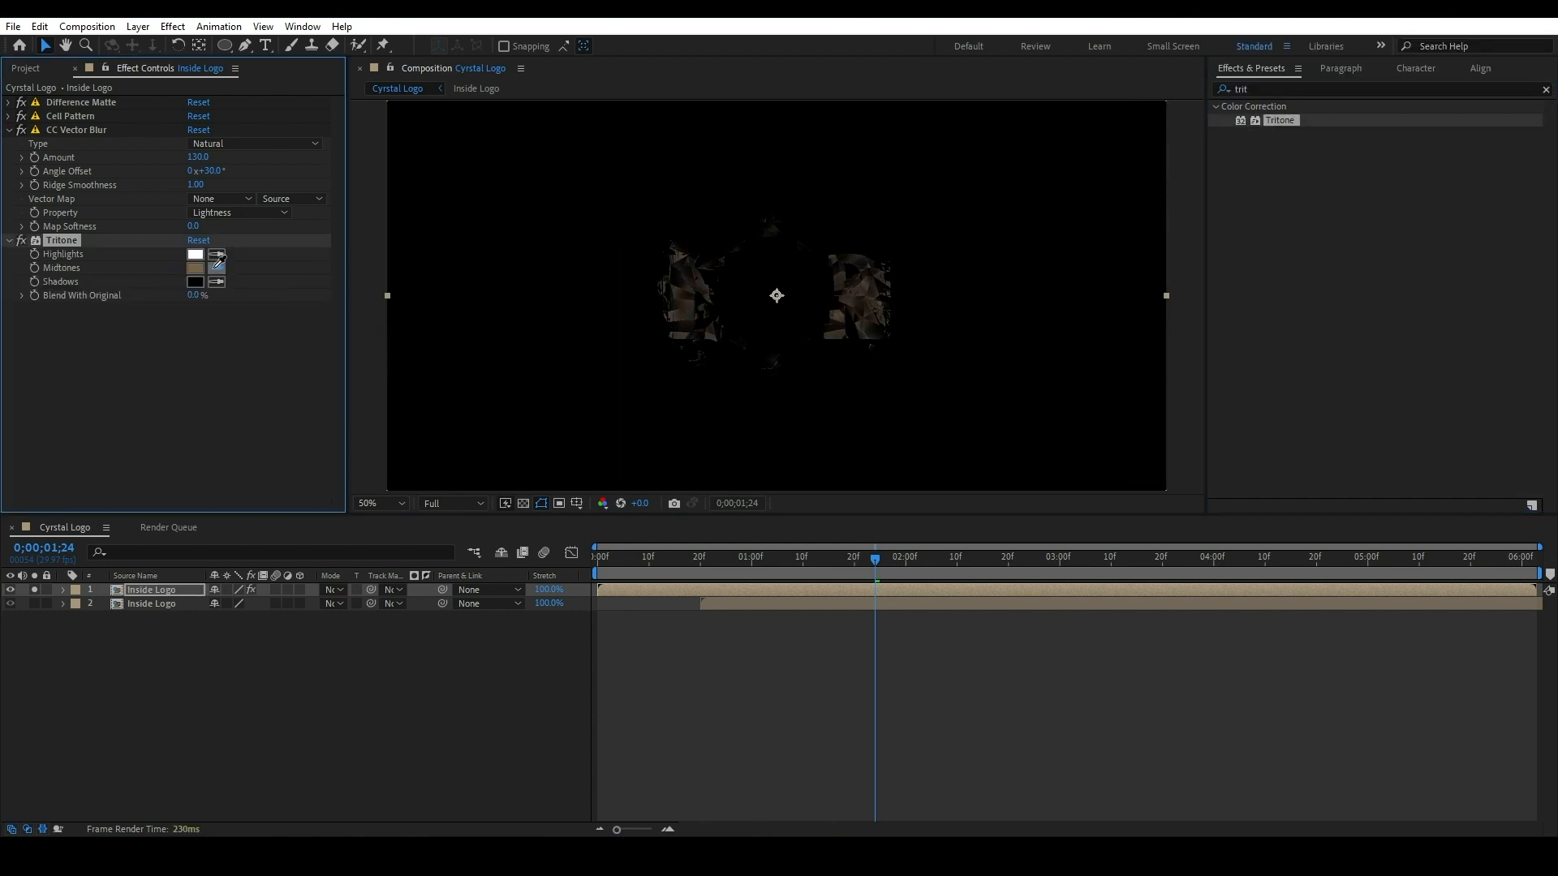
click(195, 267)
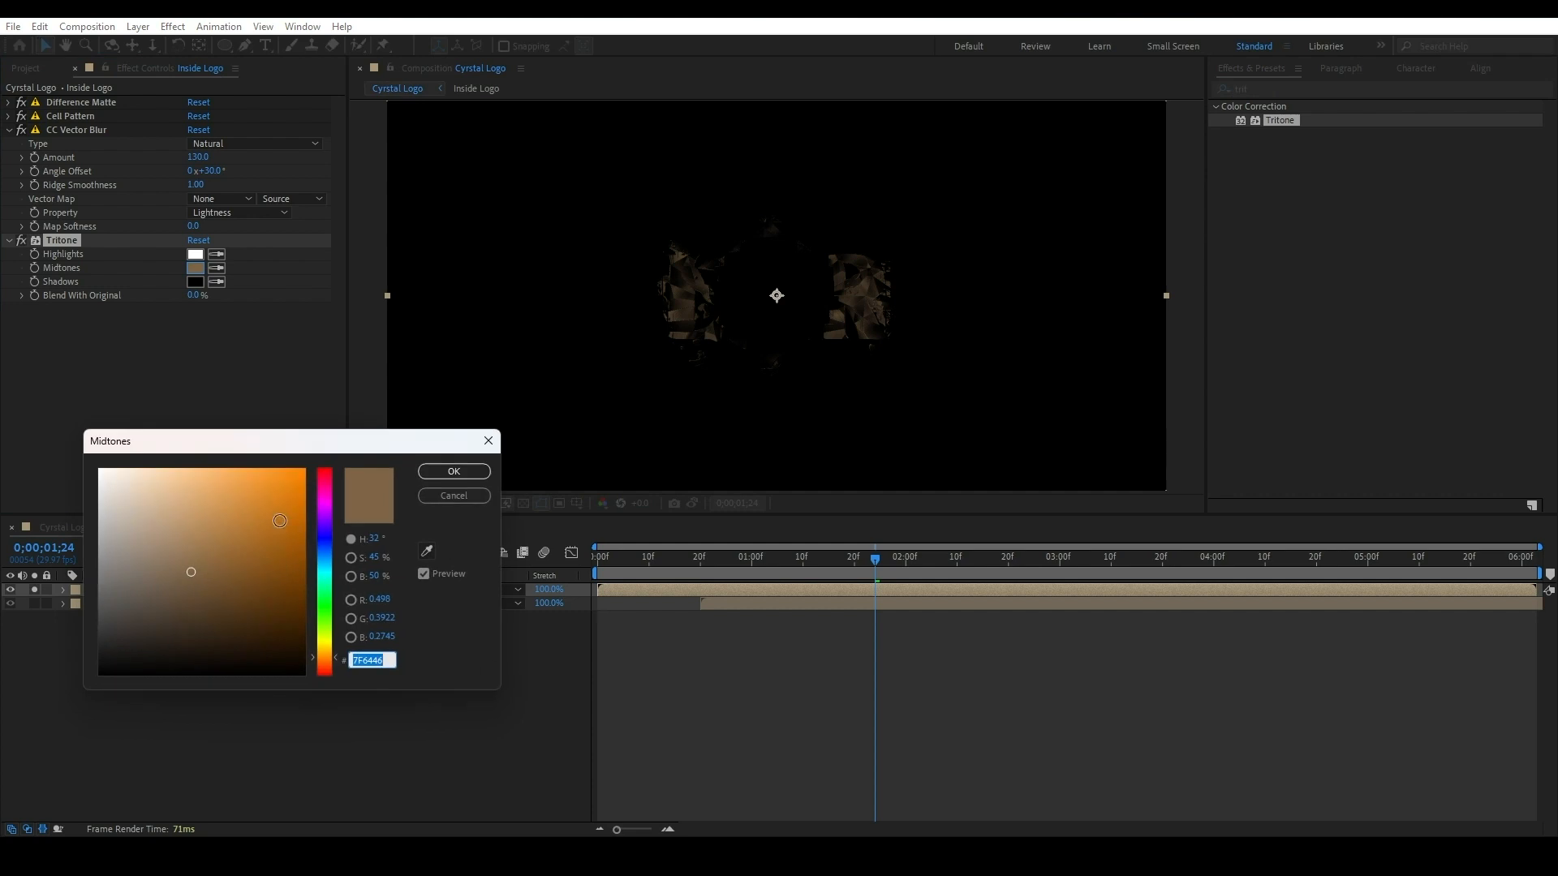
click(288, 491)
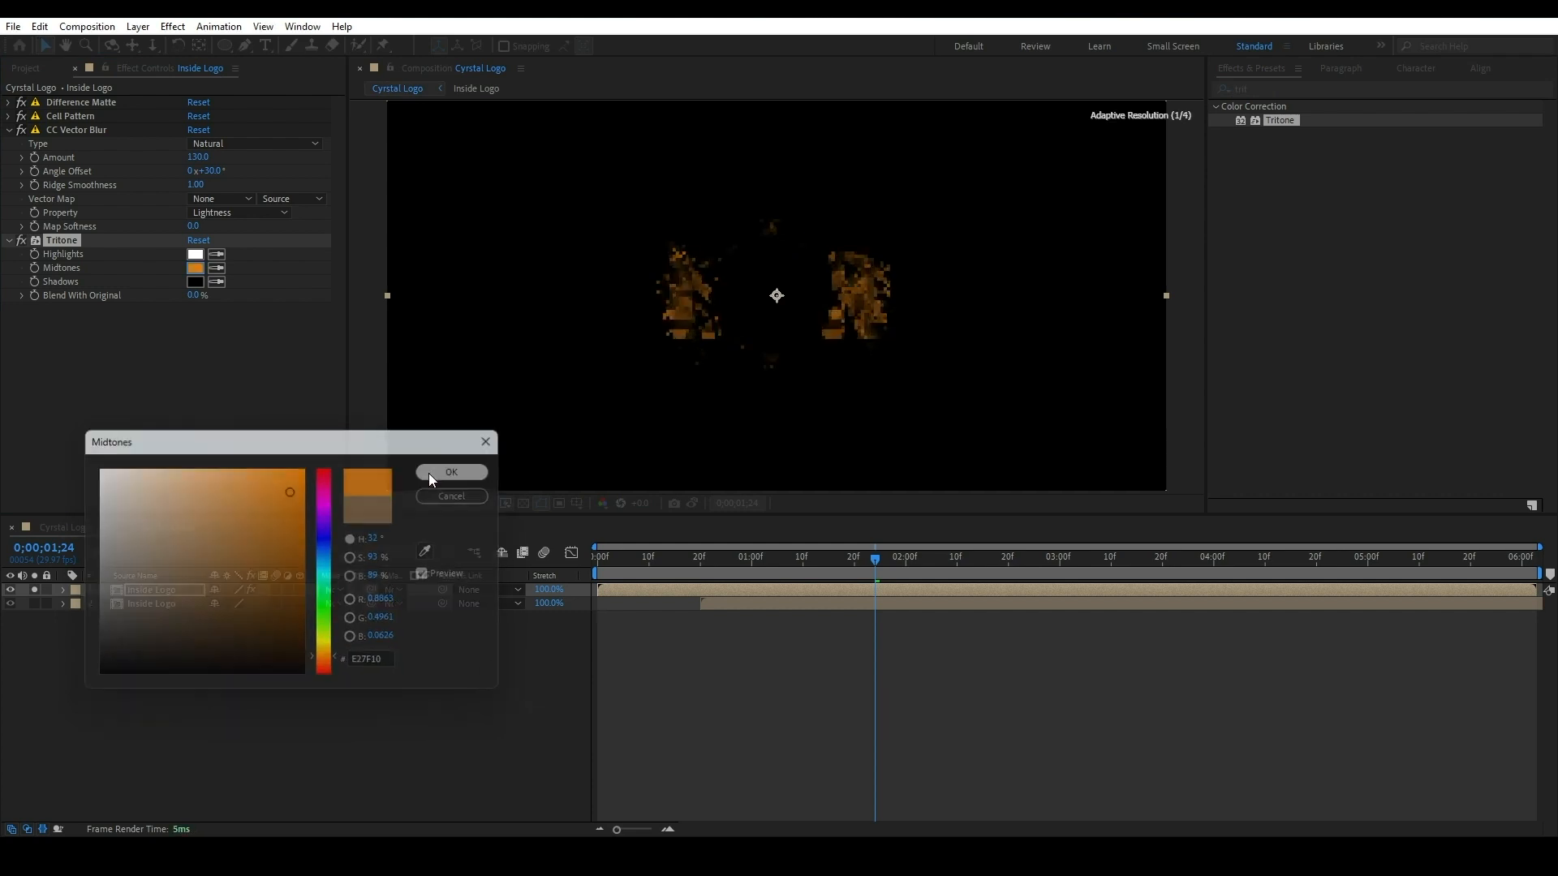
click(451, 472)
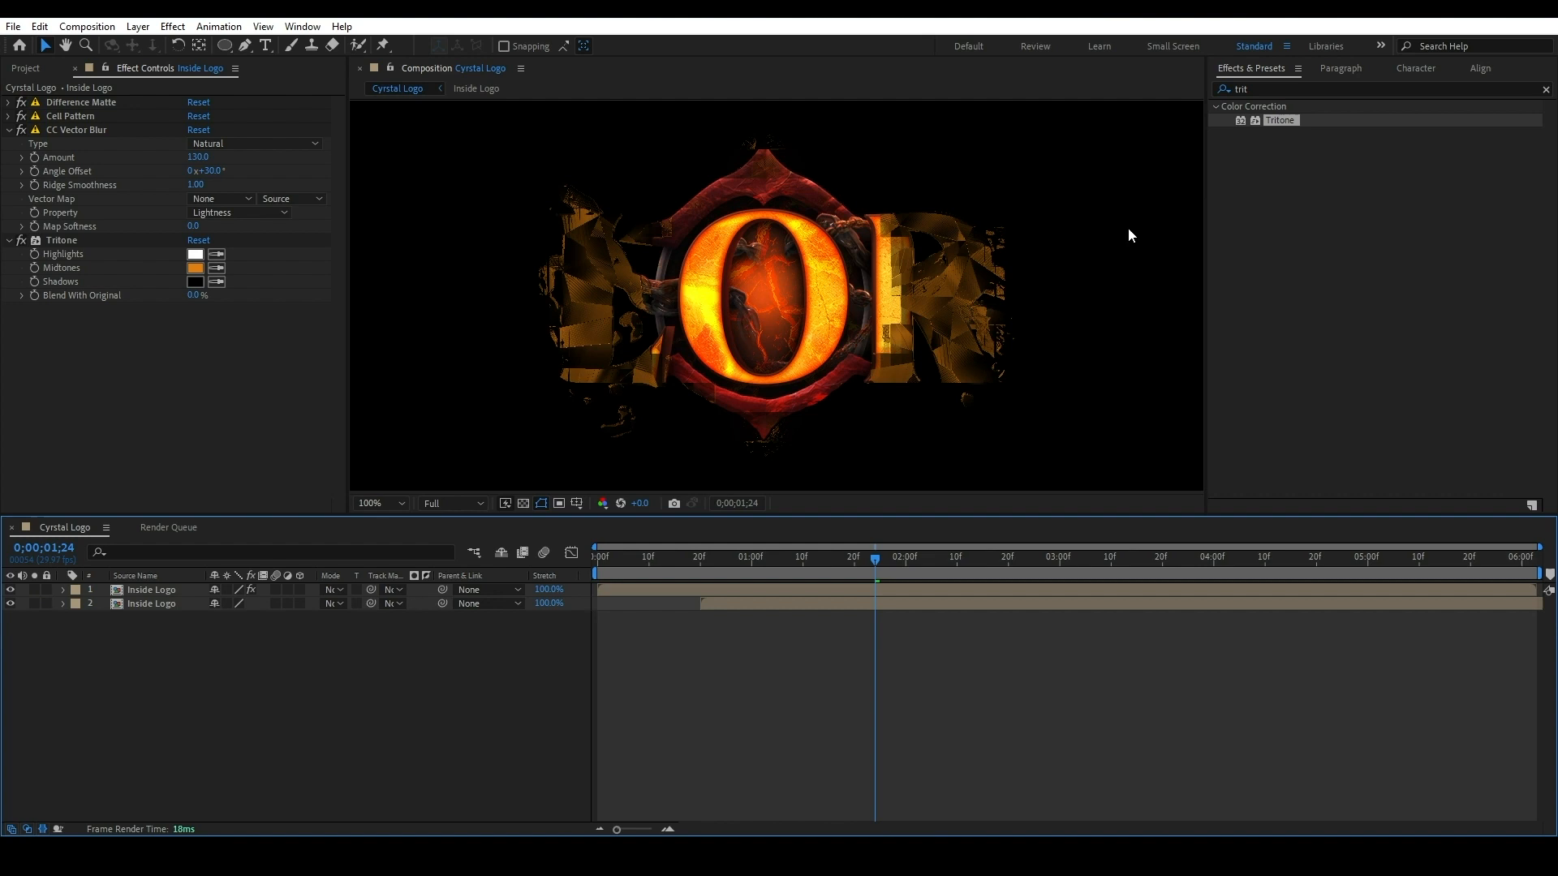
text(deep g)
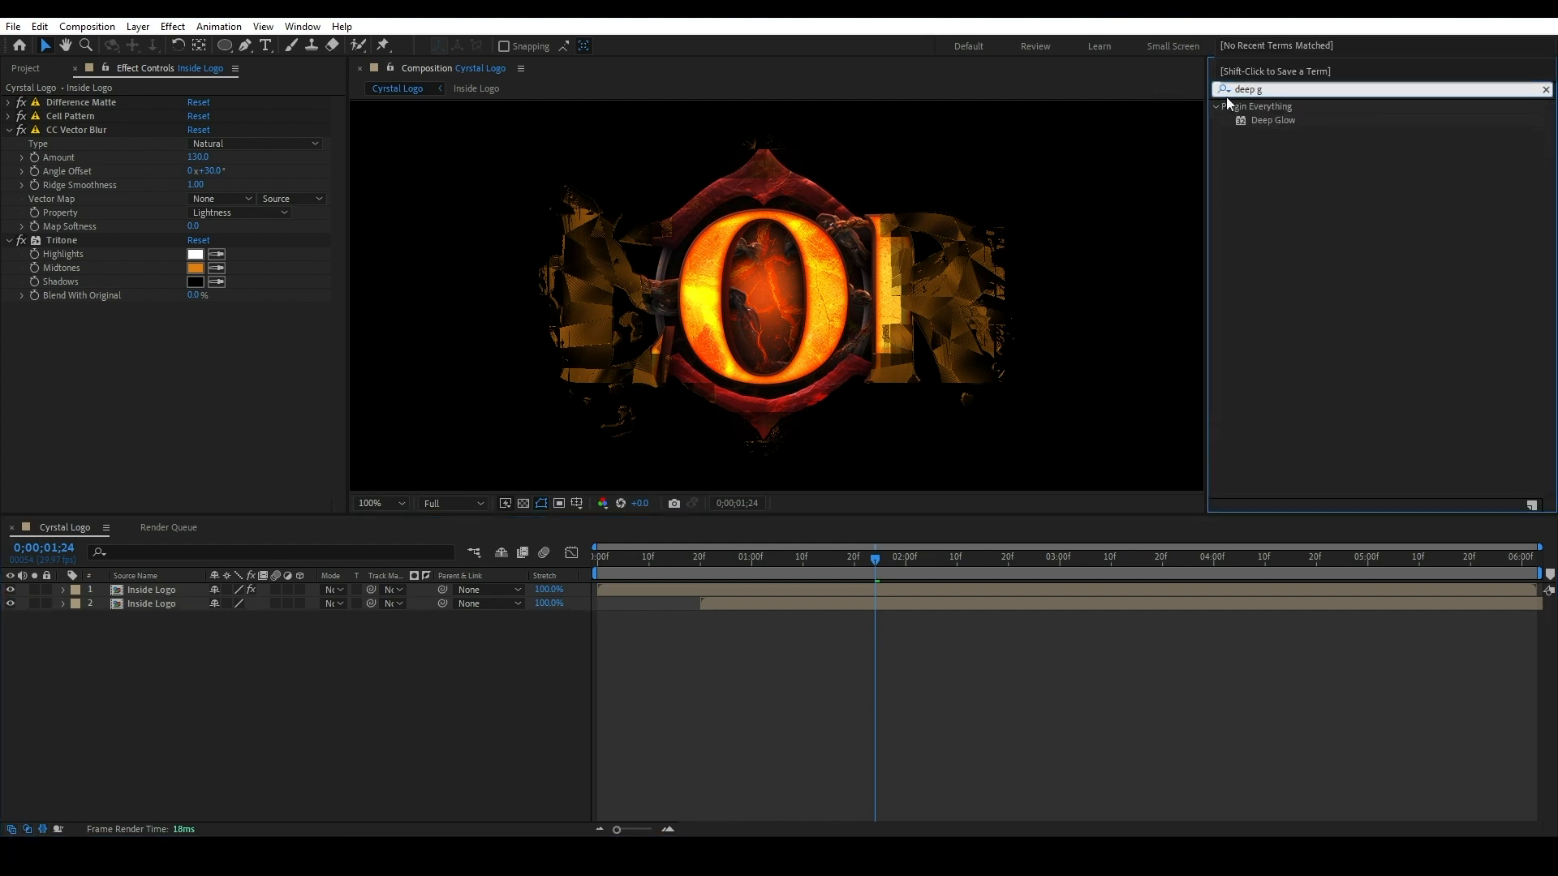
Apply Deep Glow to the logo layer with Radius 500 and Exposure 1.
double_click(1273, 119)
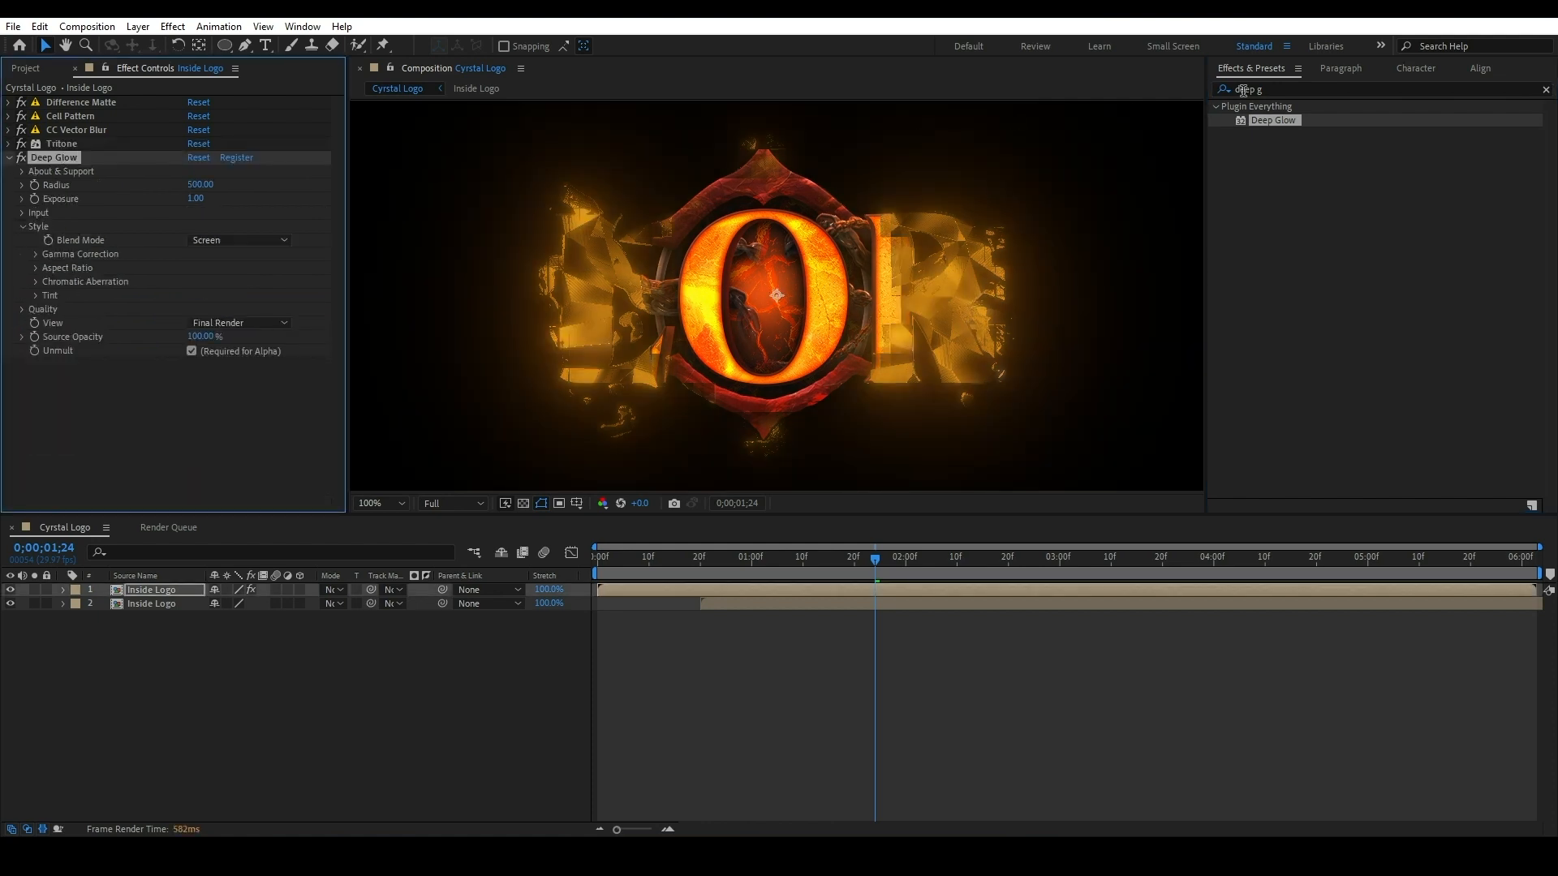
text(exp)
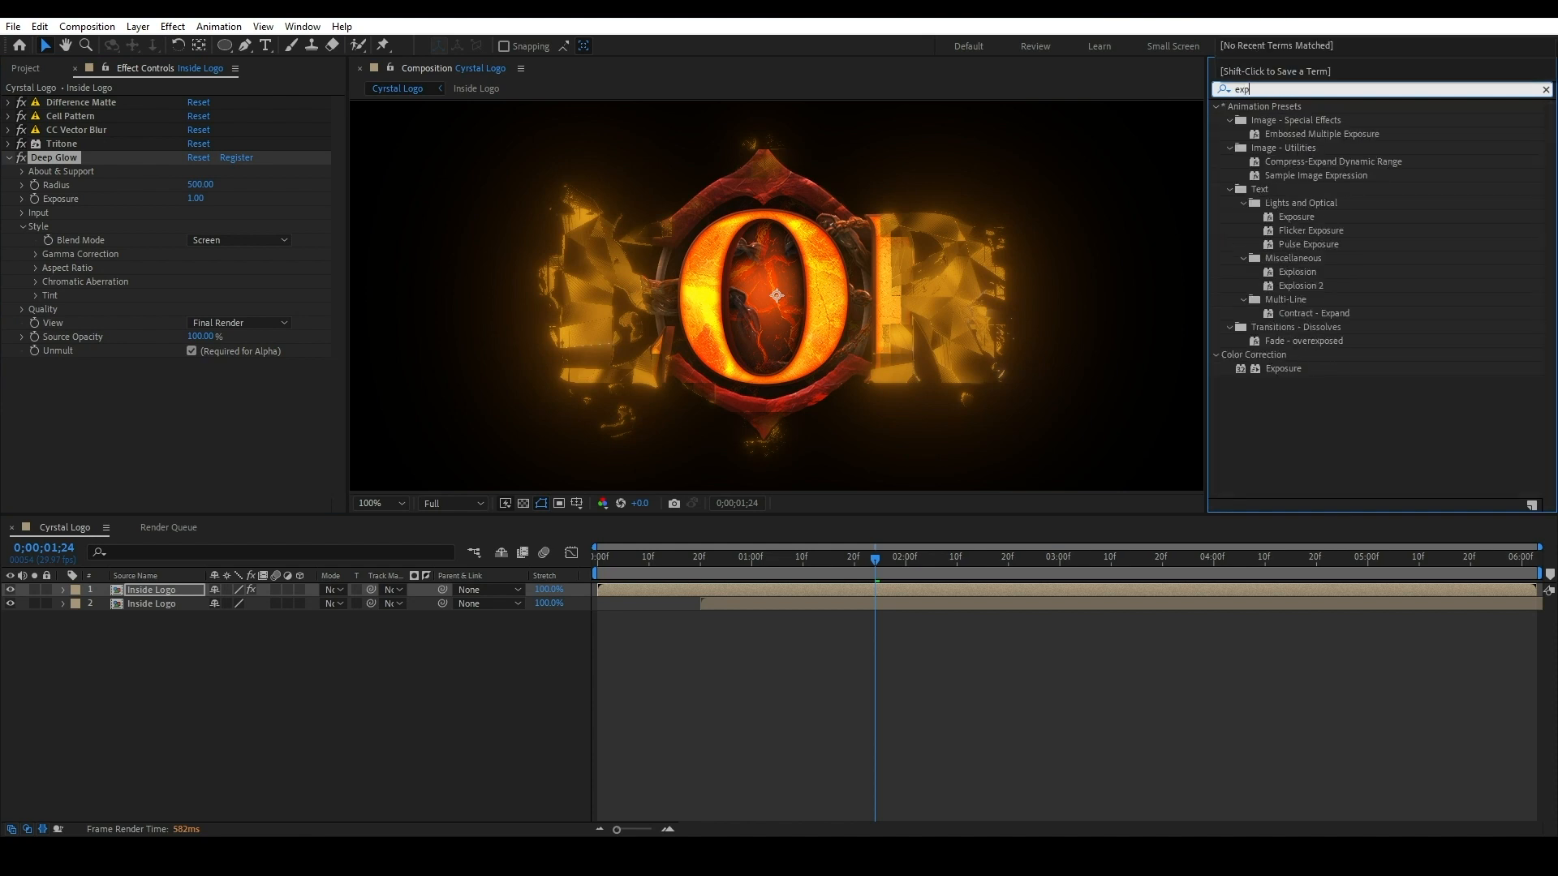
mouse_move(1155, 101)
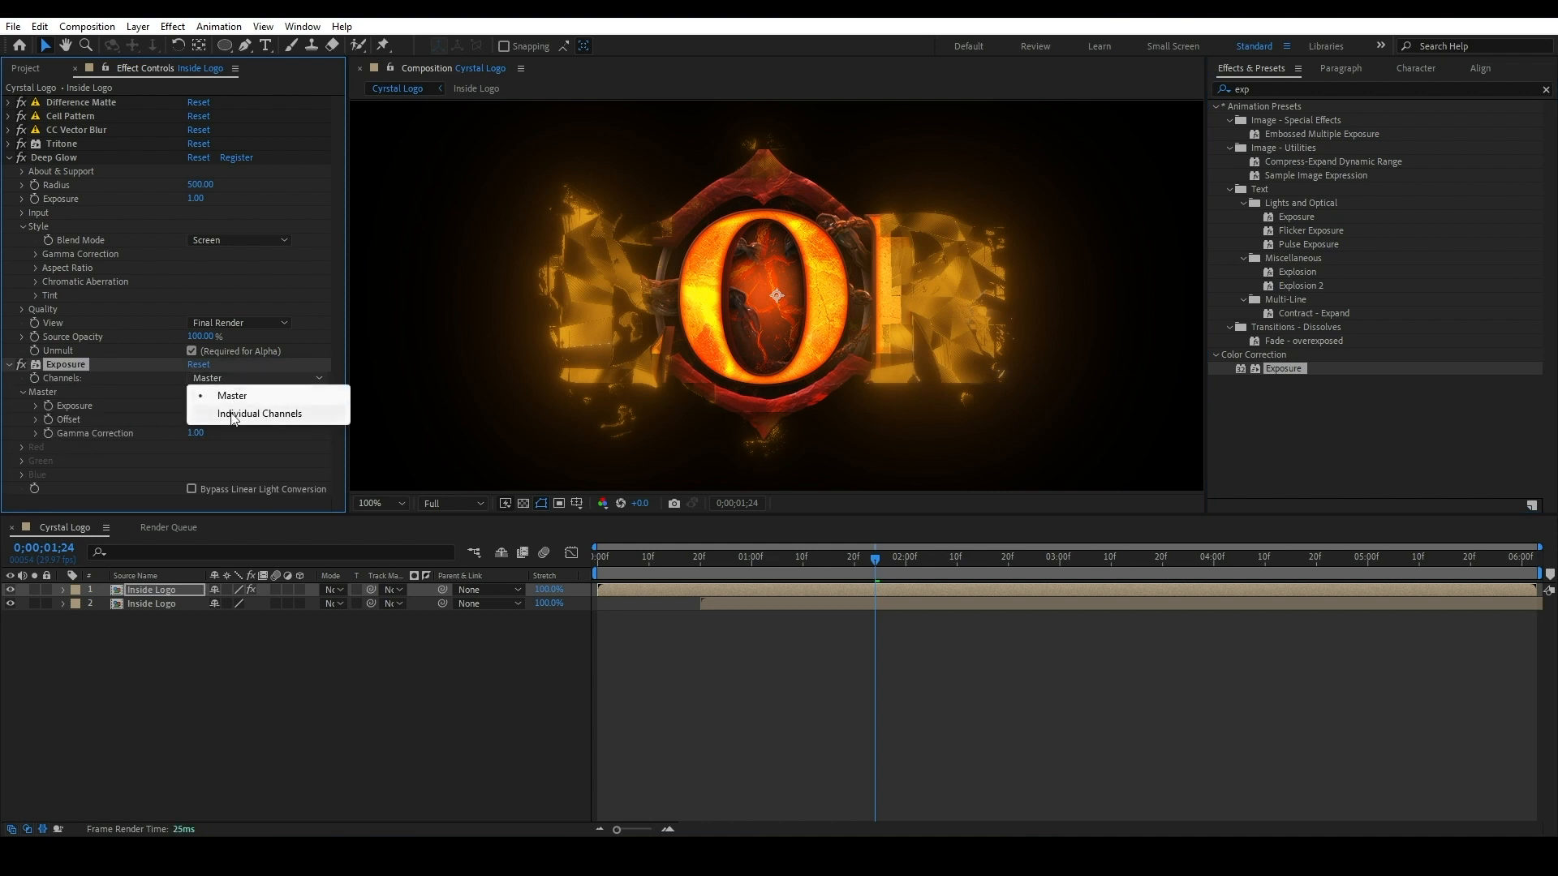
Set Exposure to Individual Channels (green 1, blue 0) and raise Deep Glow exposure to 2.
click(257, 413)
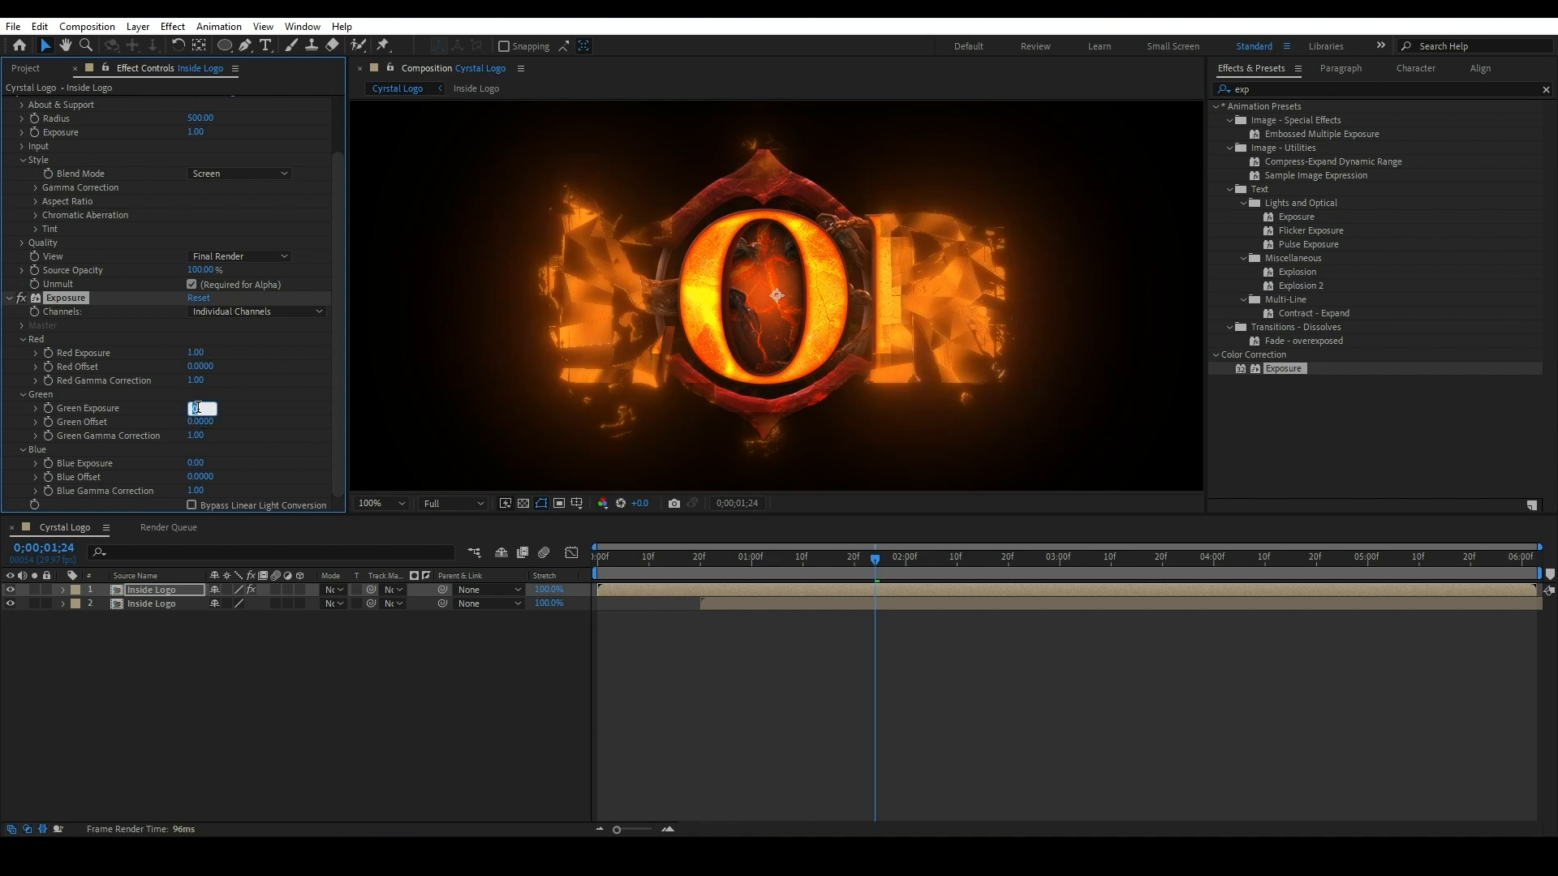
drag(202, 408, 198, 413)
text(1)
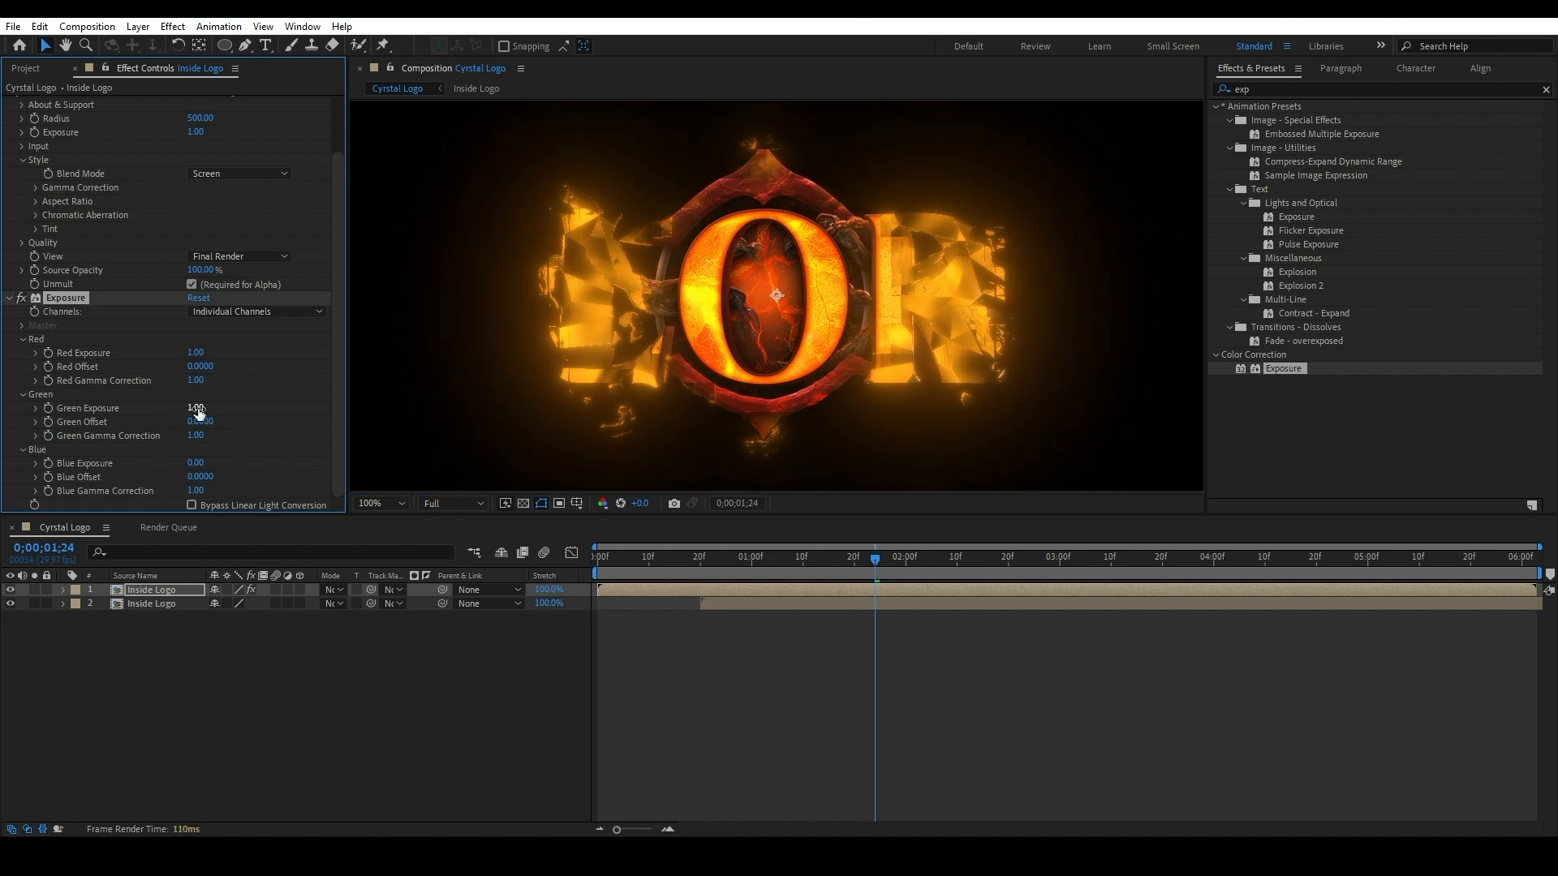
click(376, 503)
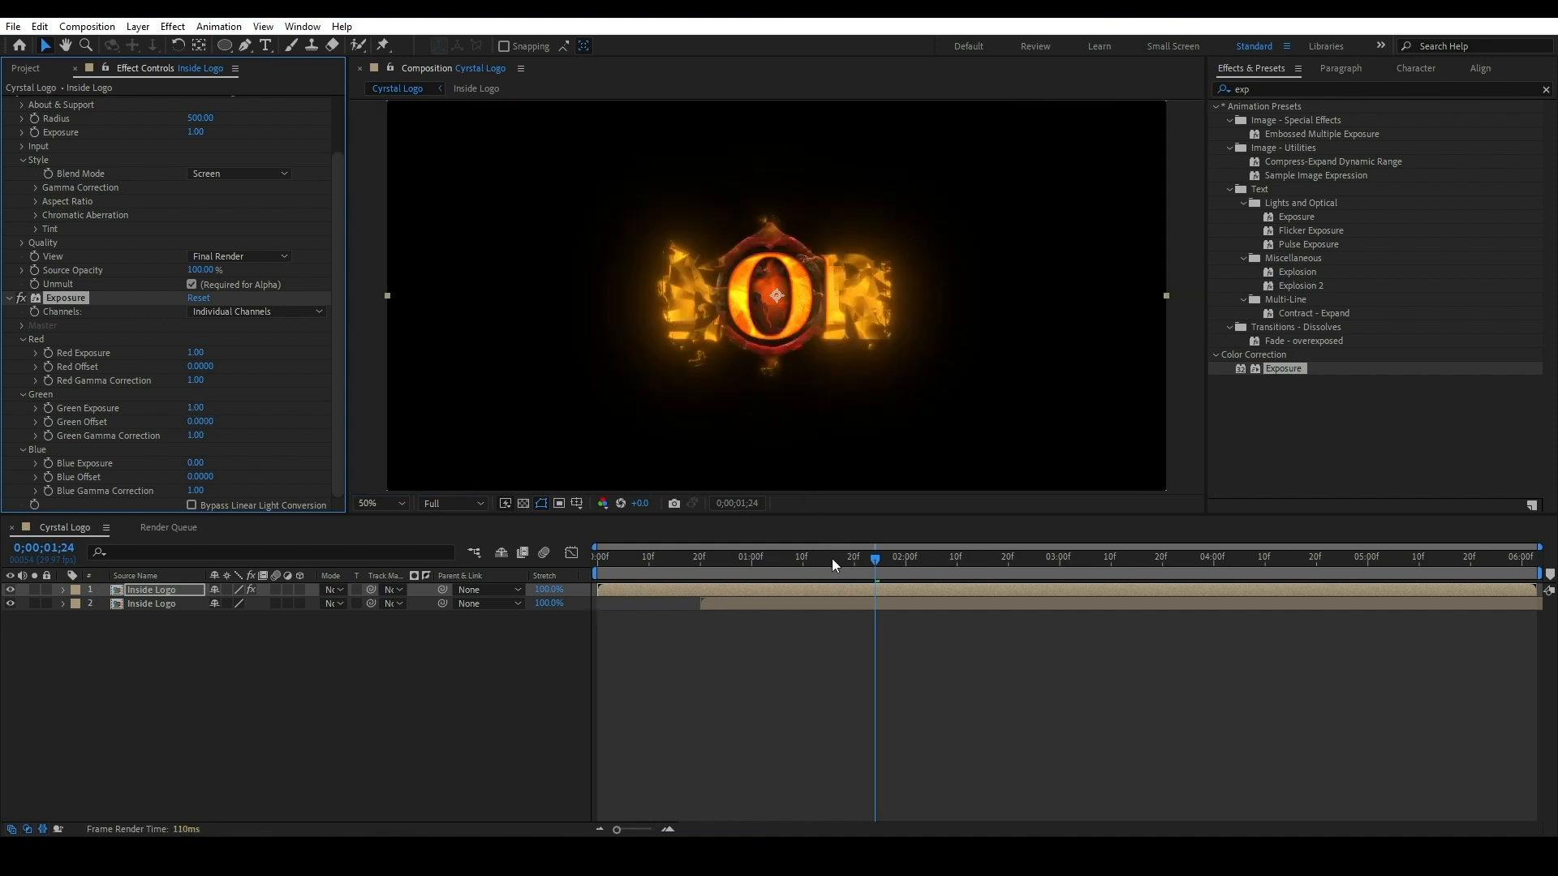
drag(874, 560, 969, 559)
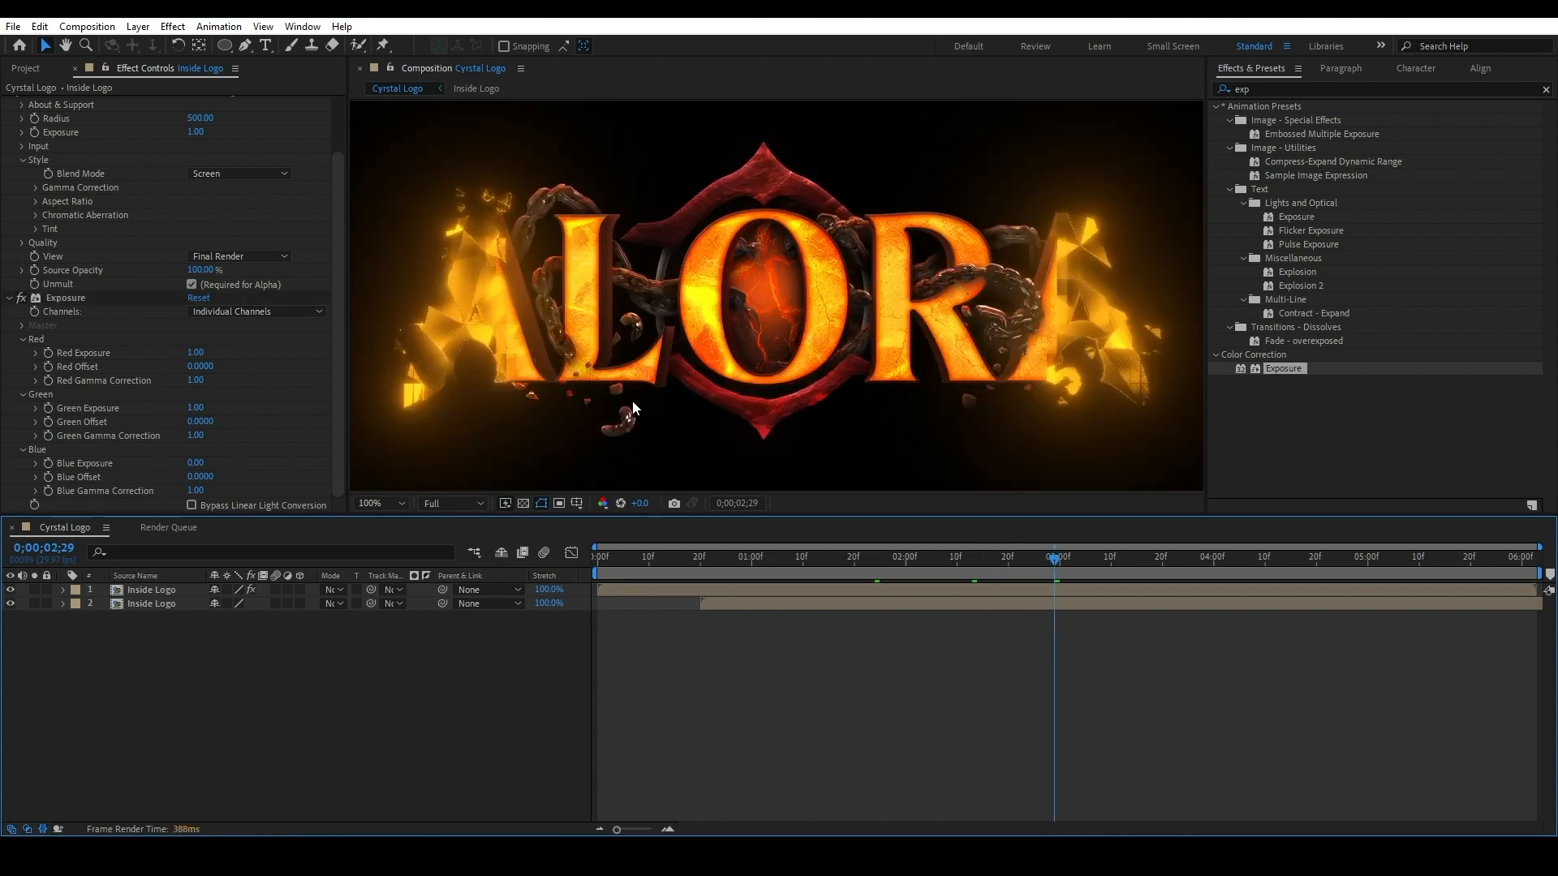
click(376, 503)
text(2)
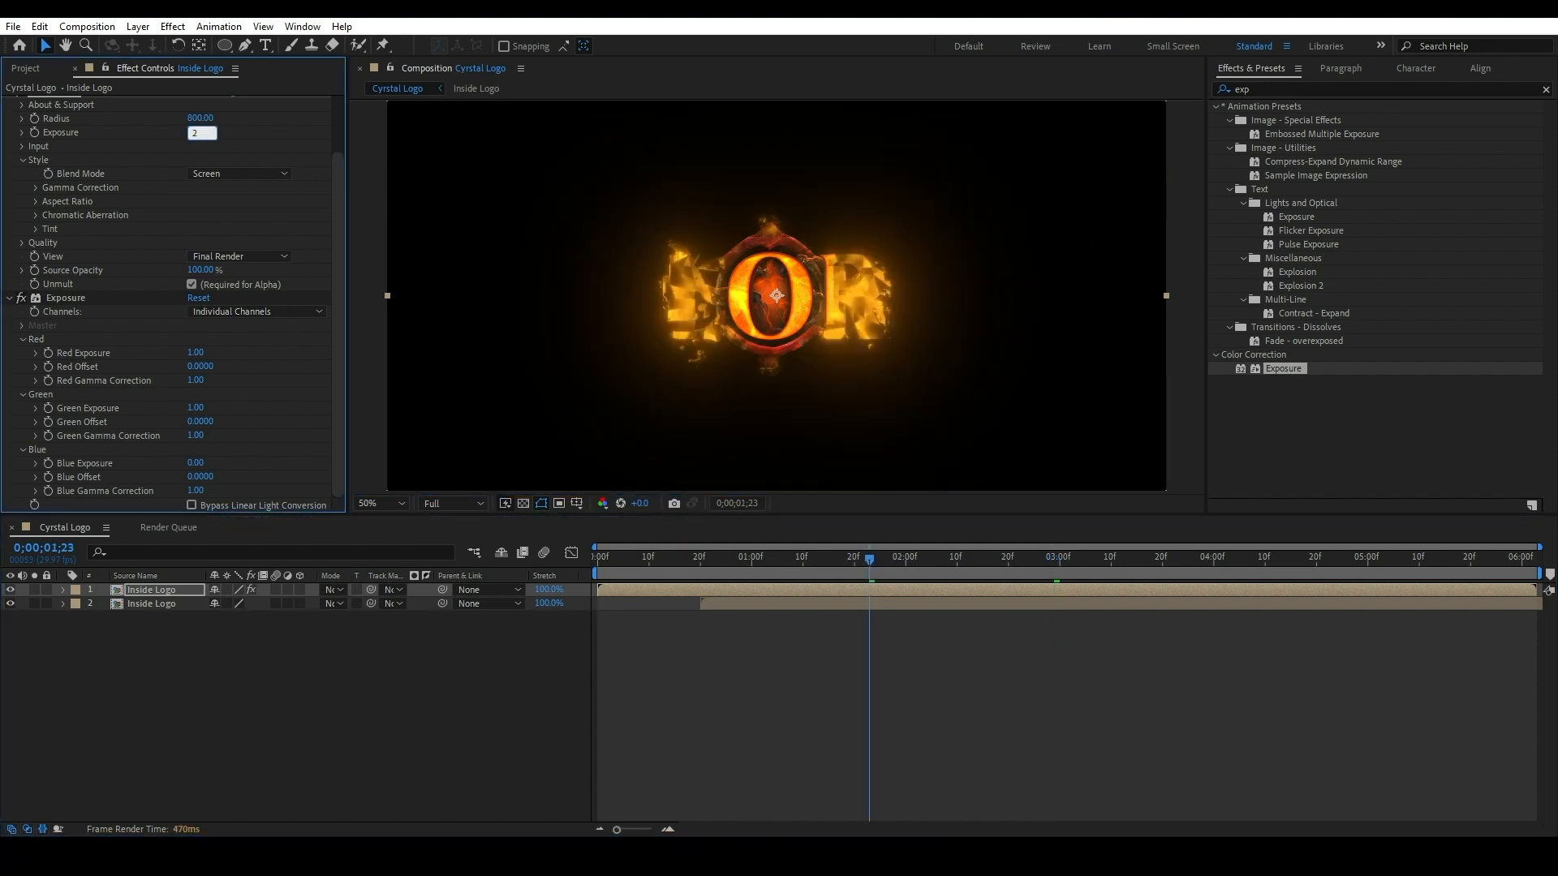
drag(202, 132, 202, 132)
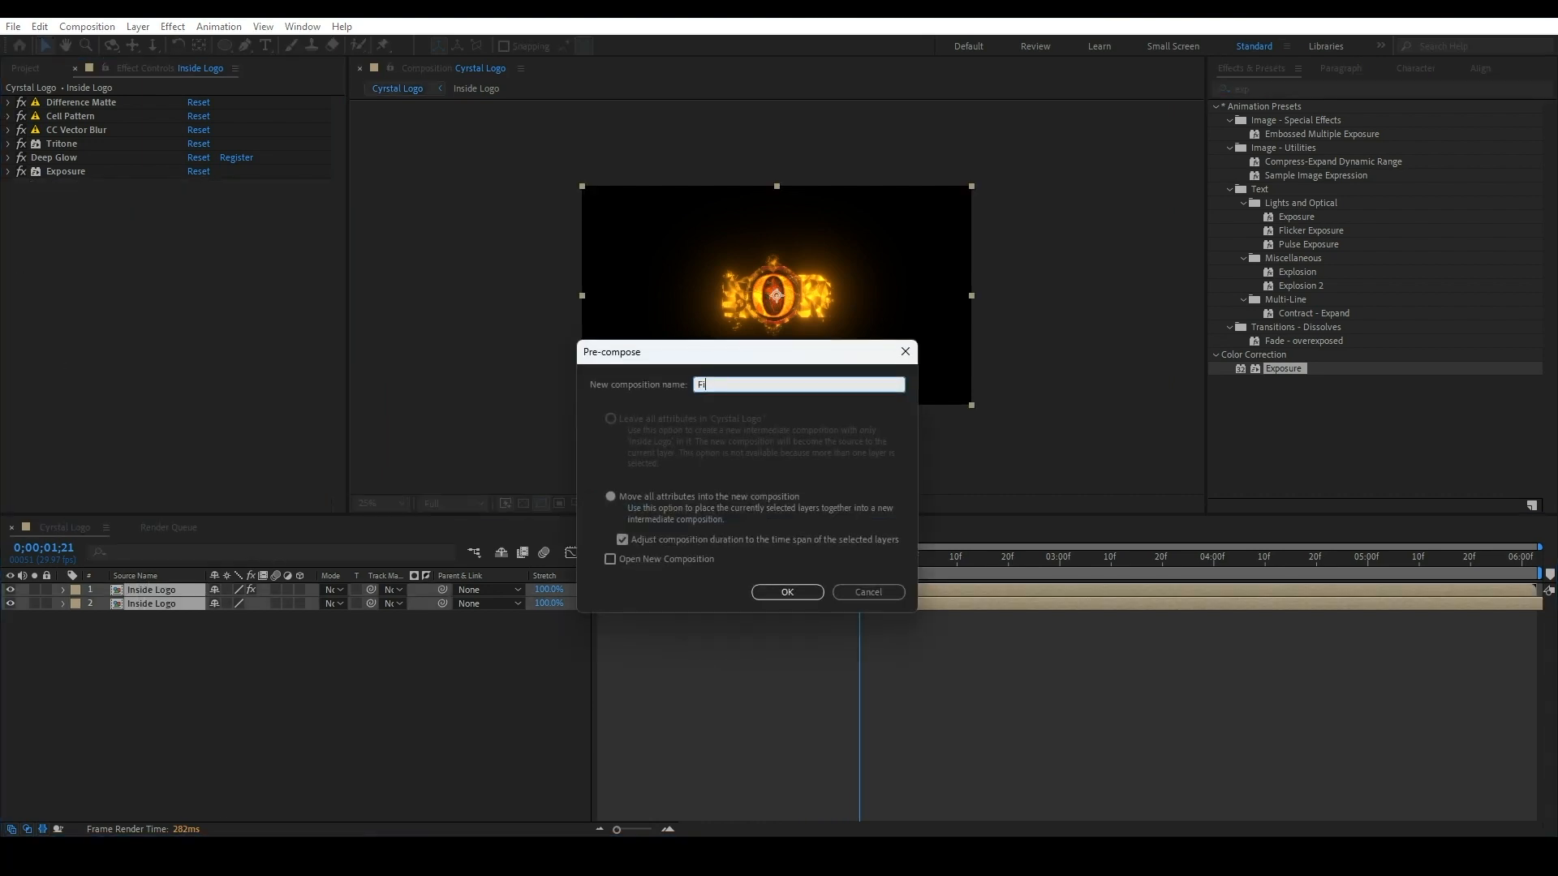
Name the precomposition 'Final Logo' and confirm nesting both logo layers.
text(Final Logo)
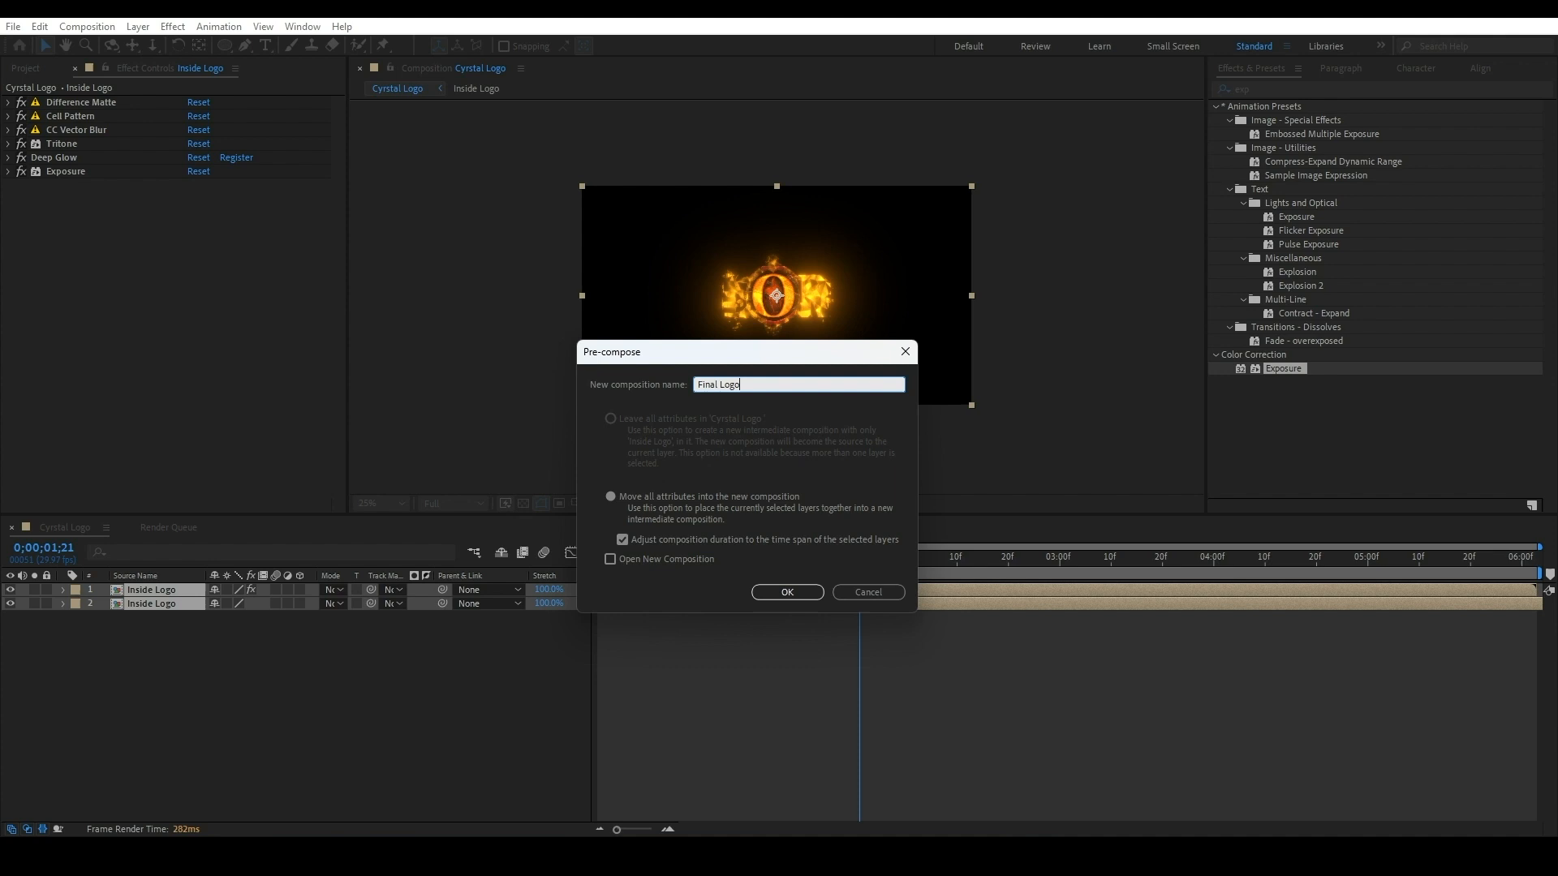
click(786, 592)
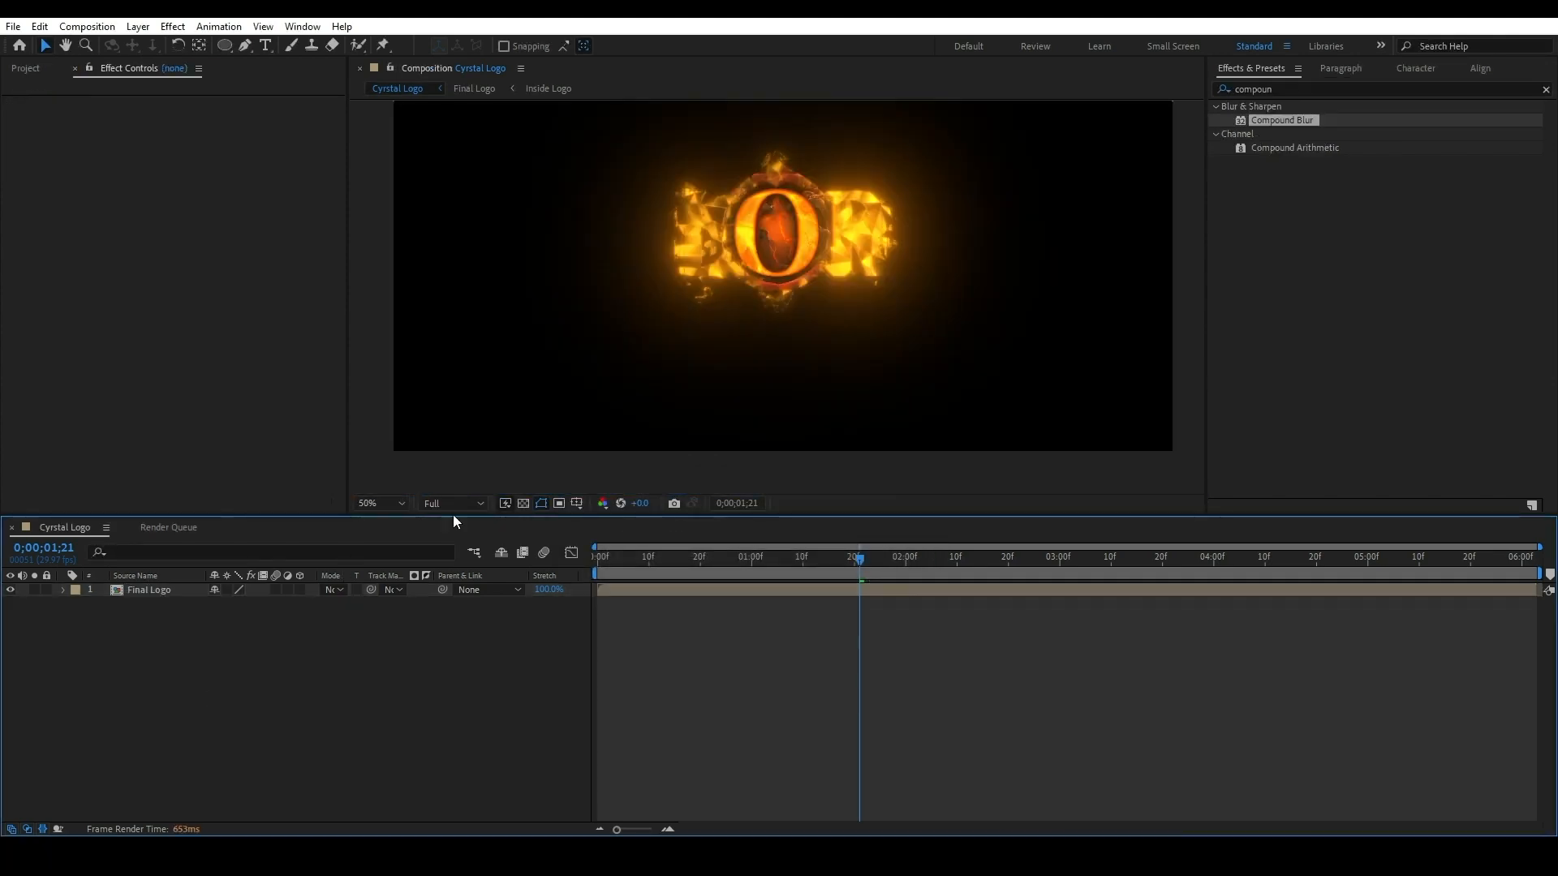
right_click(174, 603)
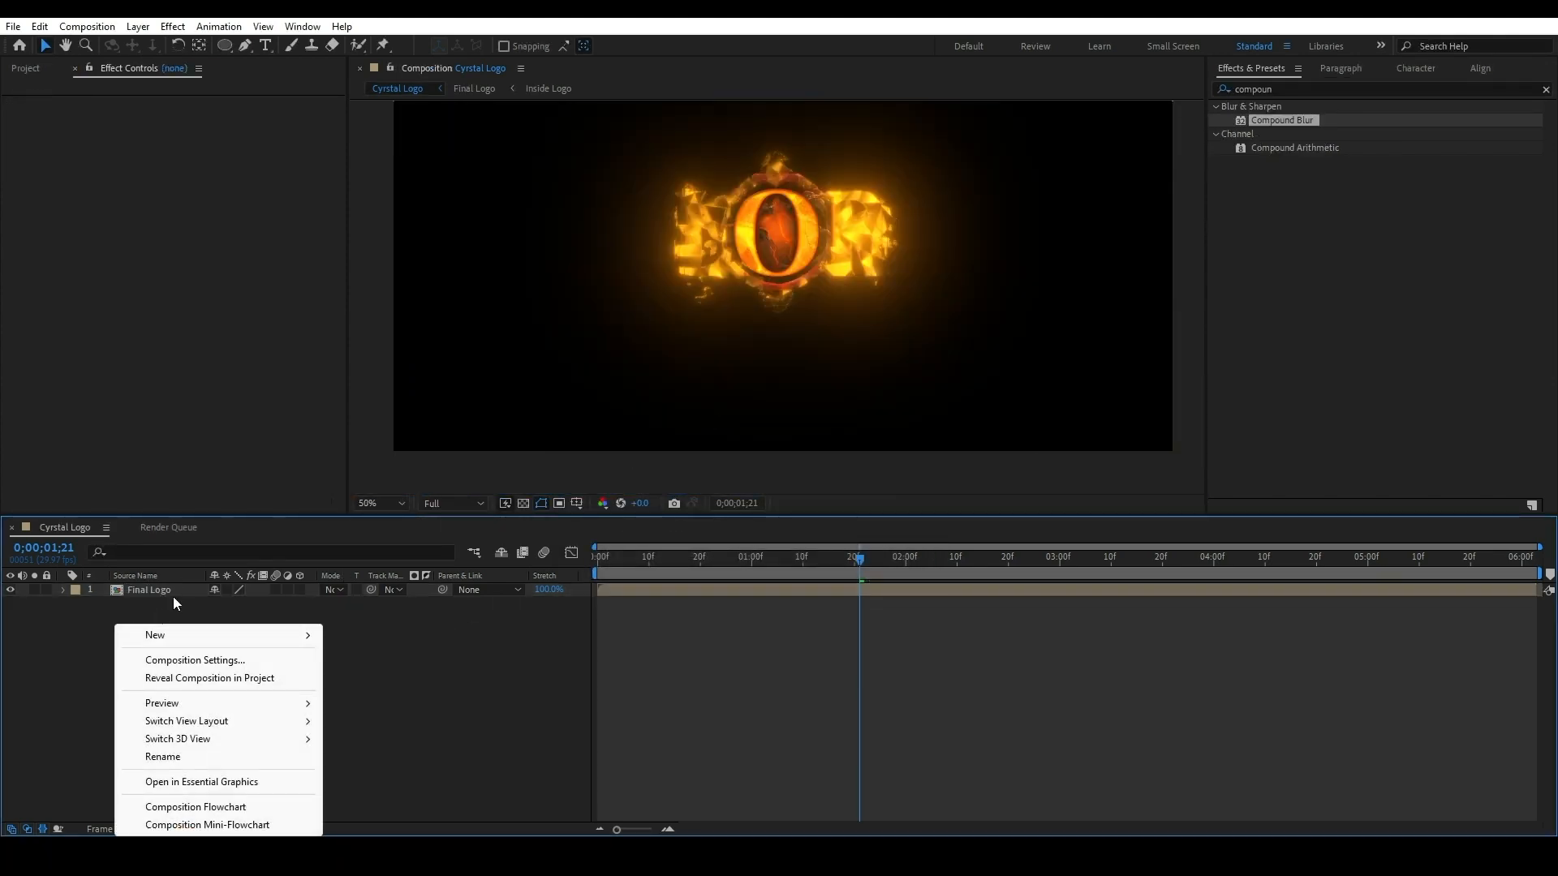
Create a white solid named Floor.
click(155, 634)
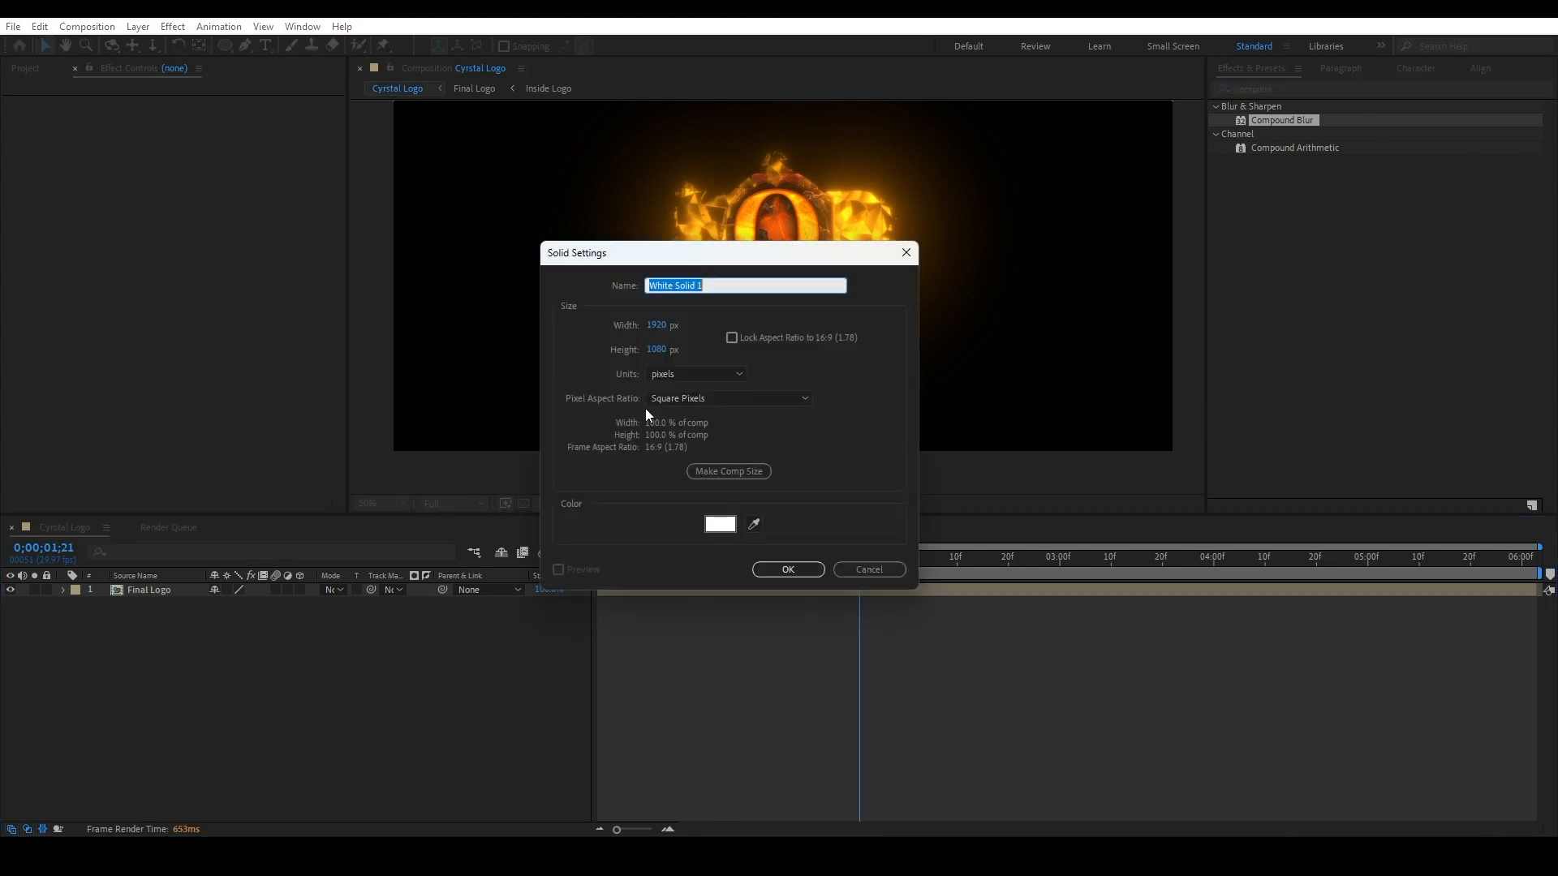
text(F)
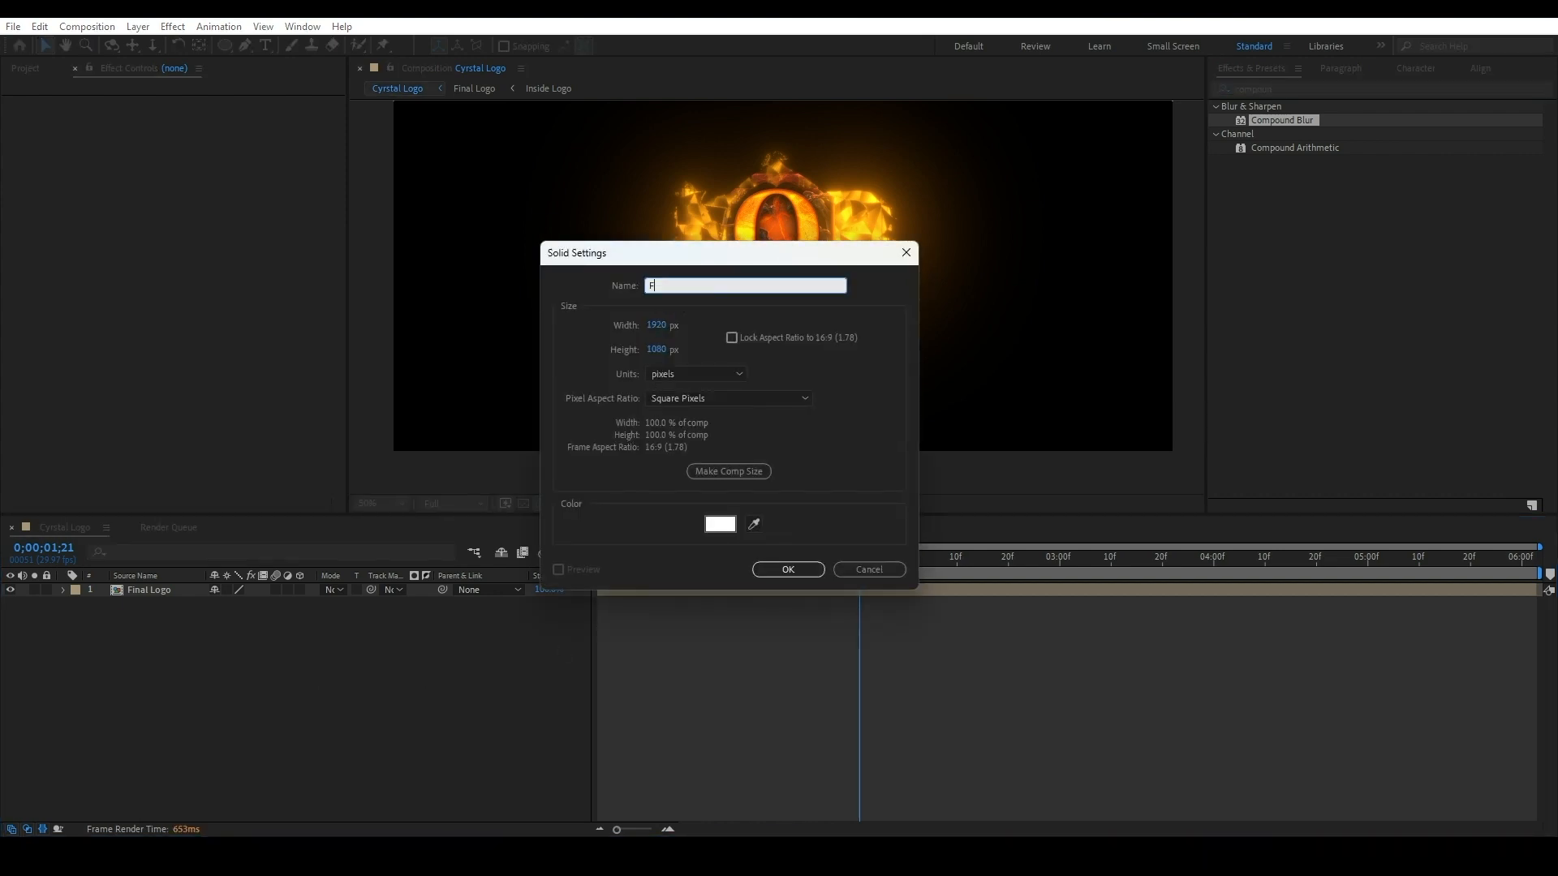
click(788, 569)
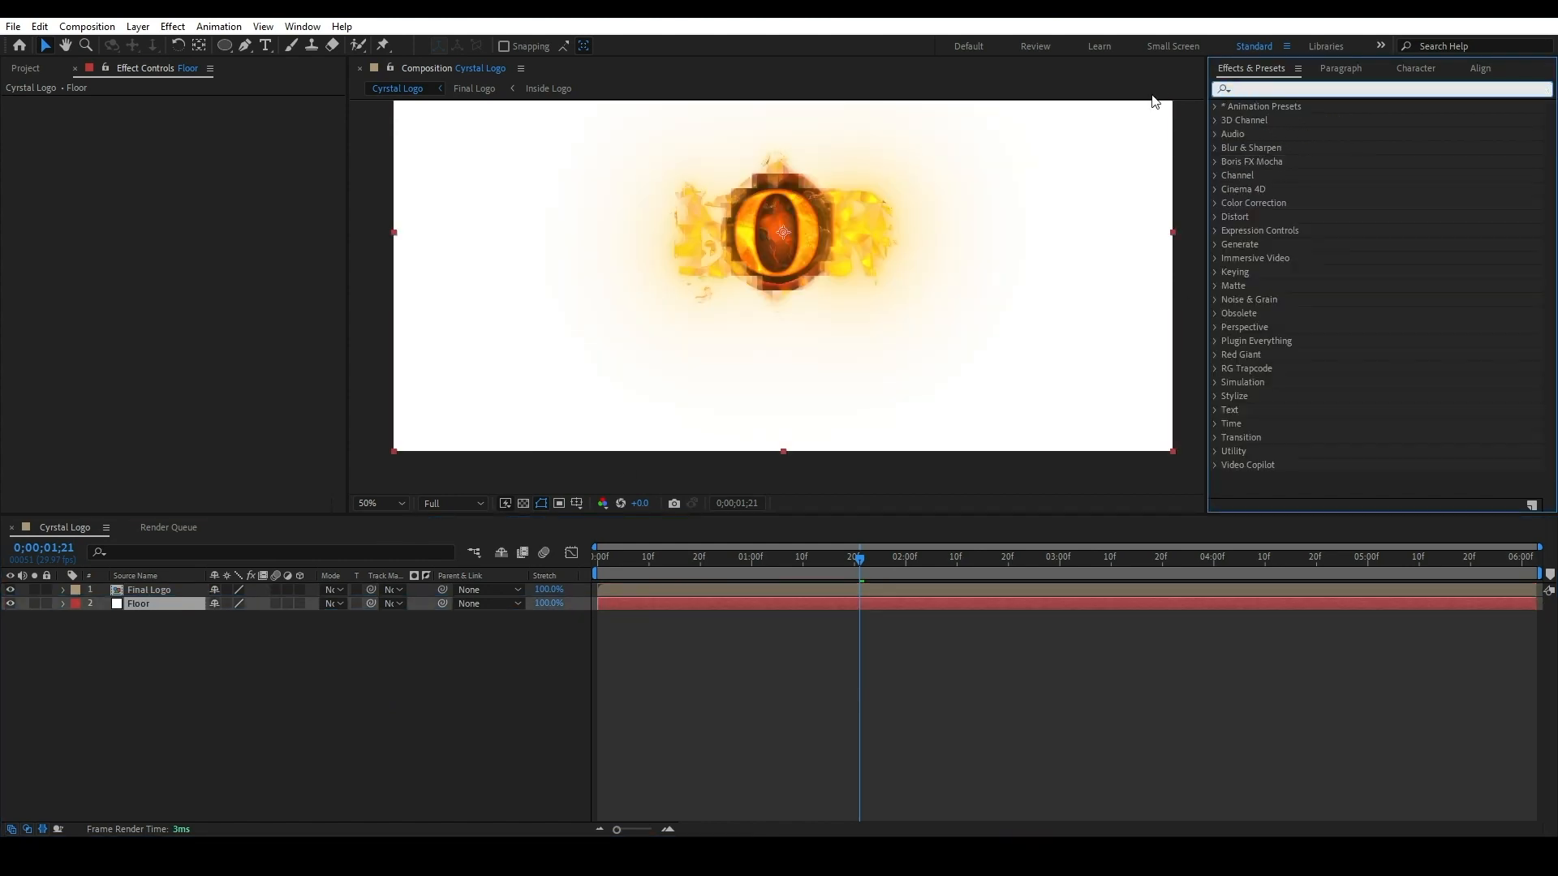
Apply Fractal Noise to Floor with Block noise type and Contrast 180.
text(cc)
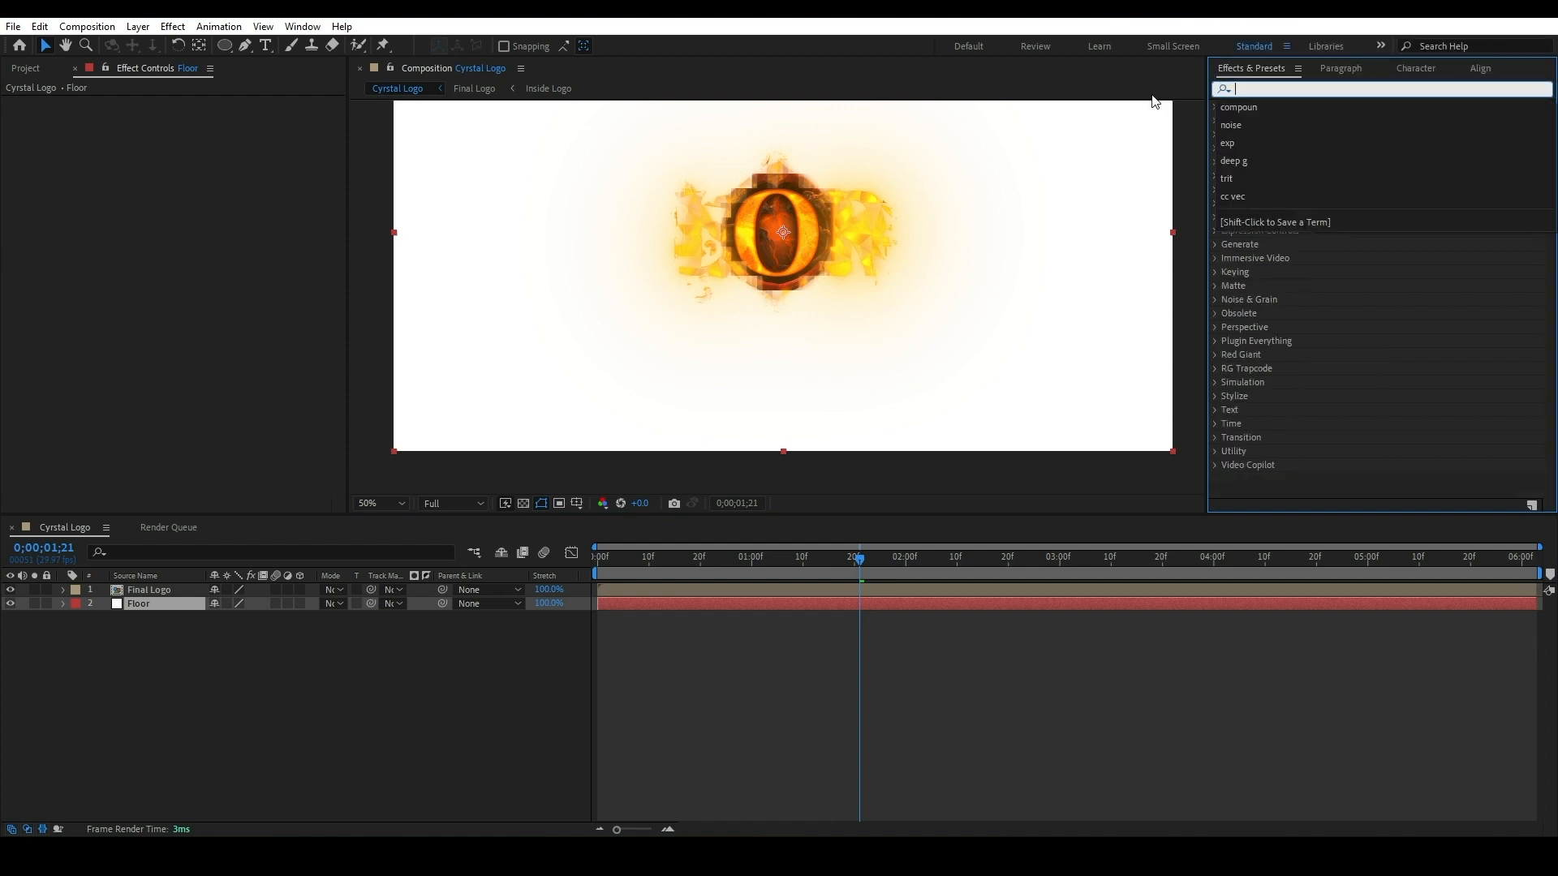
text(noise)
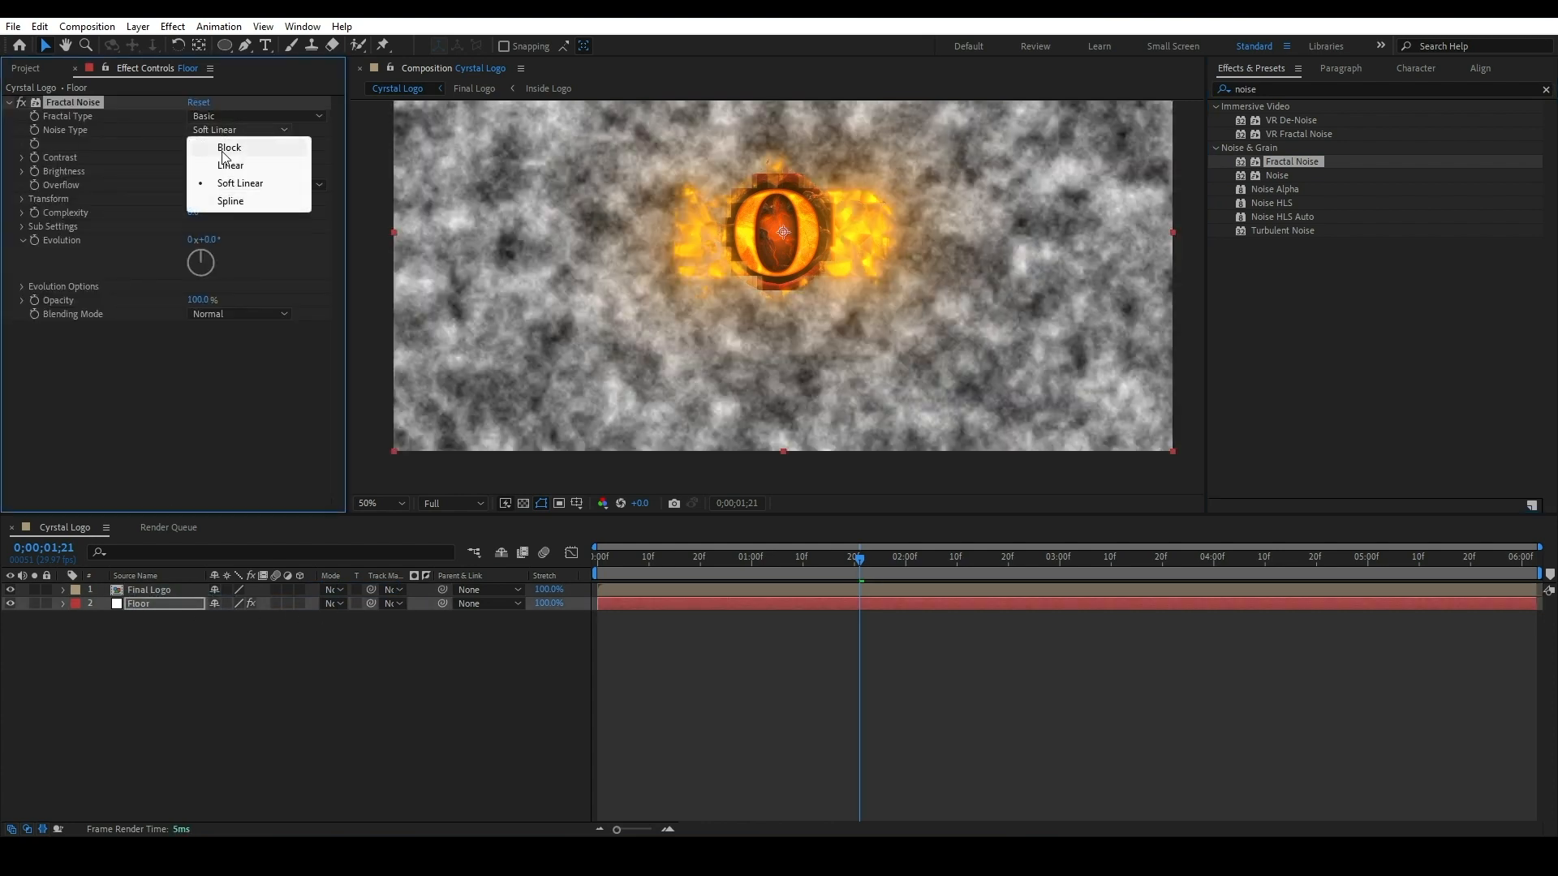
click(229, 146)
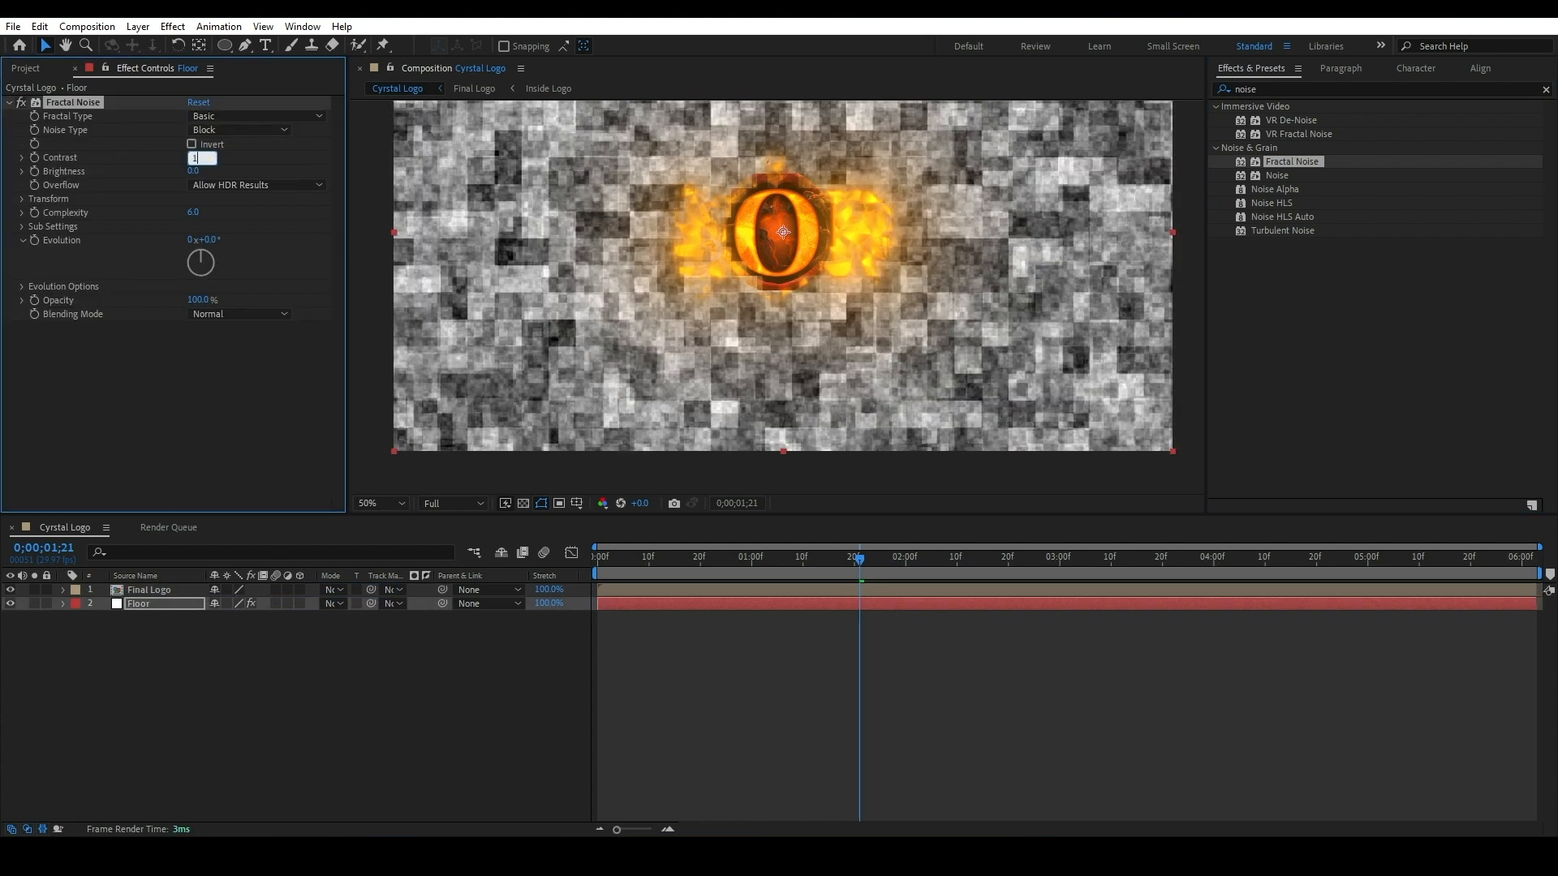
text(180.0)
click(197, 170)
text(-40)
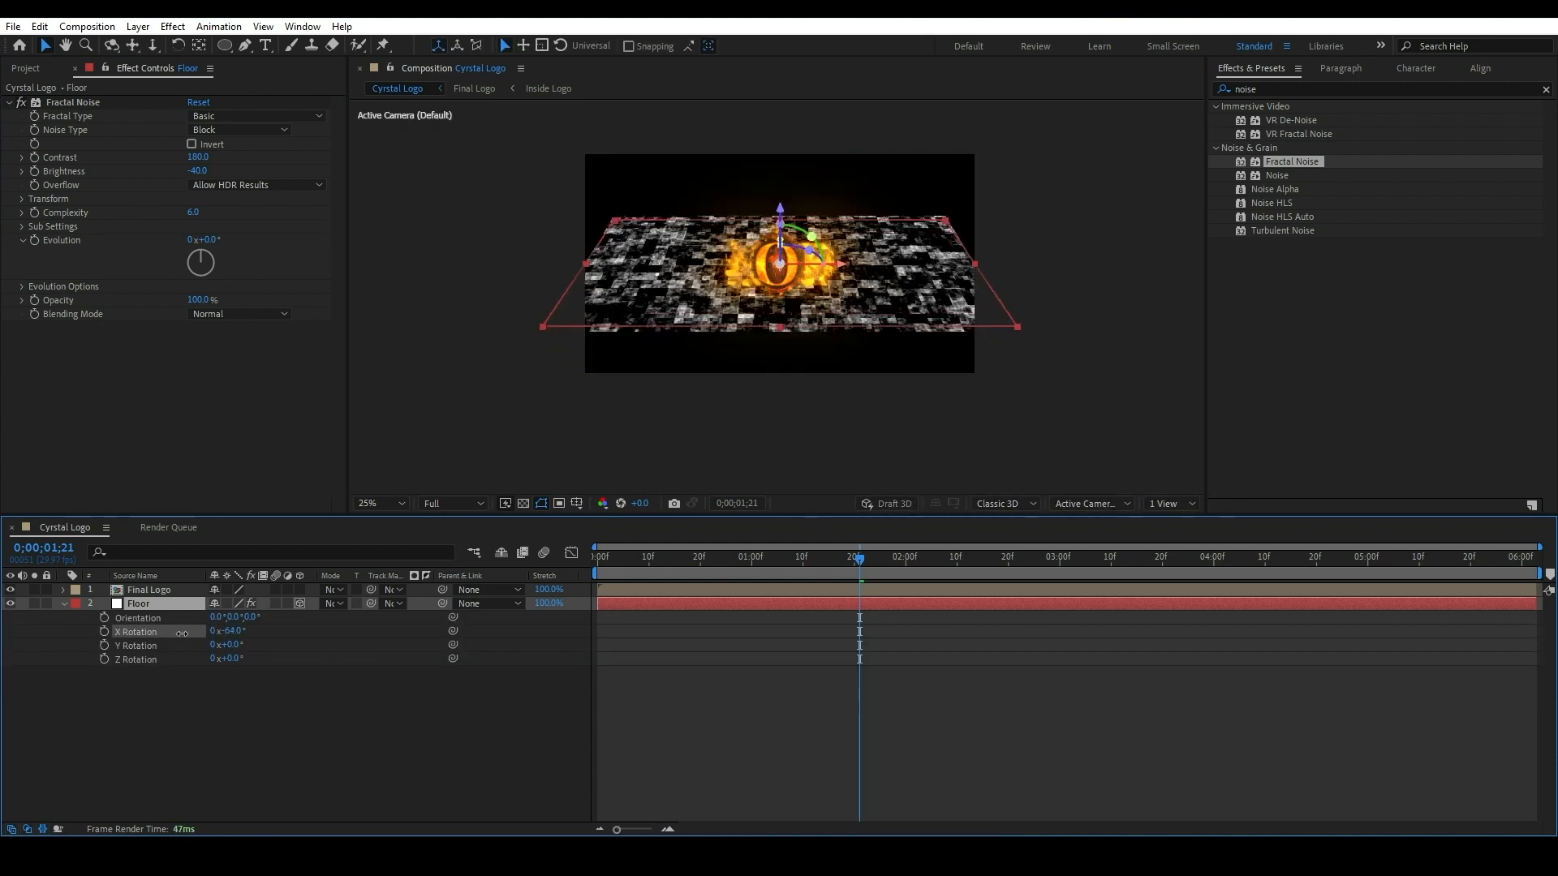
Rotate the Floor layer flat in 3D and scale it to 151%.
drag(229, 631, 220, 632)
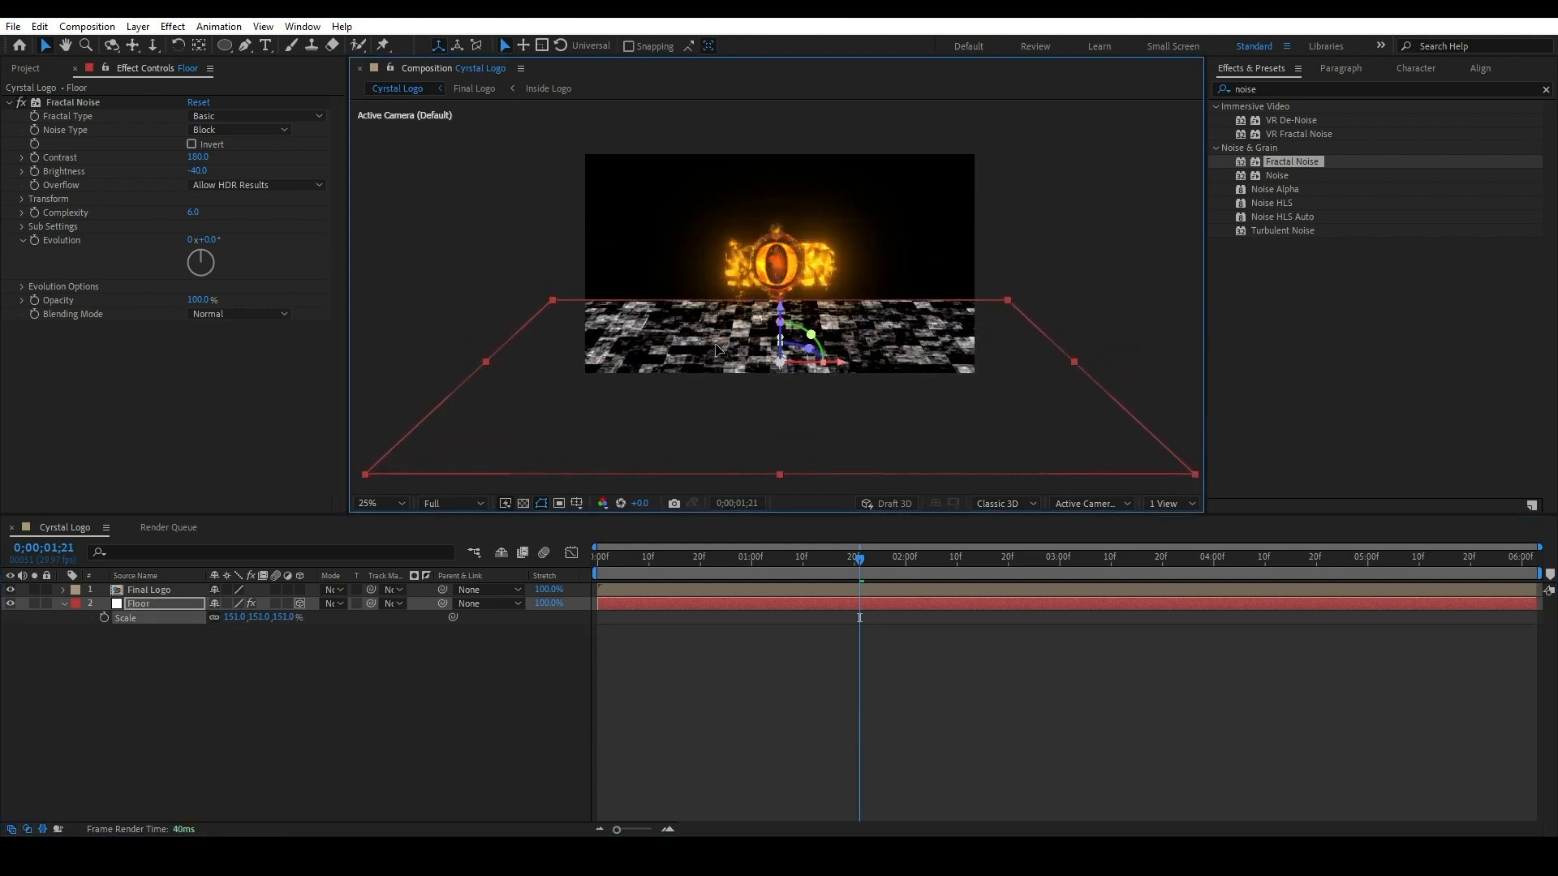
click(372, 503)
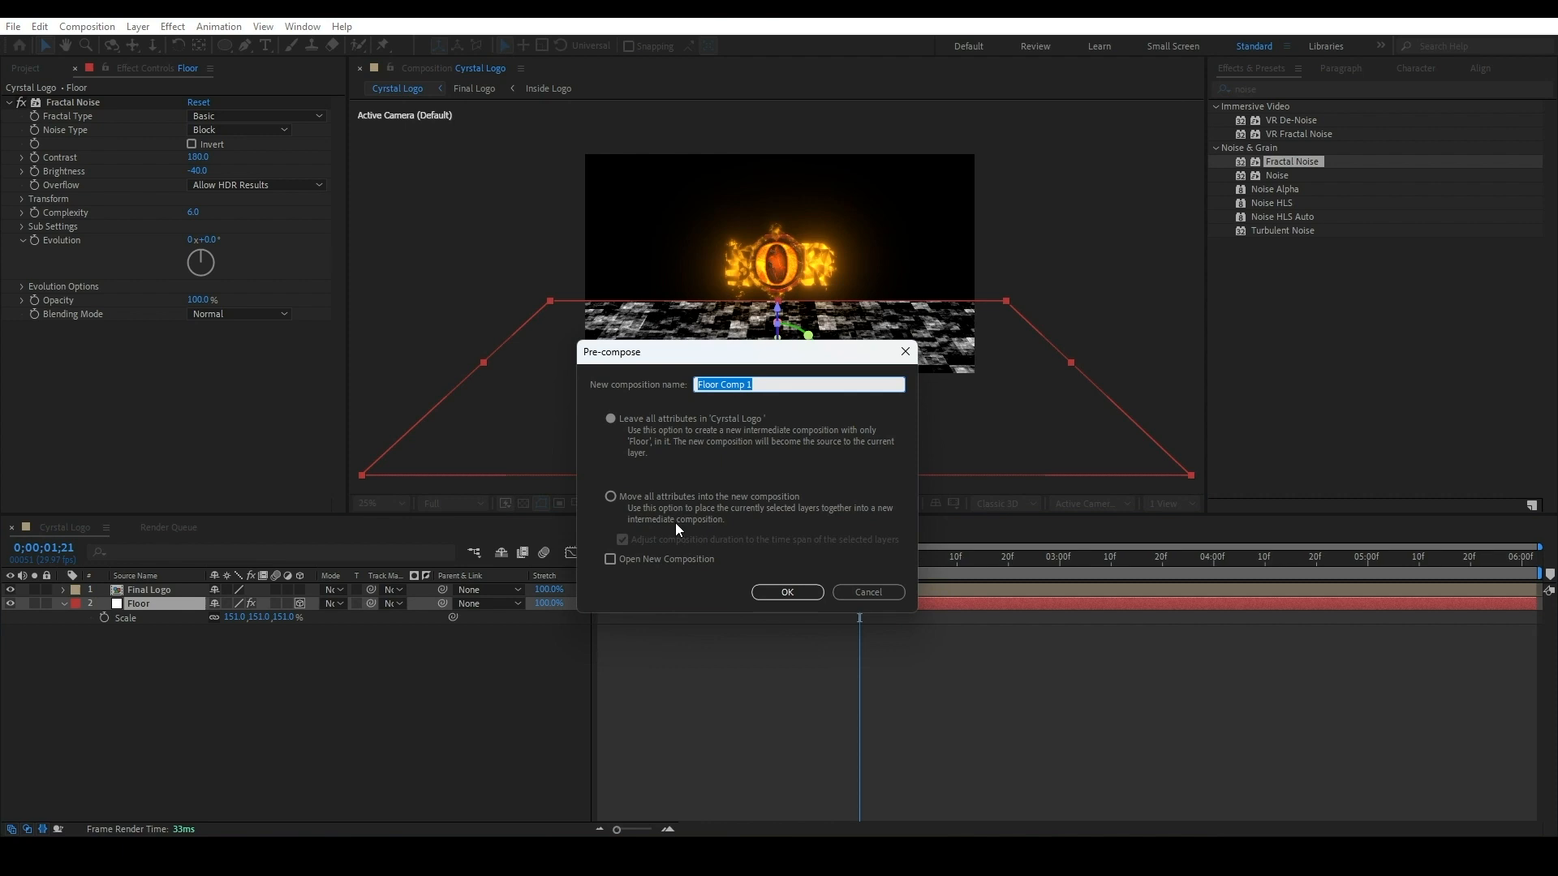
Pre-compose Floor as 'Floor', moving all attributes into the new composition.
click(610, 496)
text(Floor)
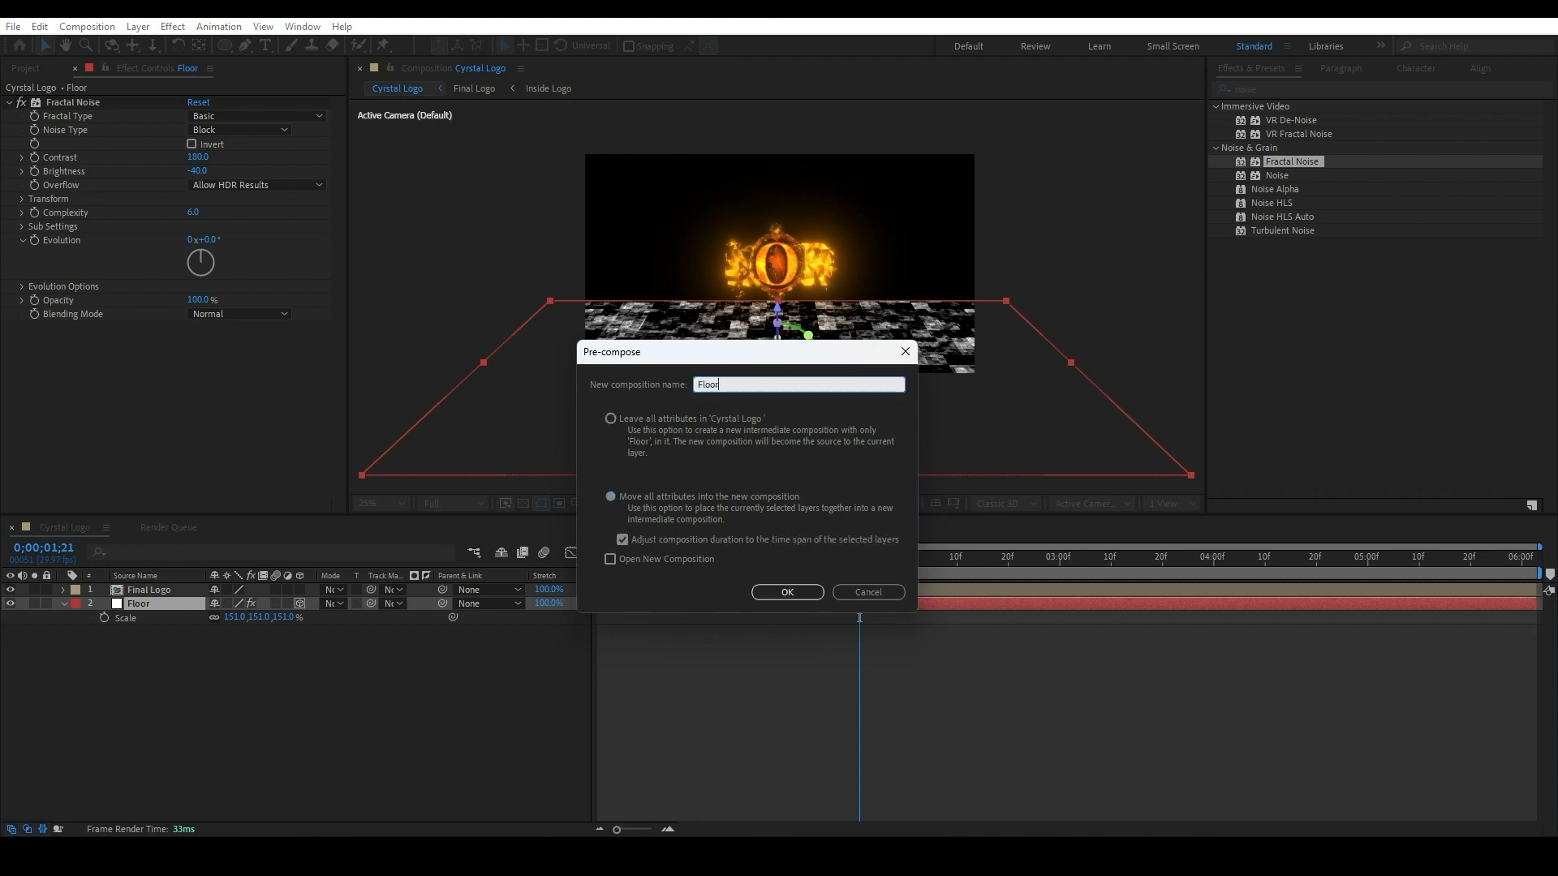
click(787, 592)
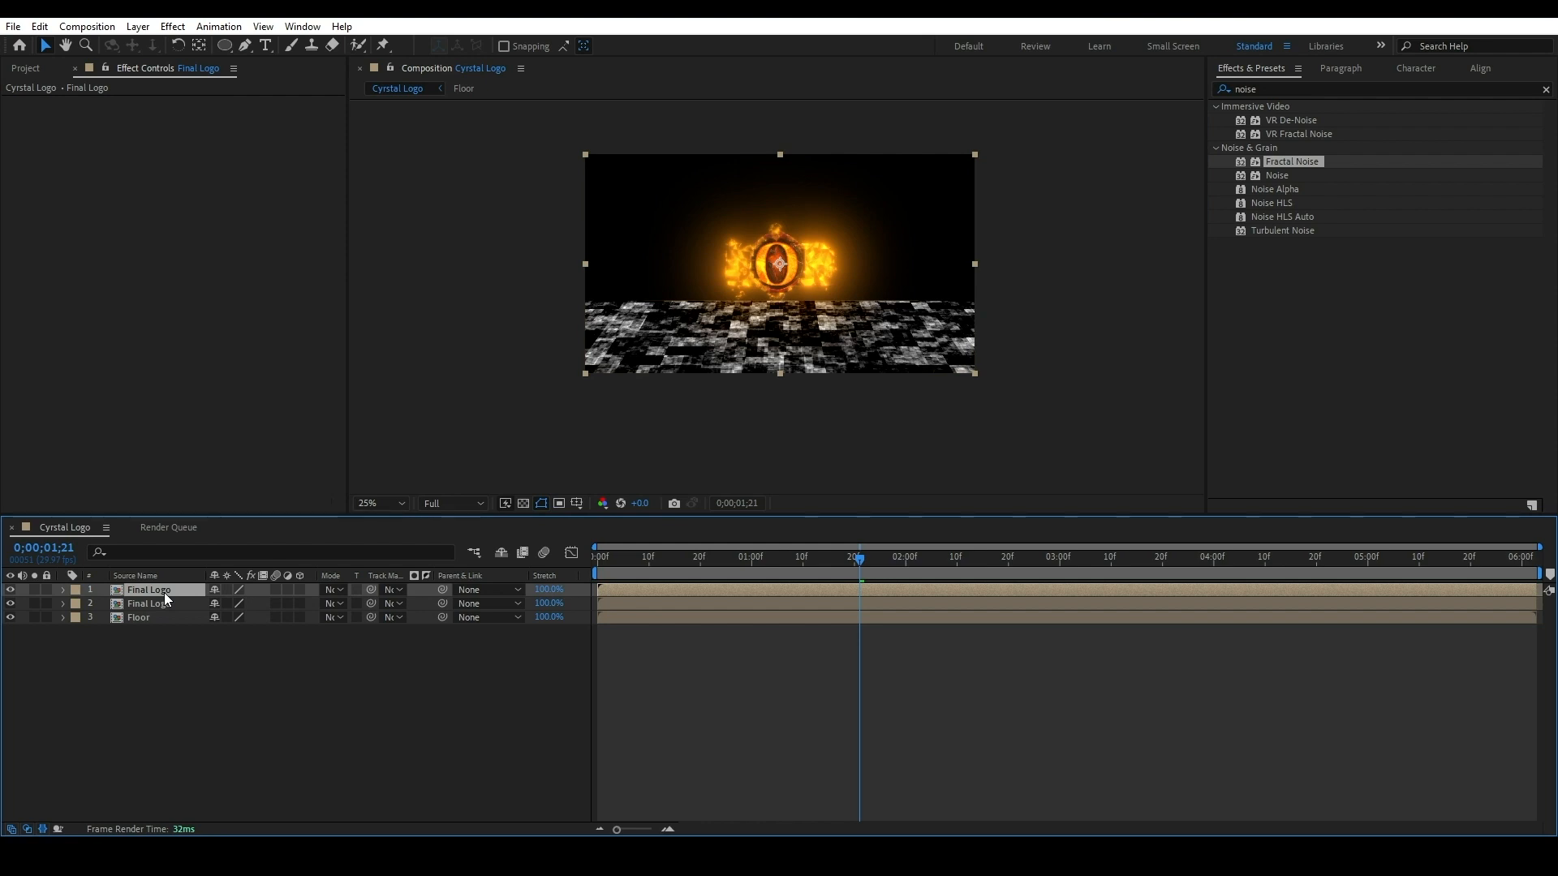
Flip the duplicated Final Logo vertically and place it below as a reflection.
right_click(149, 589)
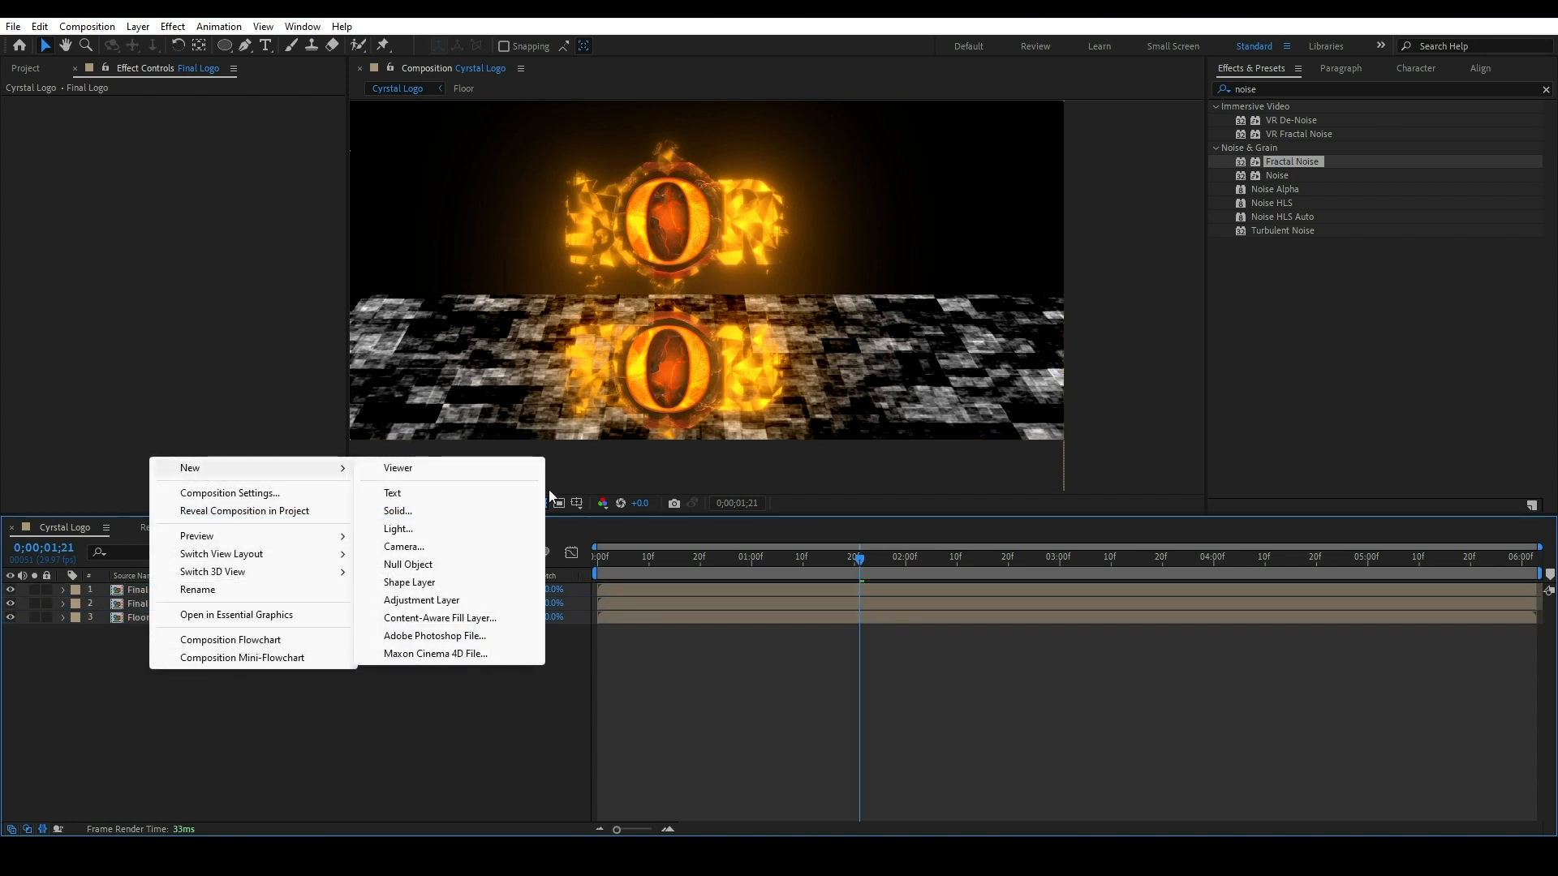
Add an adjustment layer with Compound Blur using Floor as blur layer at 200 maximum blur.
click(421, 600)
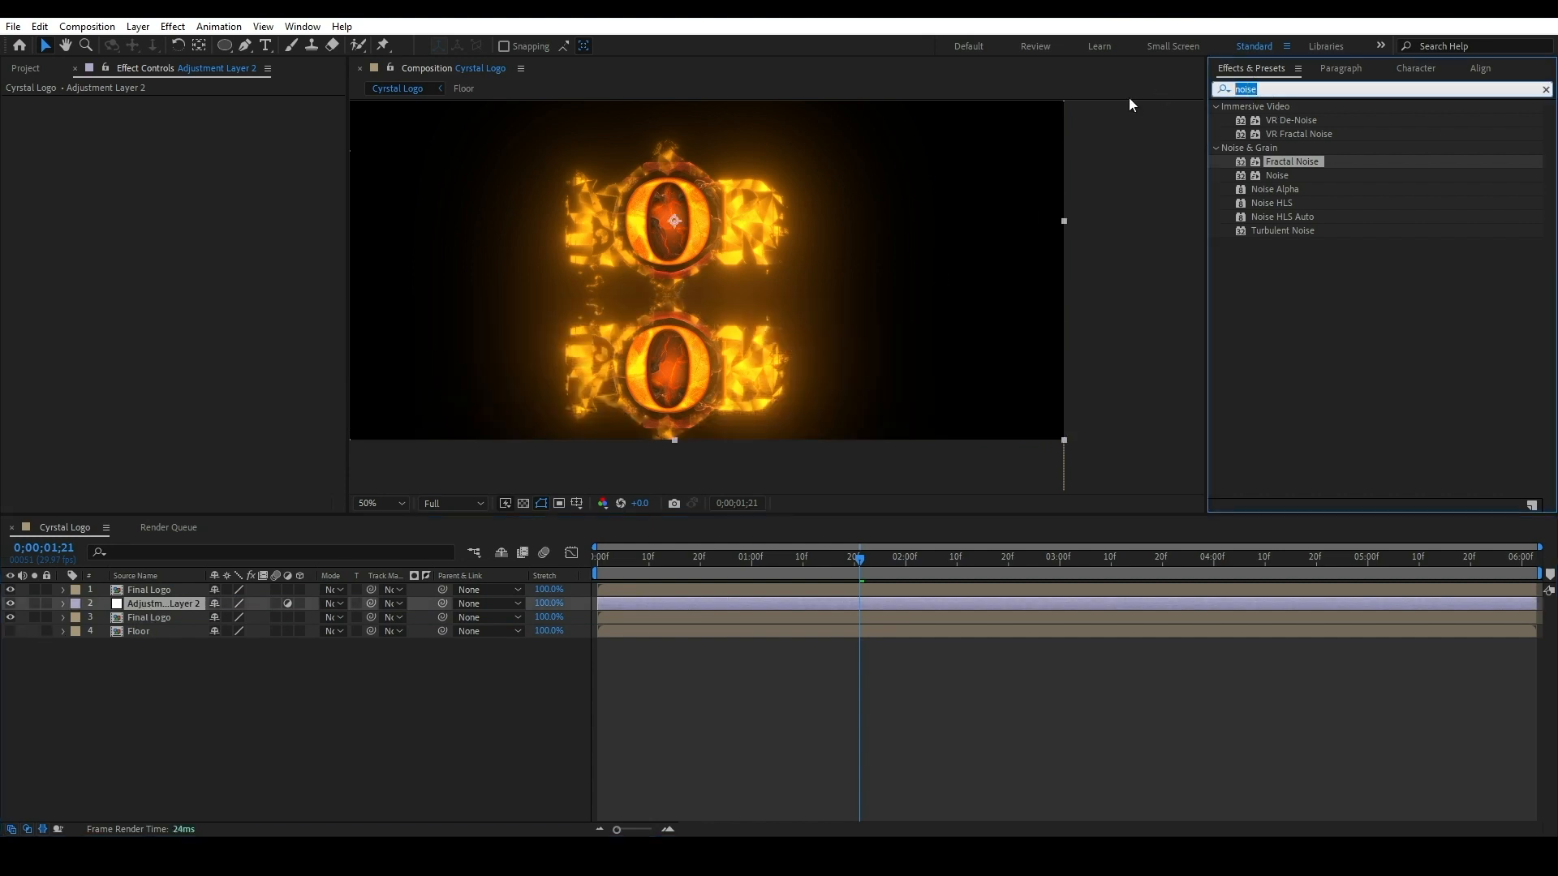
text(compo)
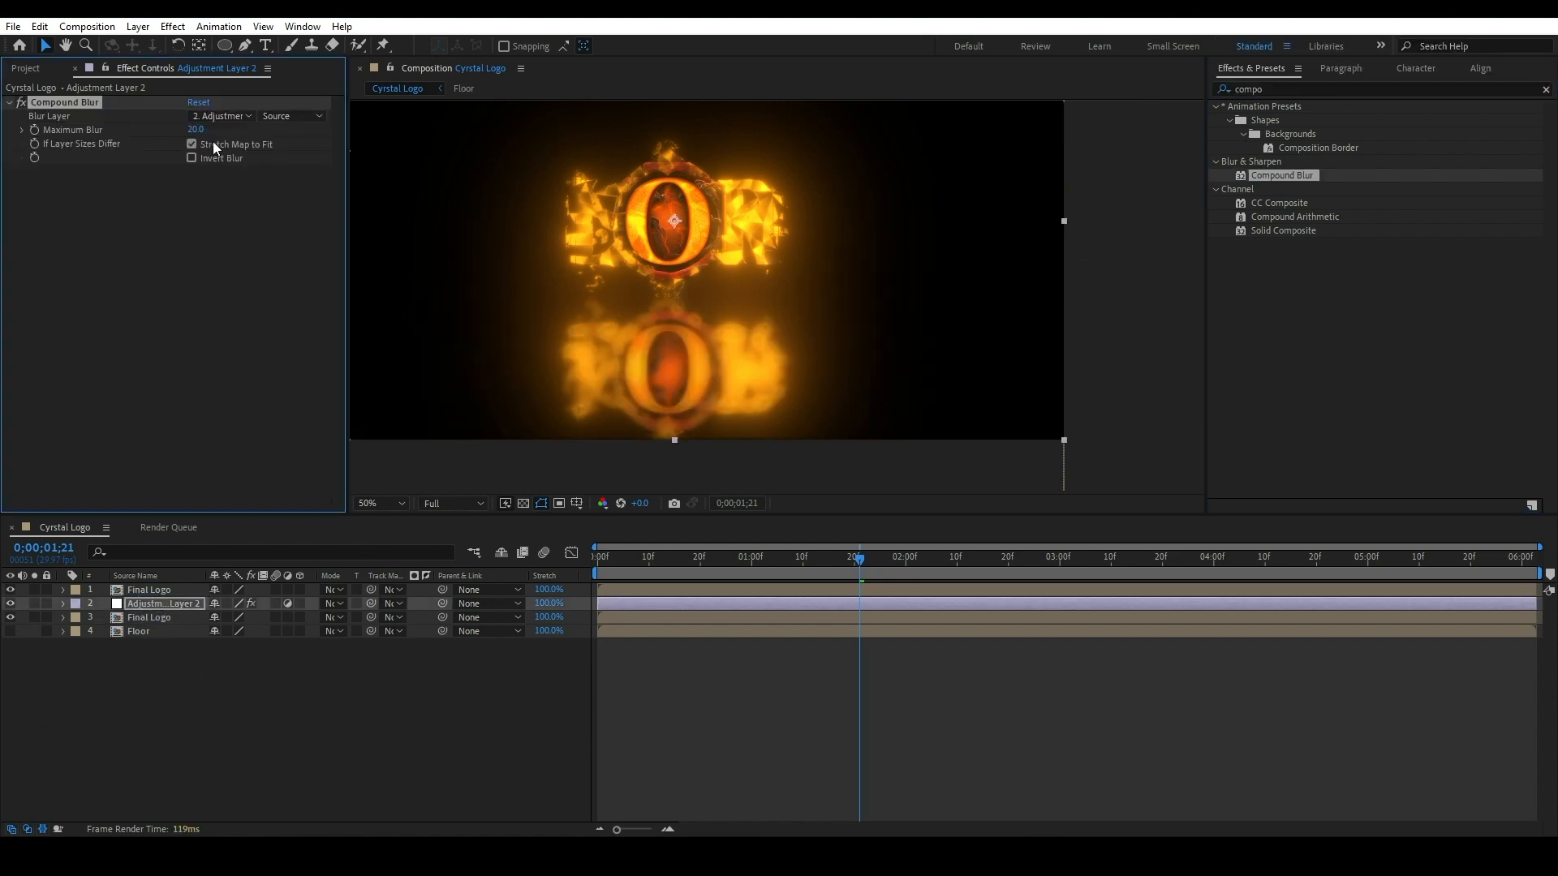
click(221, 115)
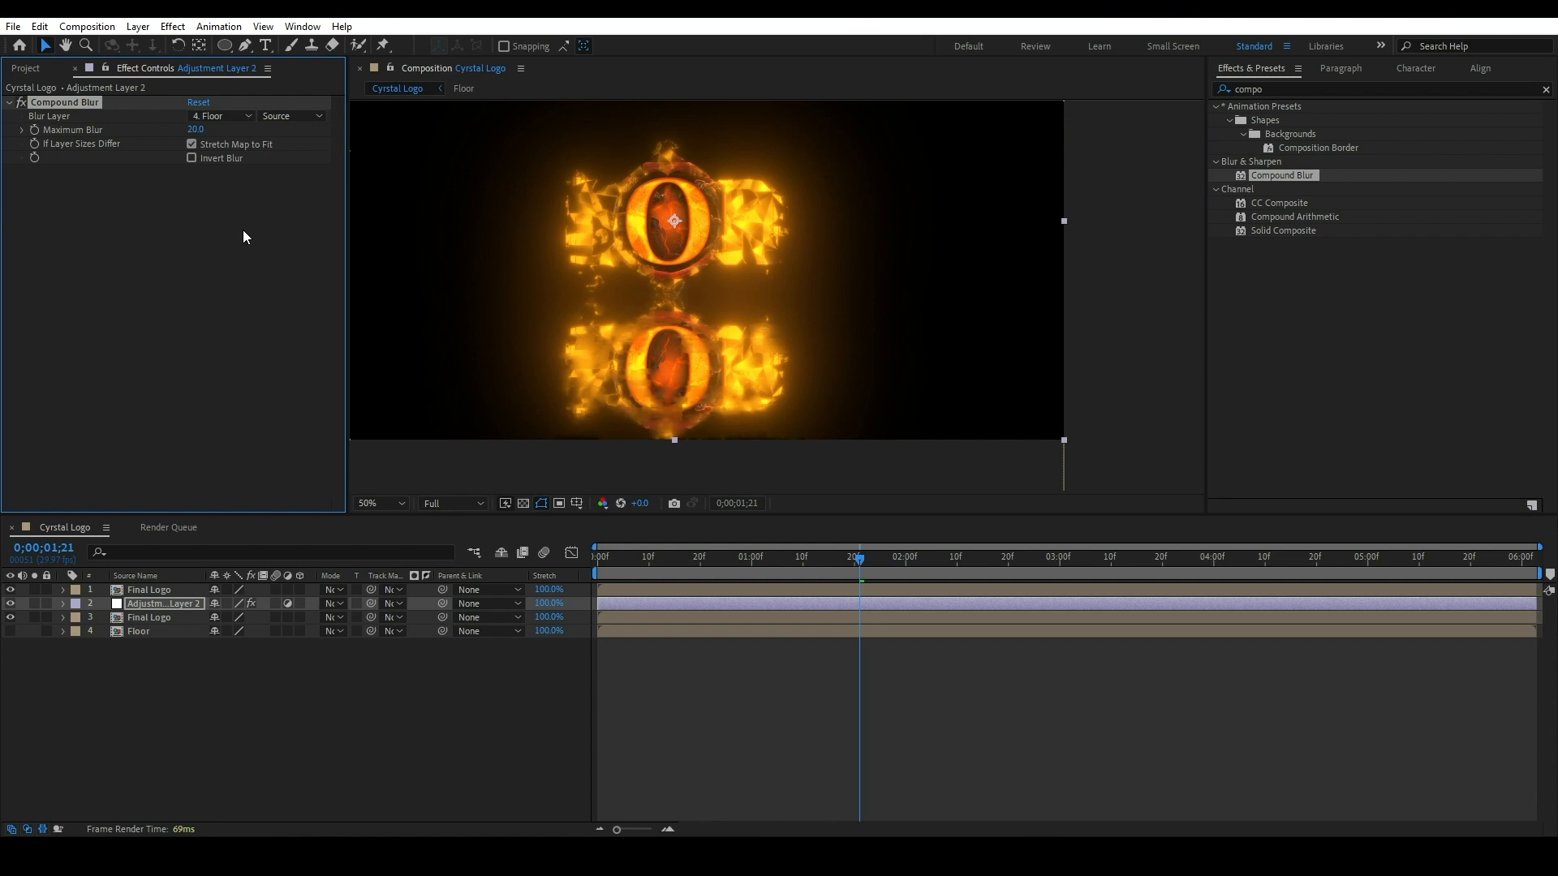
mouse_move(270, 702)
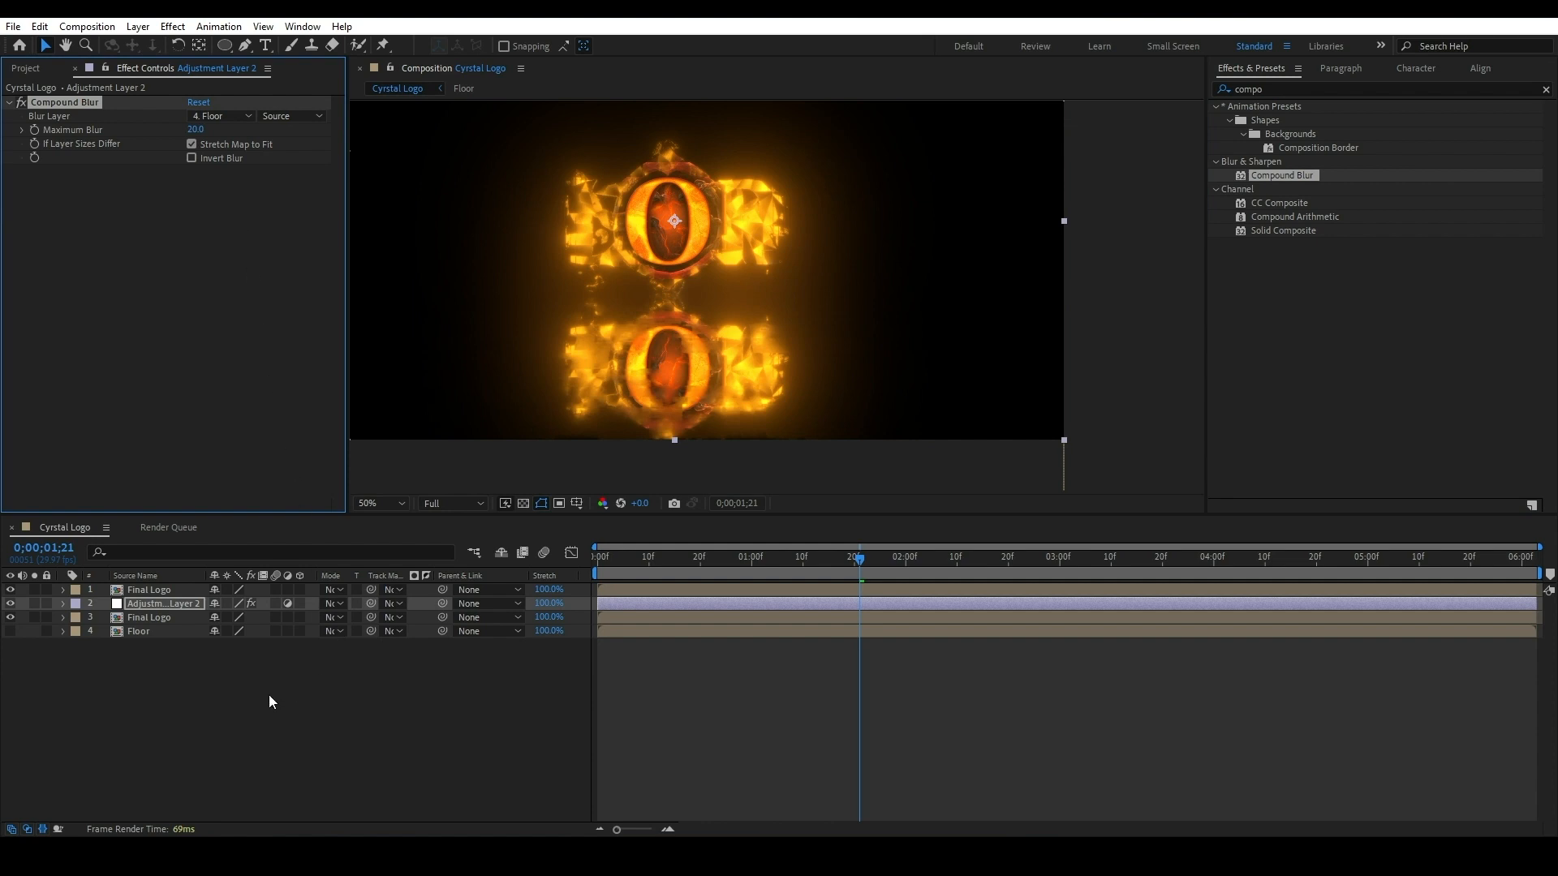
click(195, 129)
text(150)
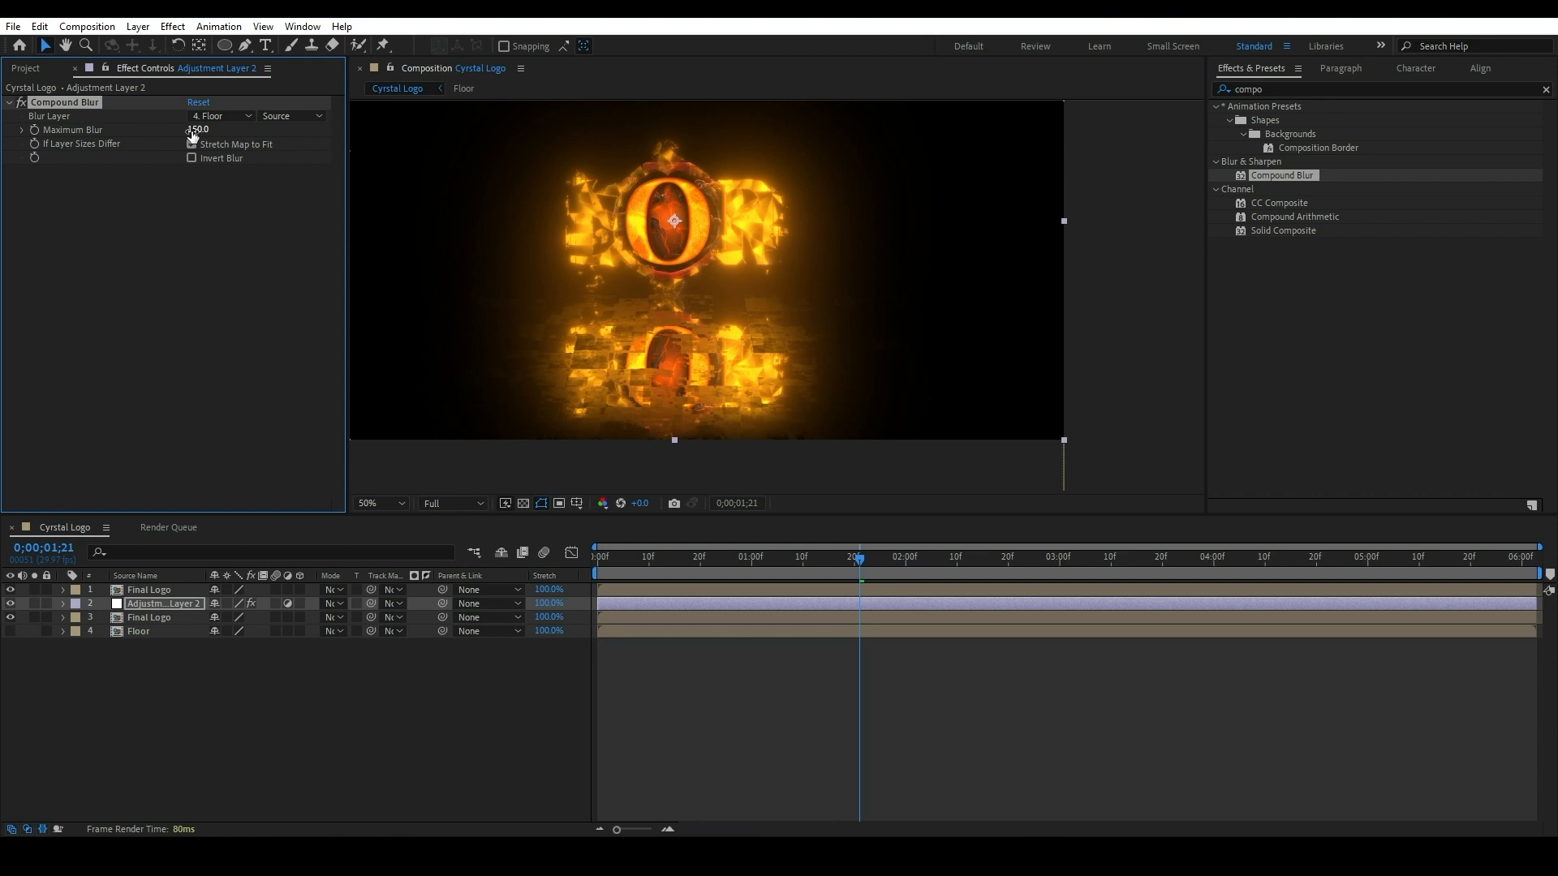
text(2)
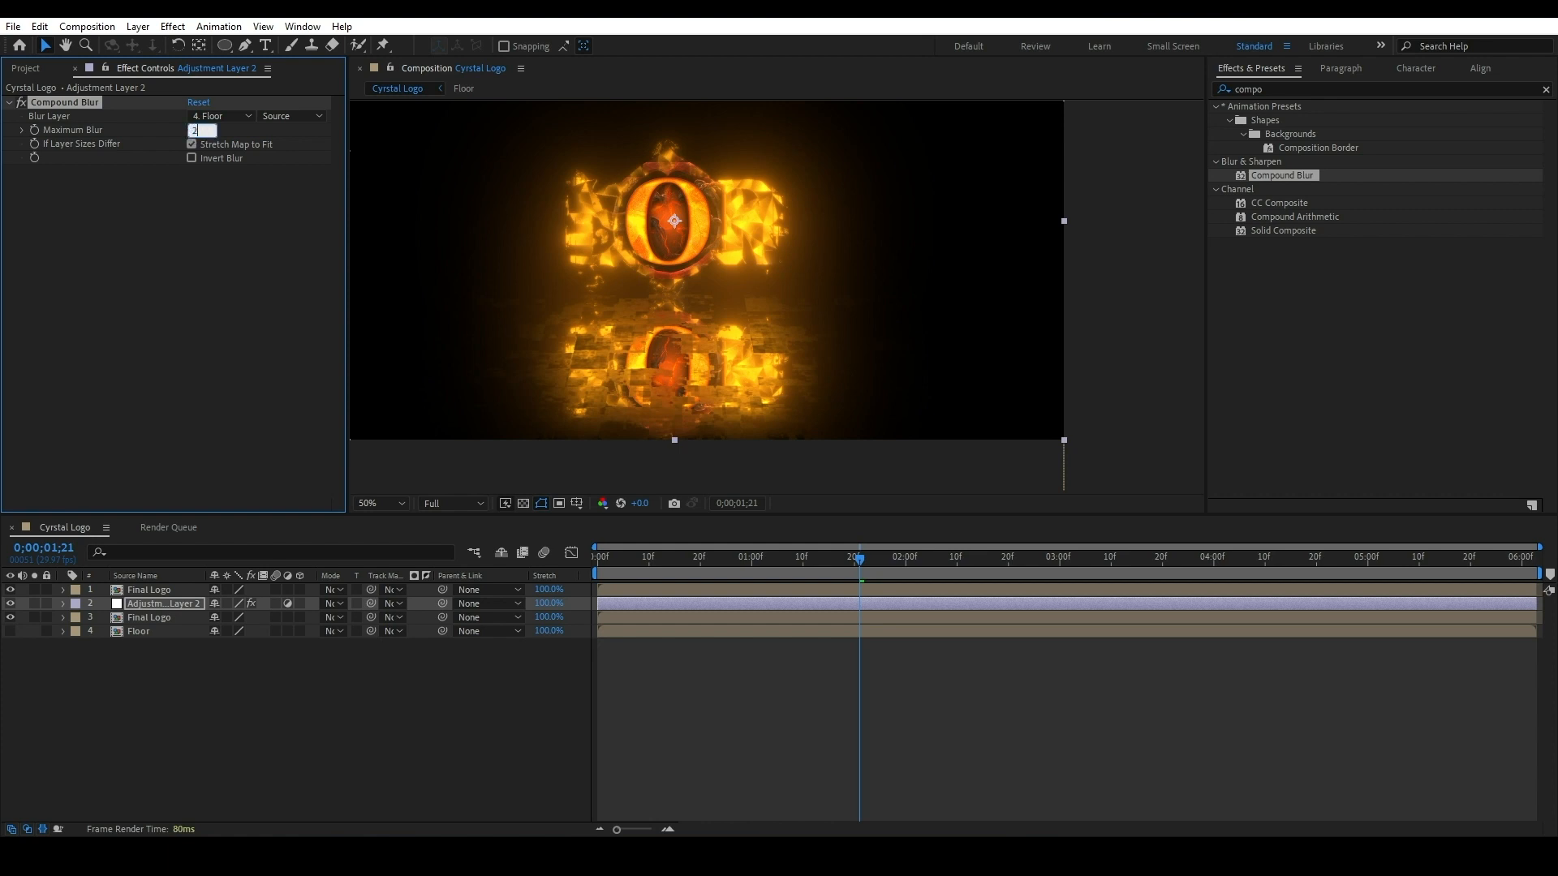
text(200.0)
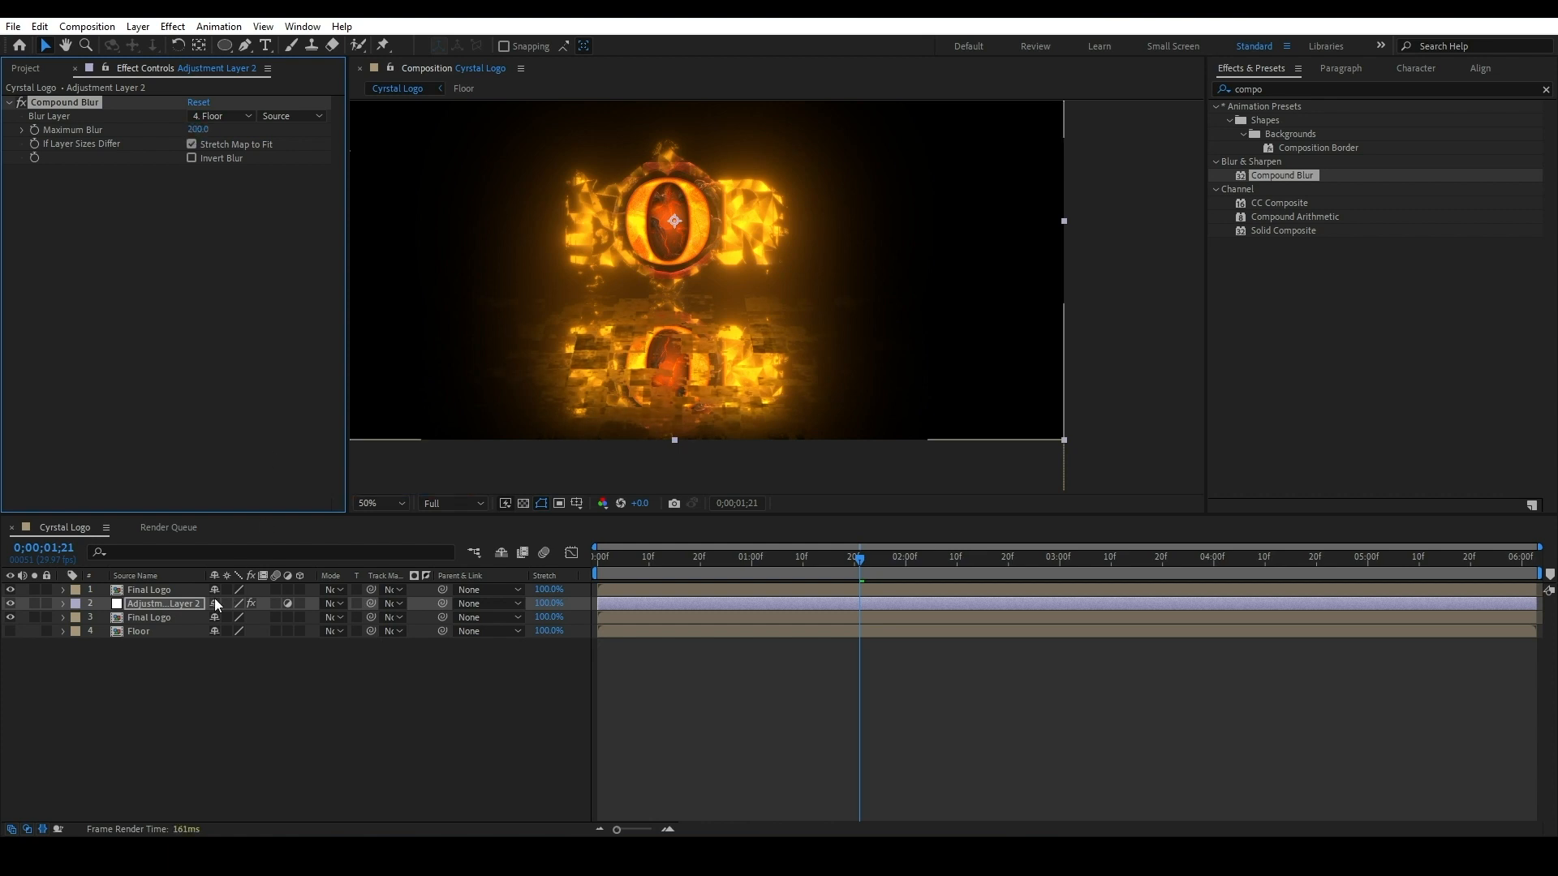
click(147, 617)
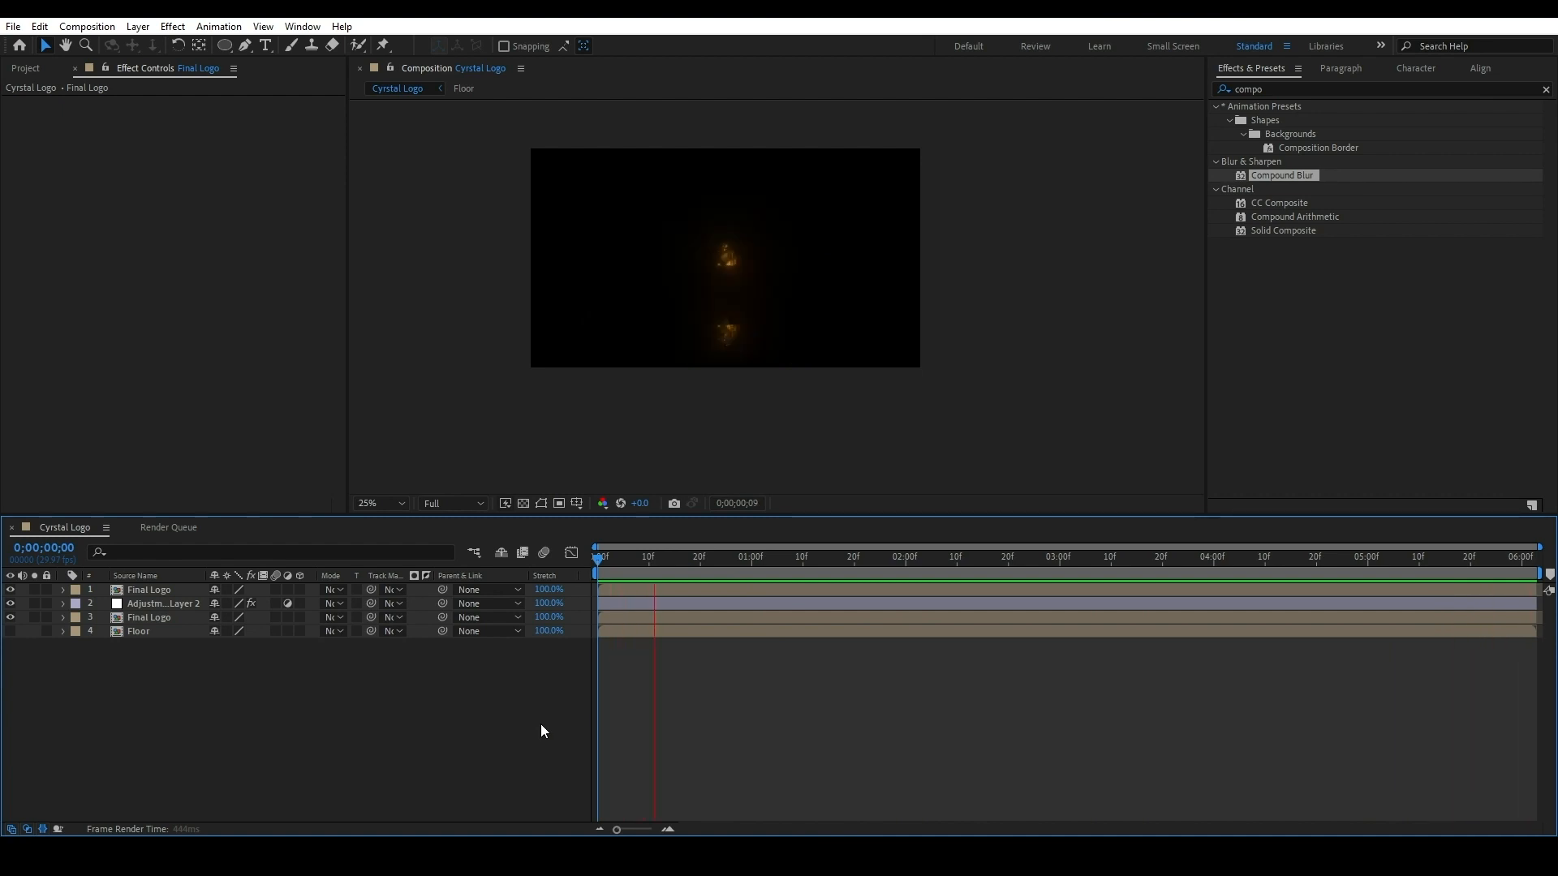
Jump to the full-logo frame, add Camera 1 and dismiss the 2D layers warning.
click(962, 556)
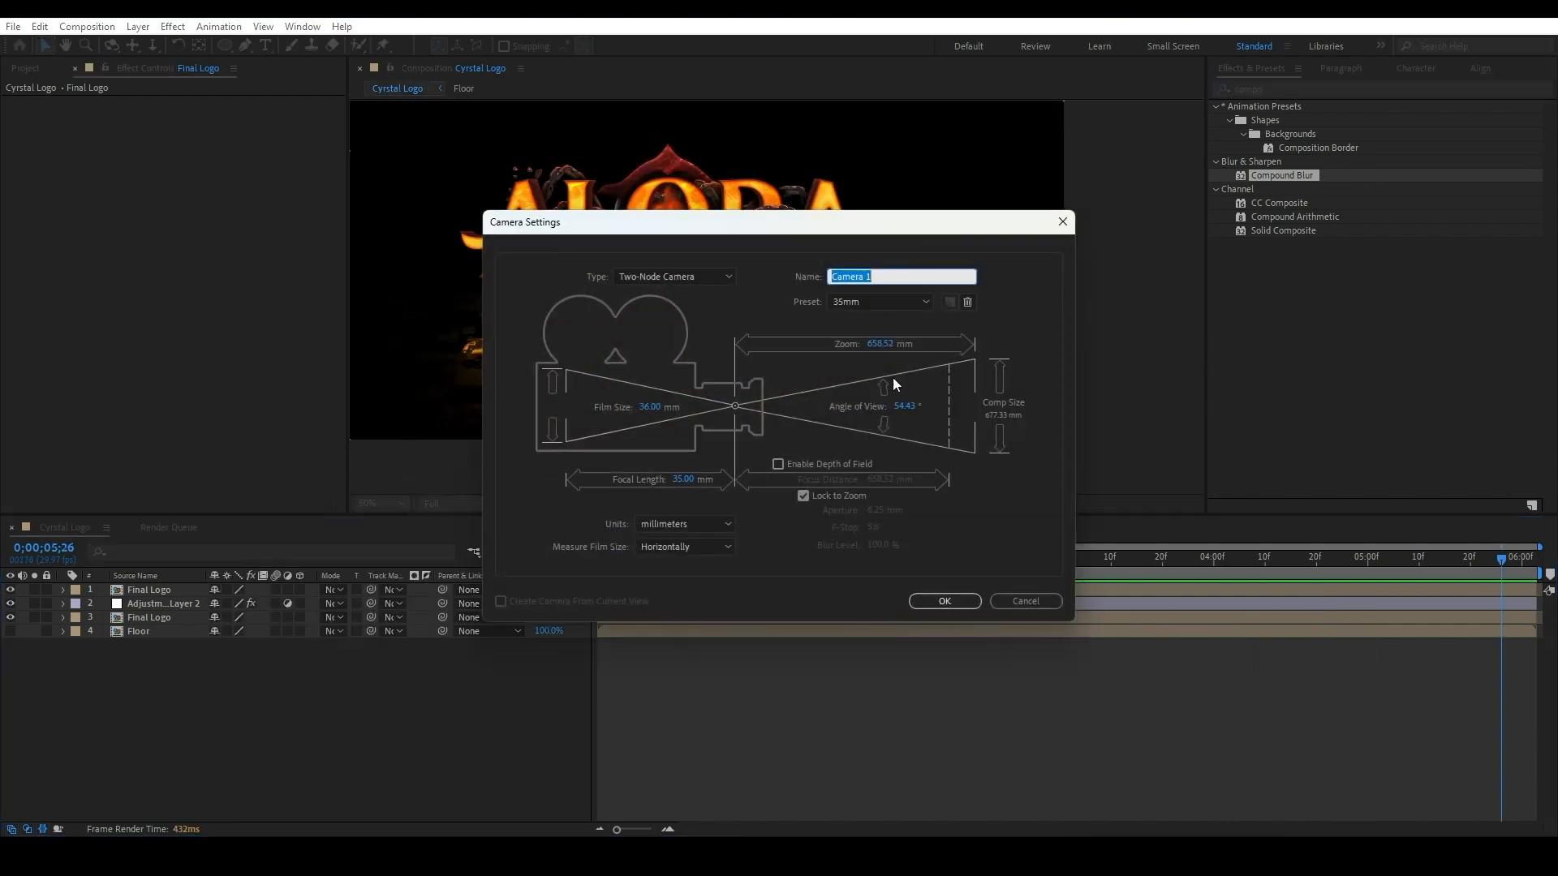
click(943, 601)
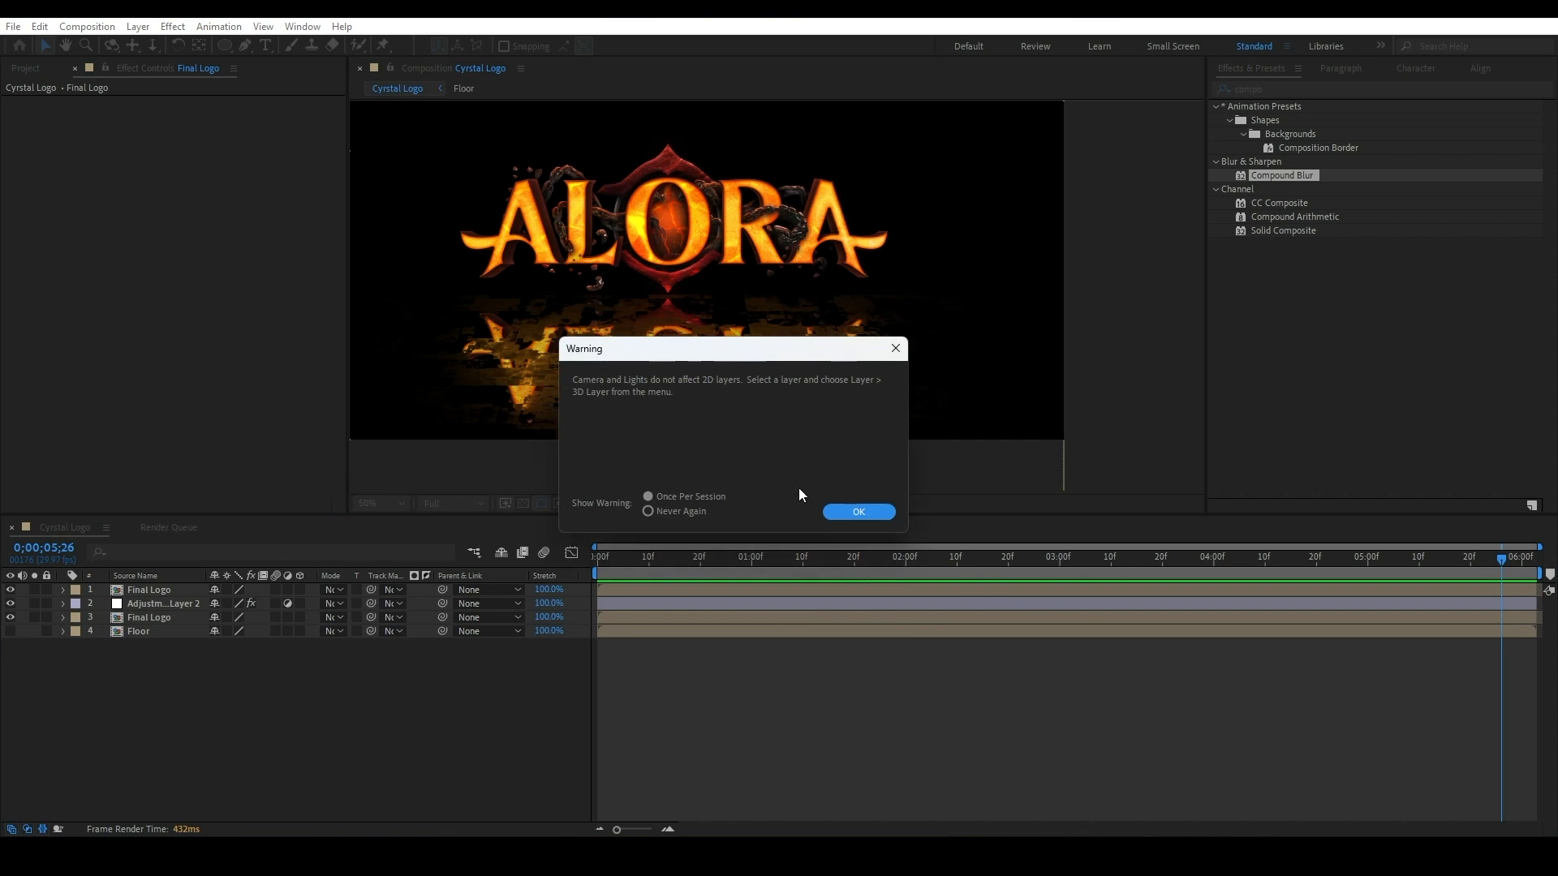
click(858, 512)
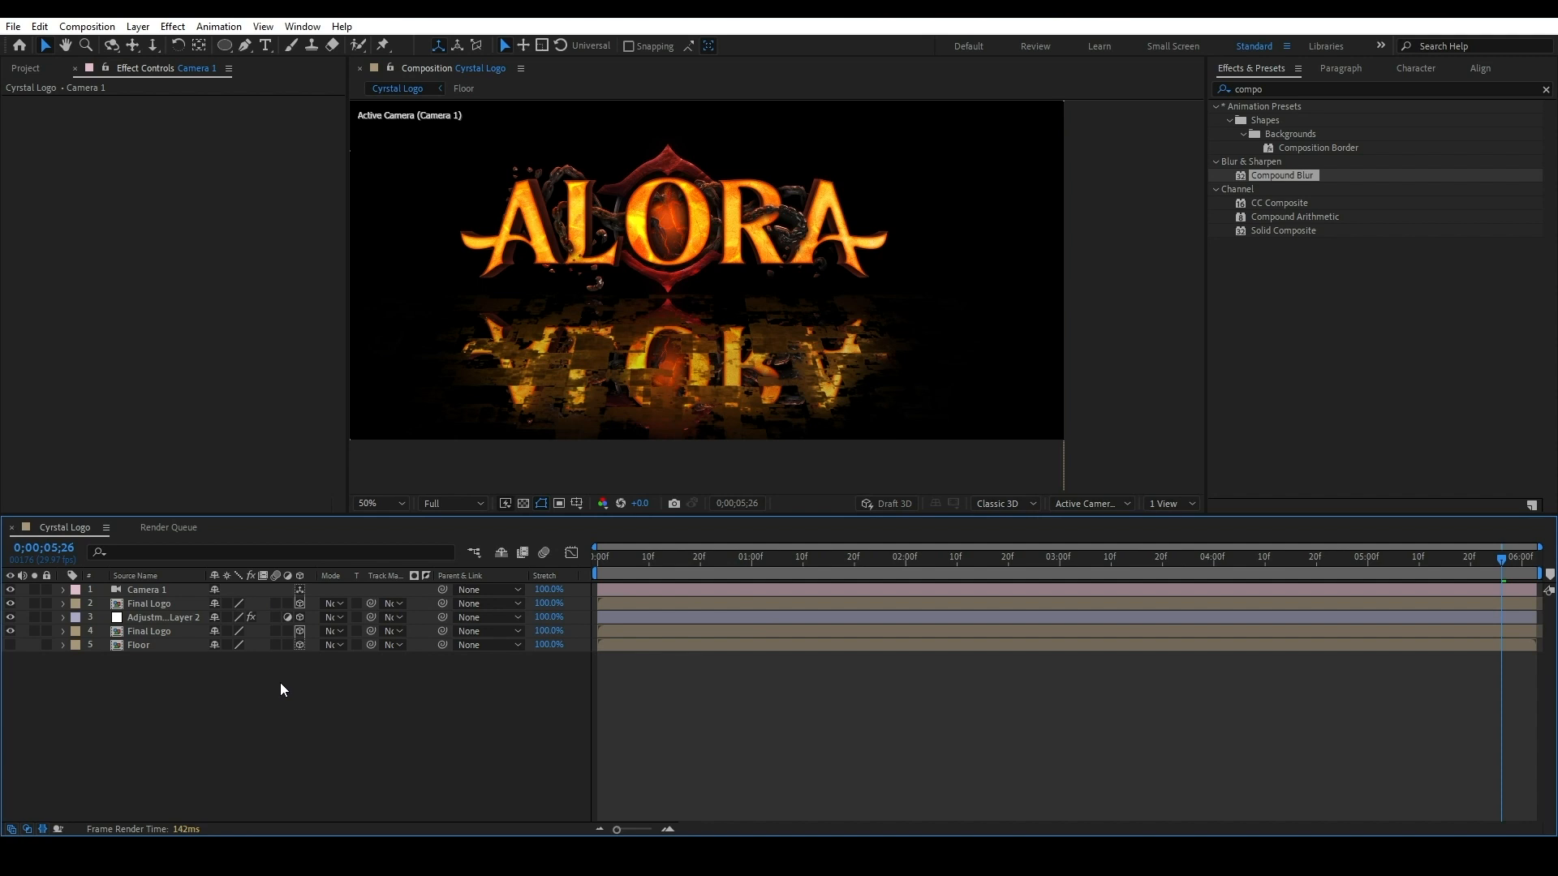
Add Null 1, keyframe its Scale at 100% at the start, then lower it toward 75%.
right_click(283, 686)
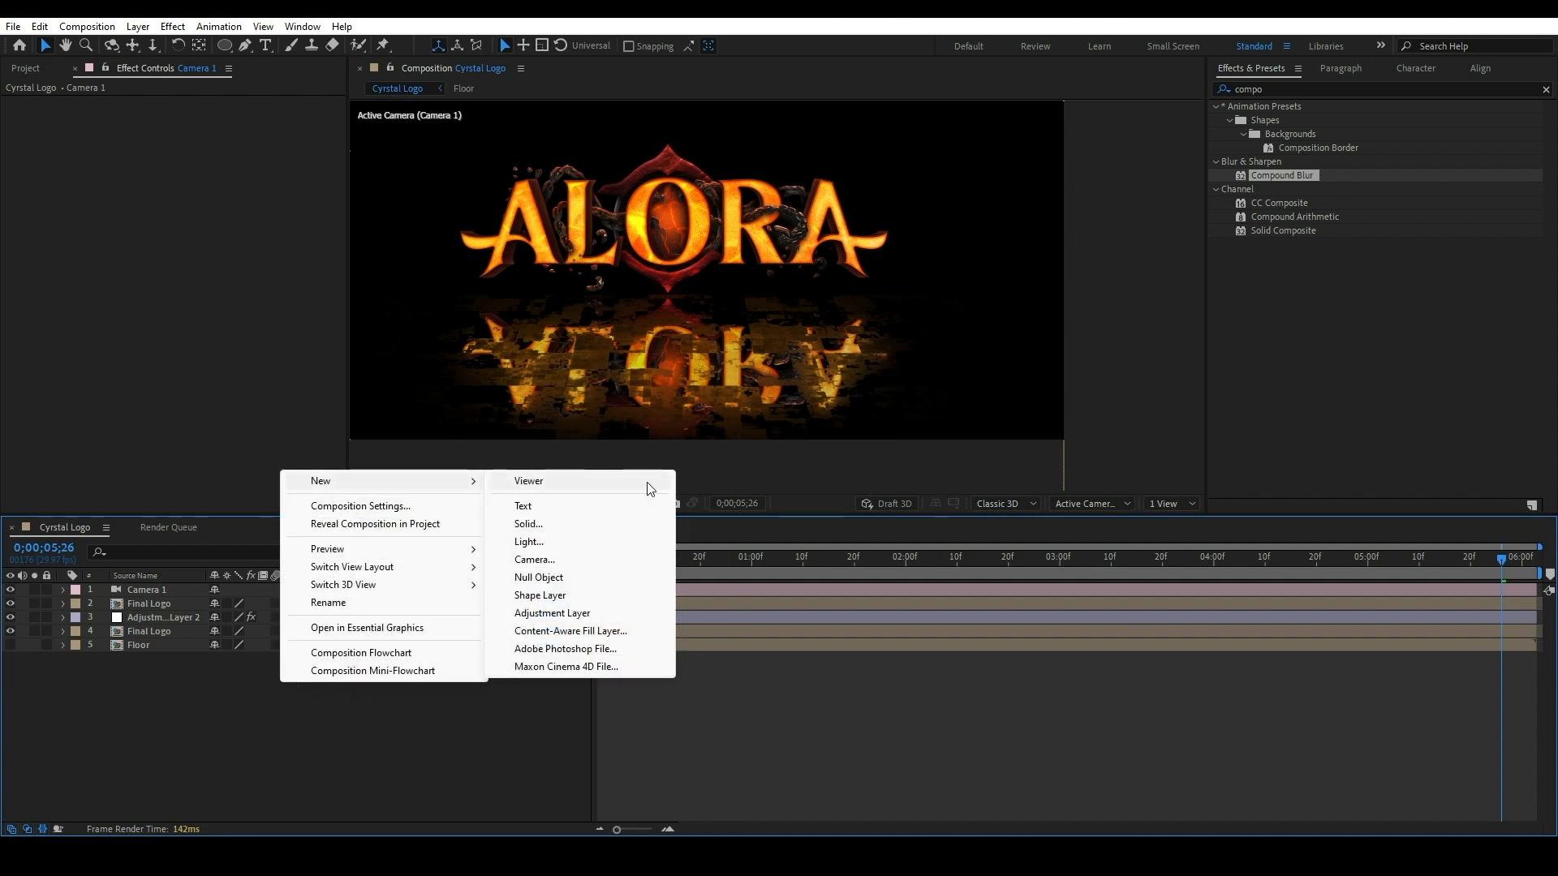
click(539, 577)
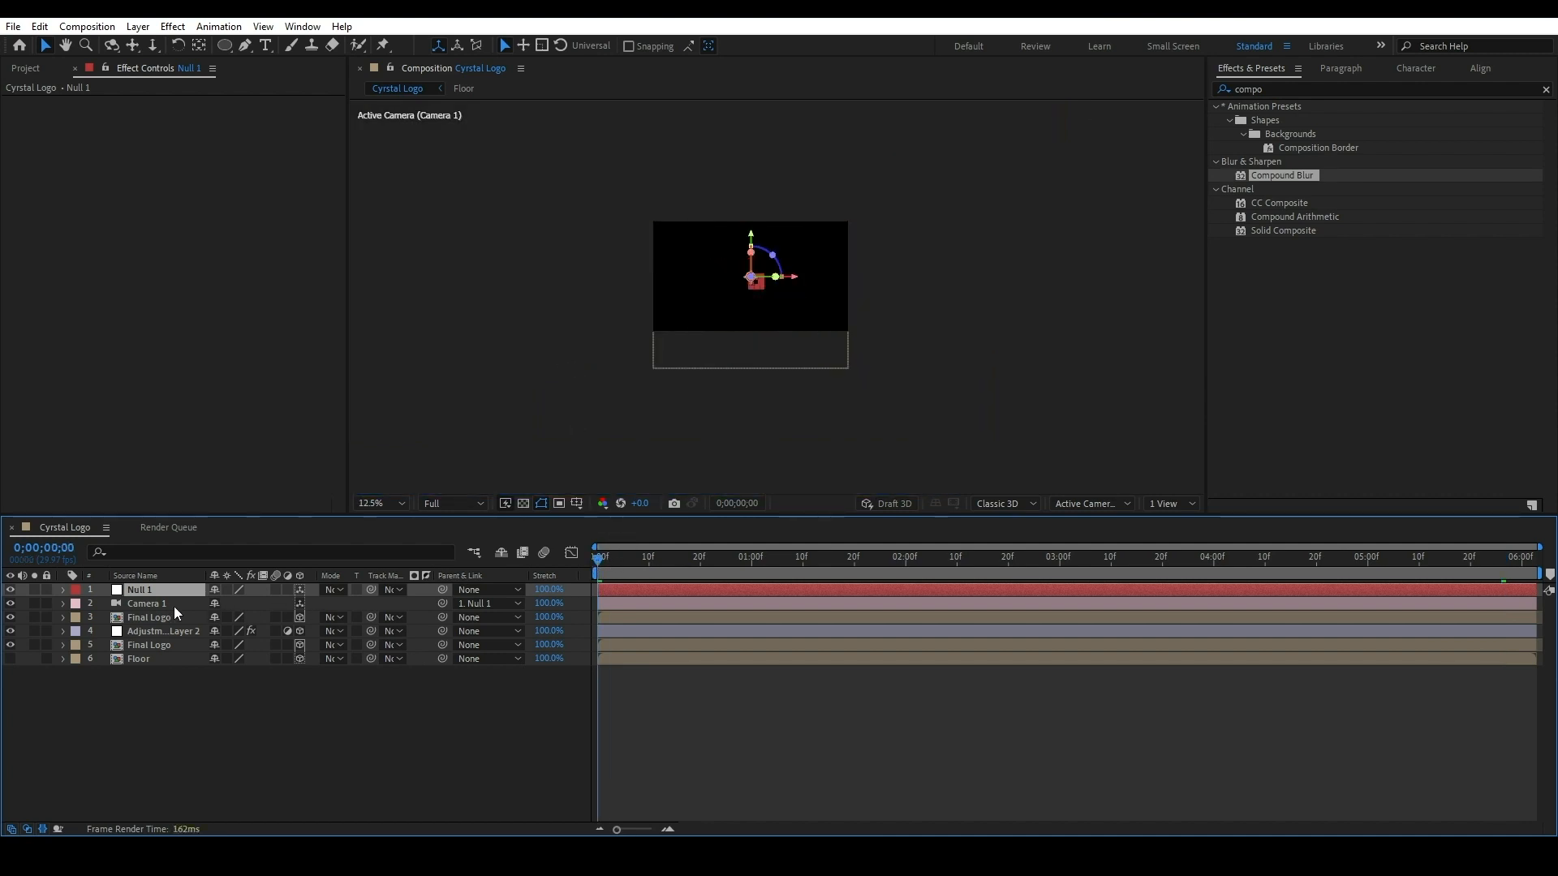
click(62, 589)
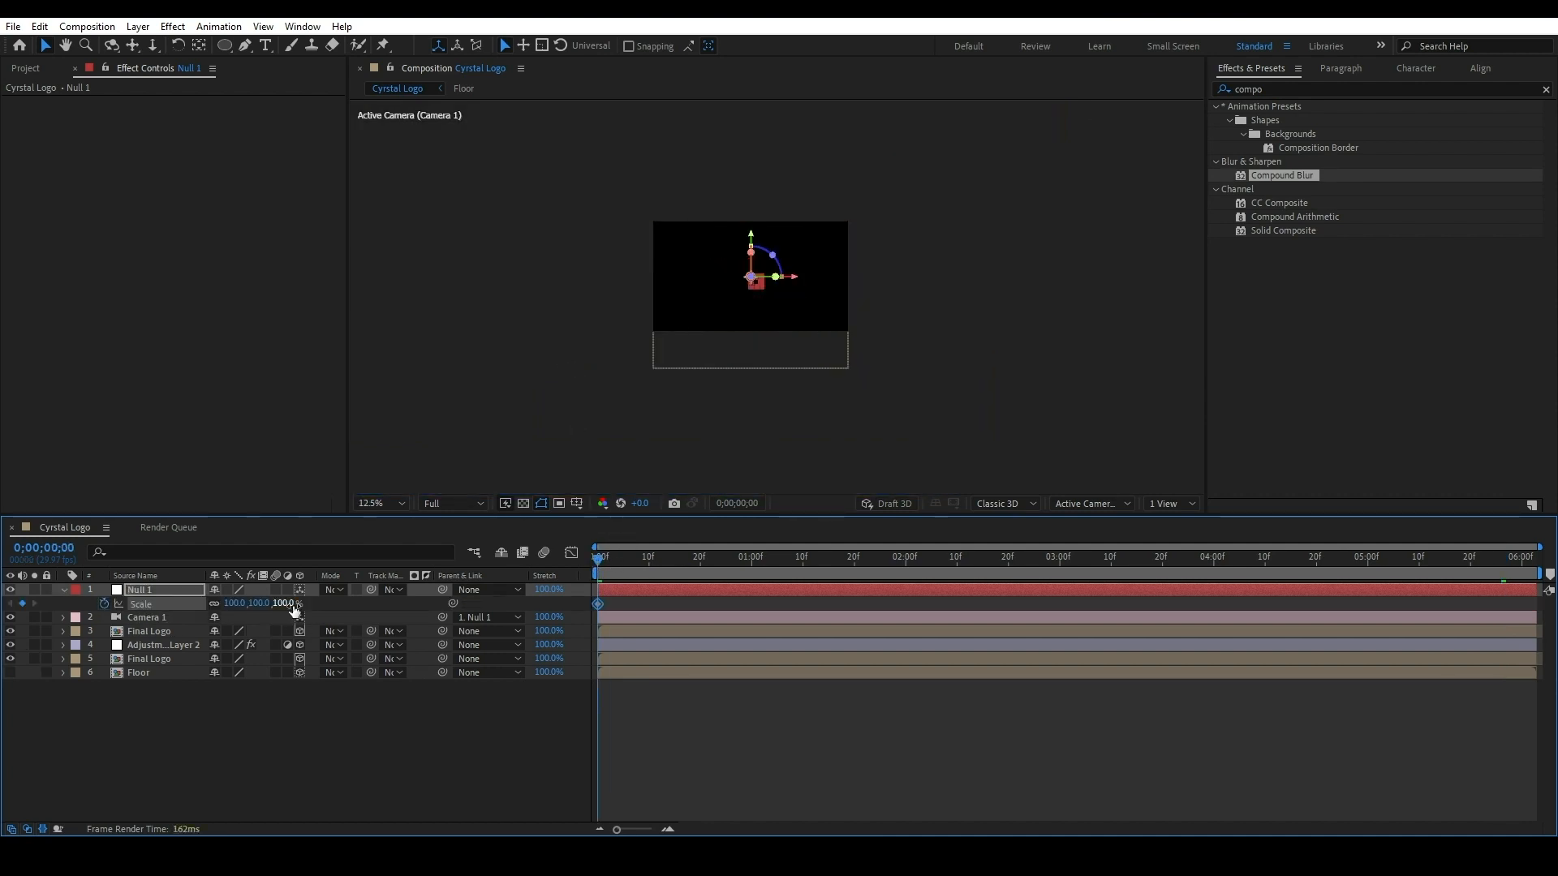
drag(248, 603, 234, 603)
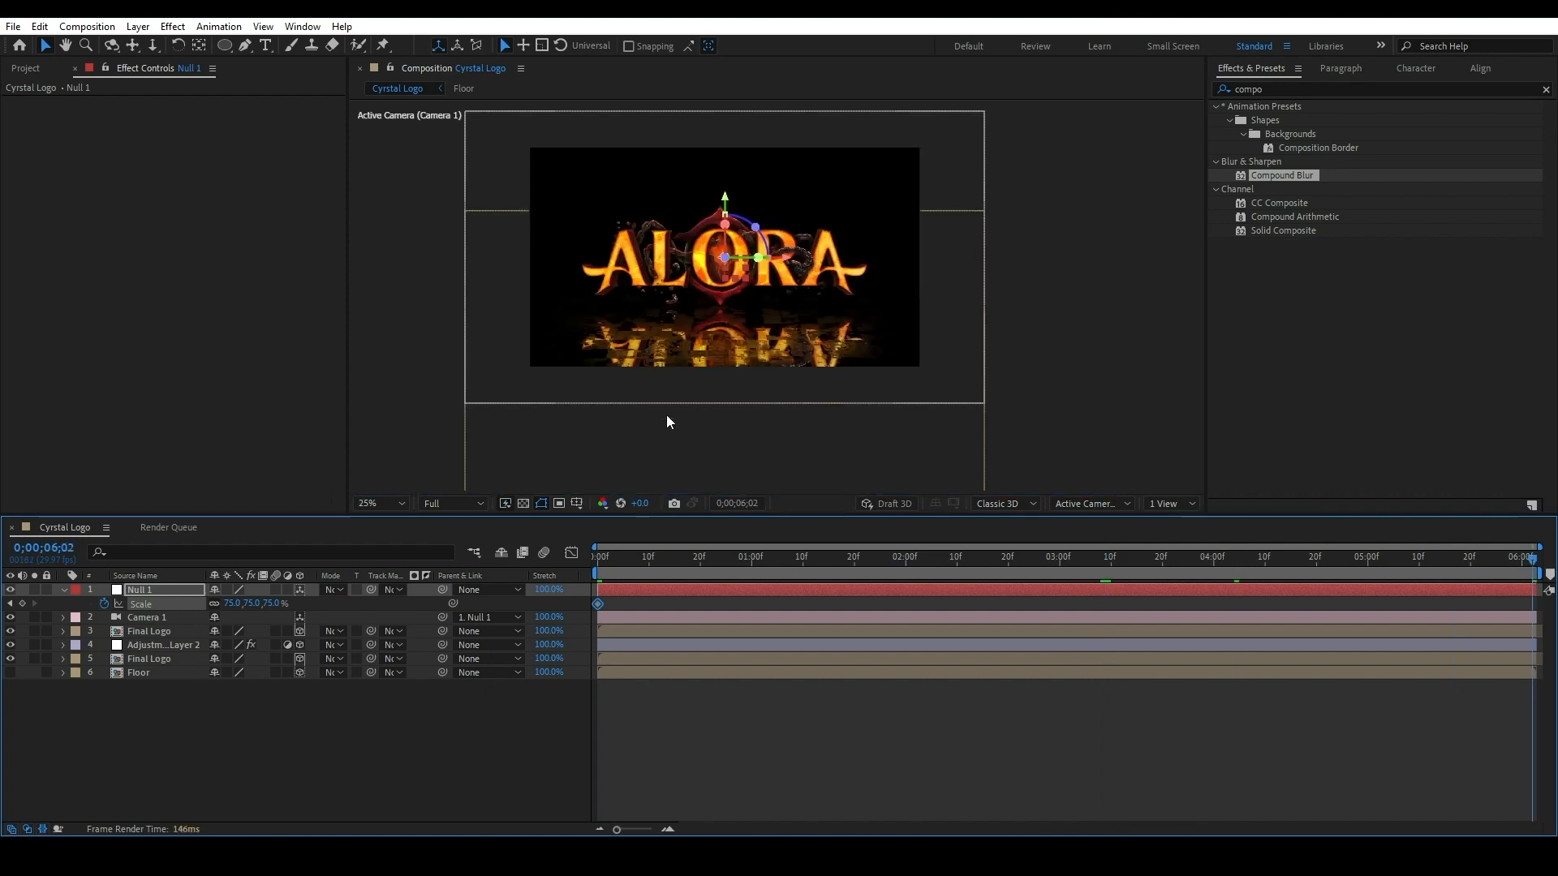
double_click(252, 603)
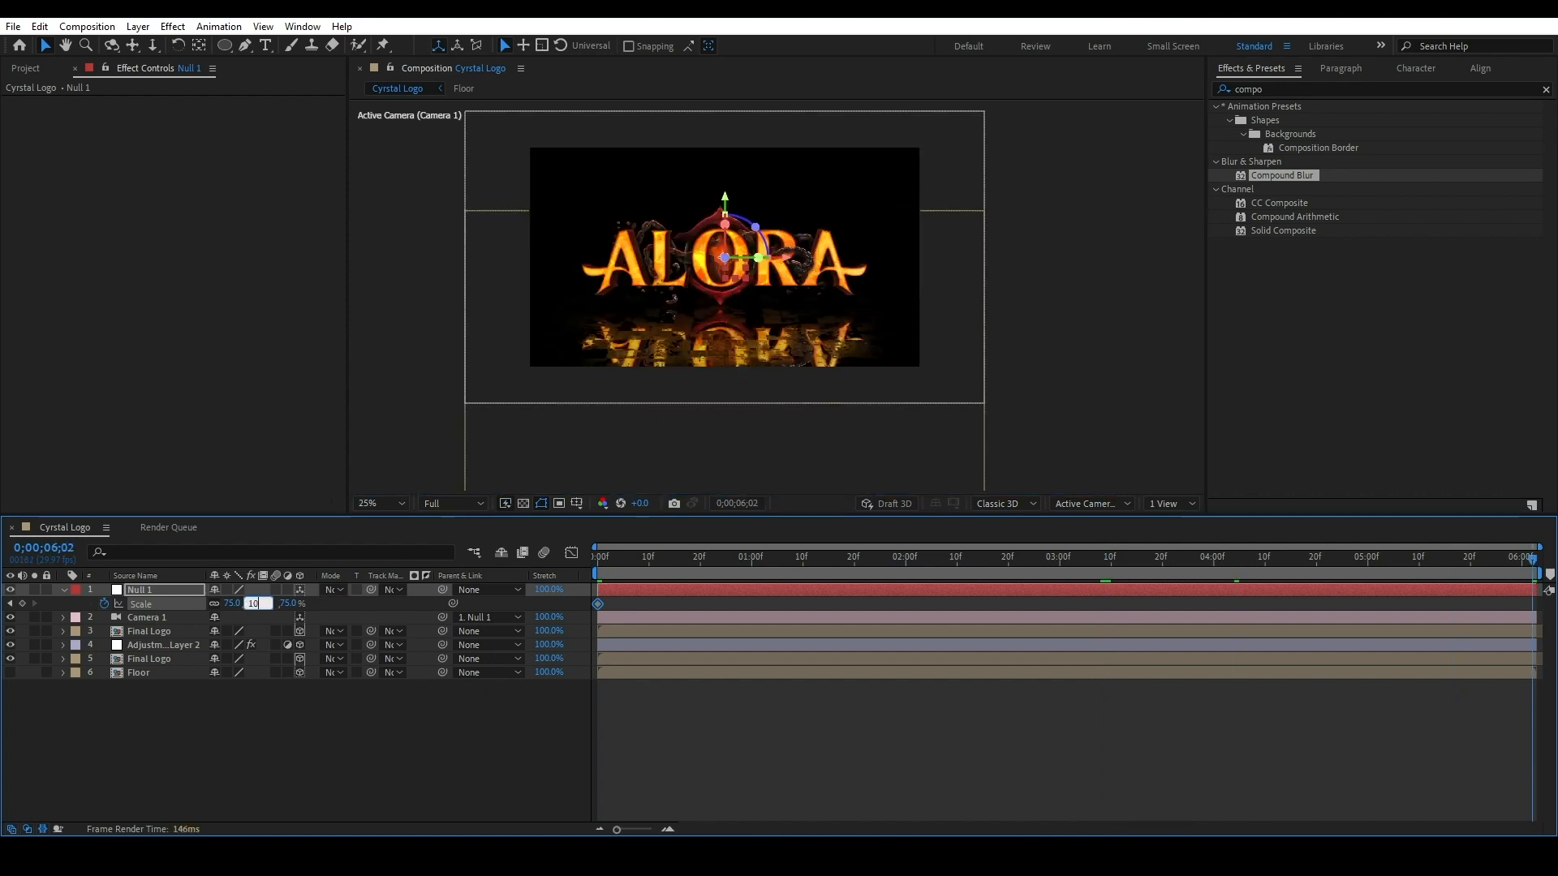